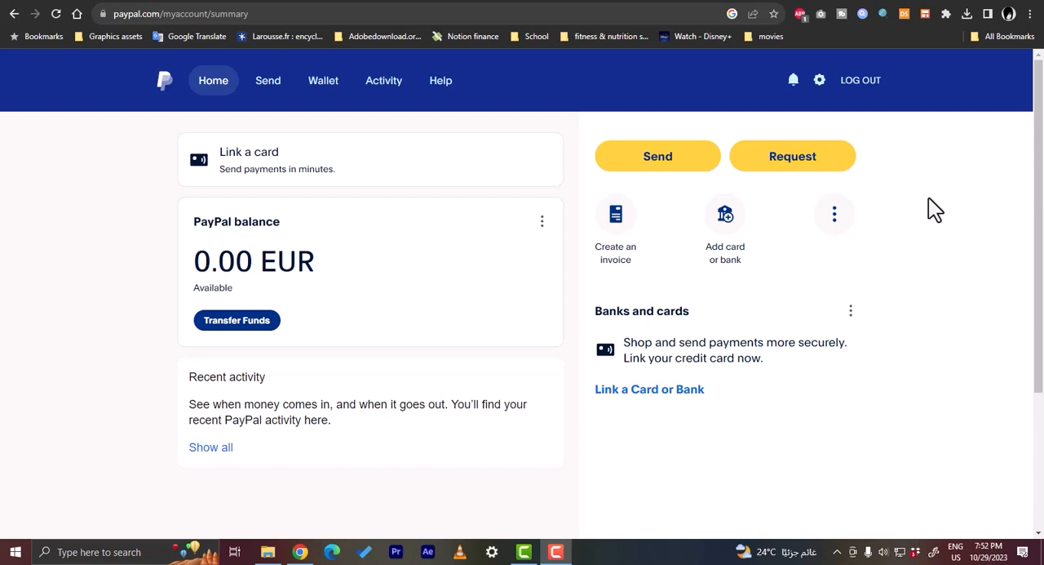
mouse_move(165, 131)
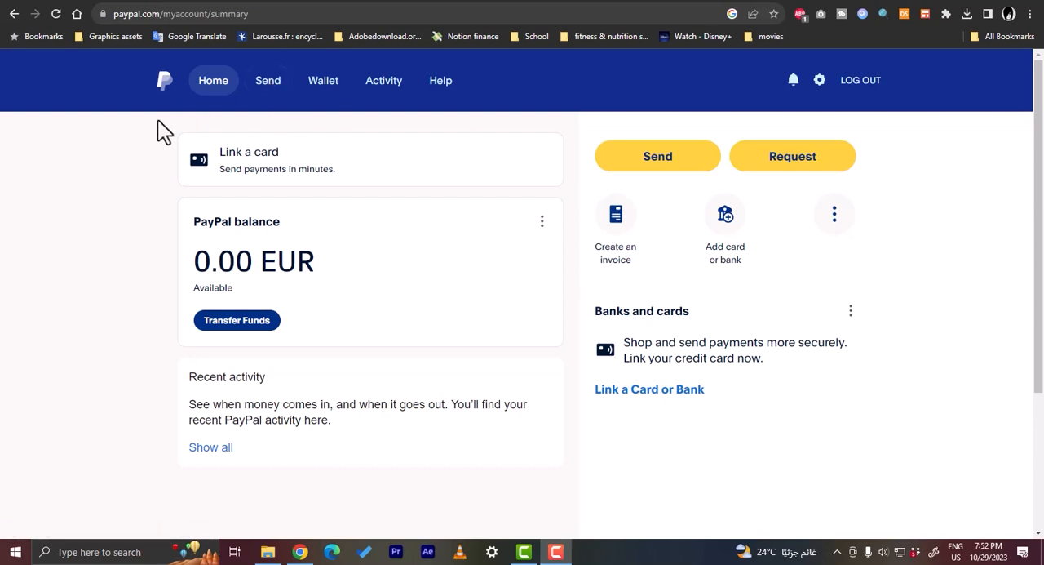
mouse_move(496, 200)
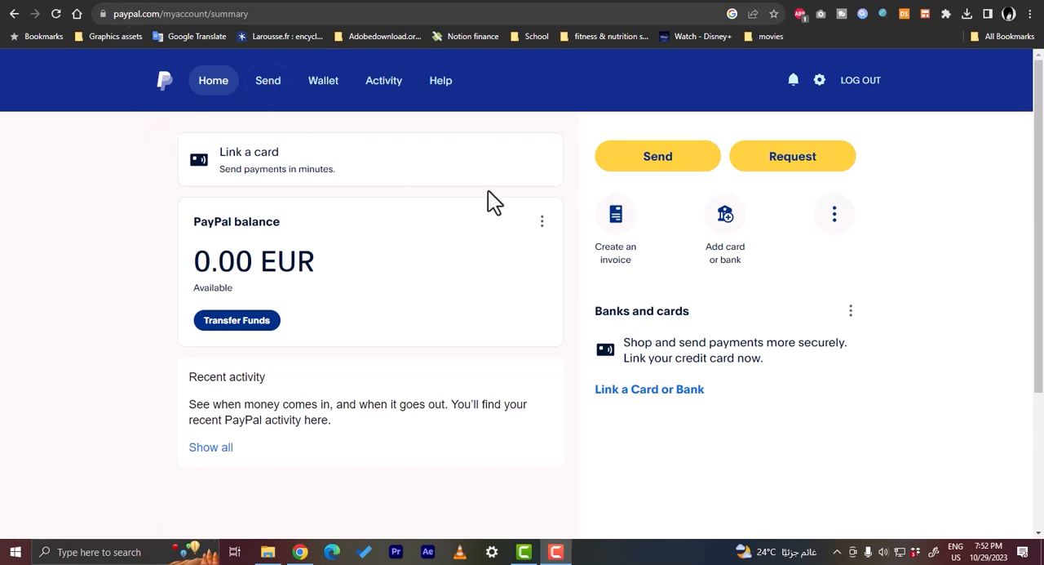
mouse_move(617, 221)
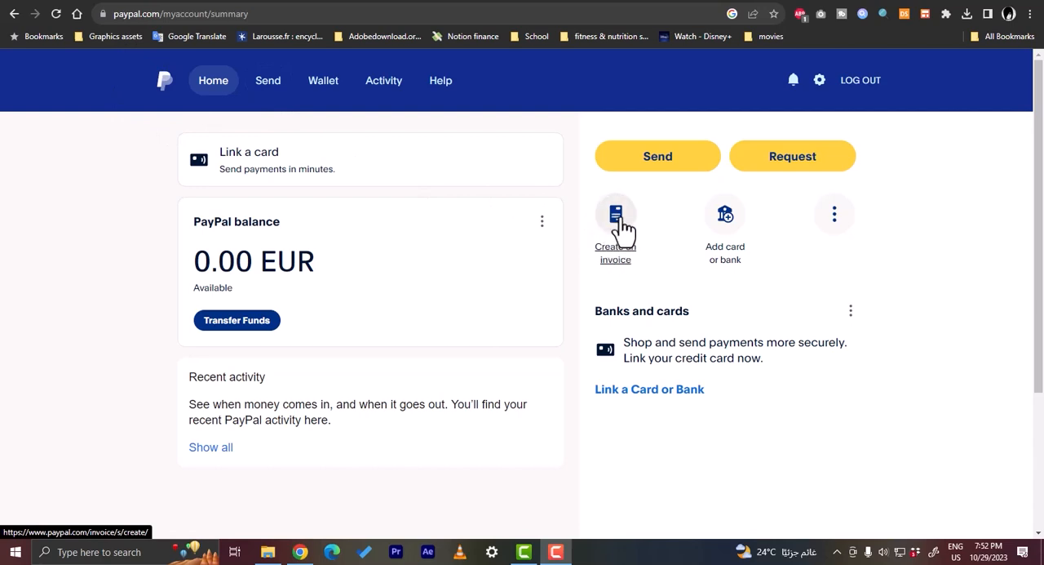
mouse_move(834, 228)
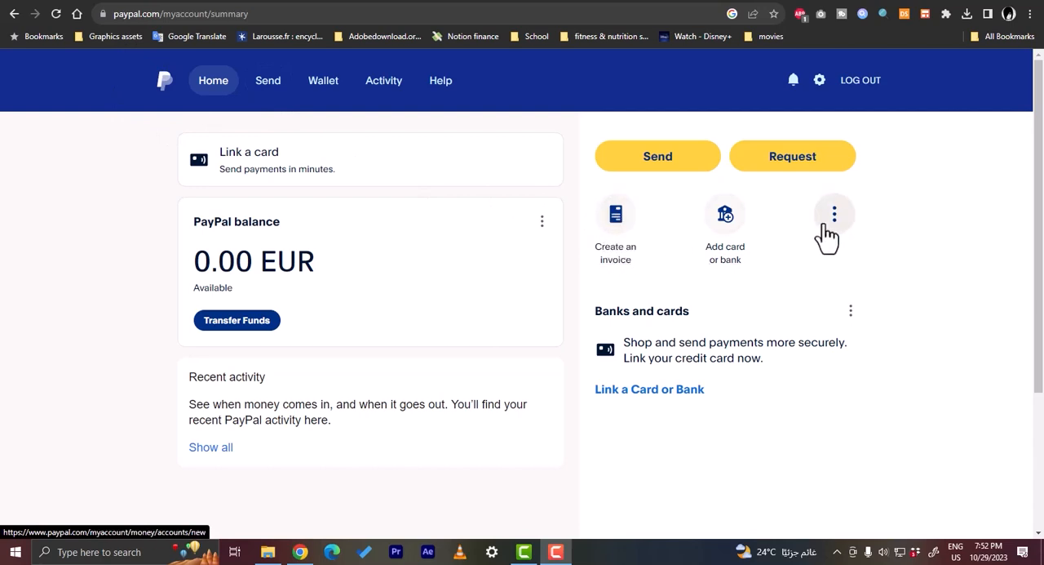
mouse_move(483, 154)
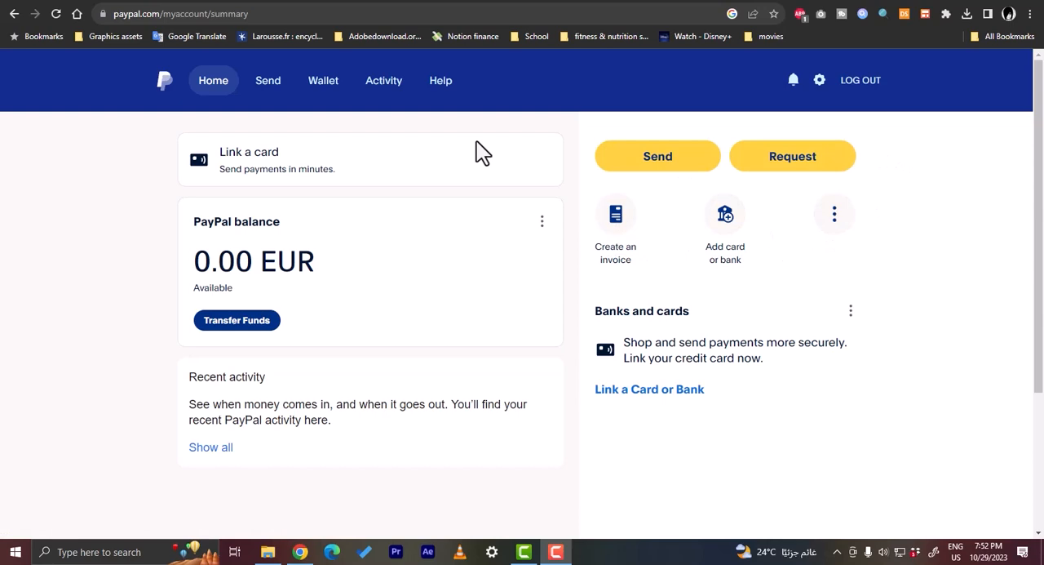
mouse_move(391, 134)
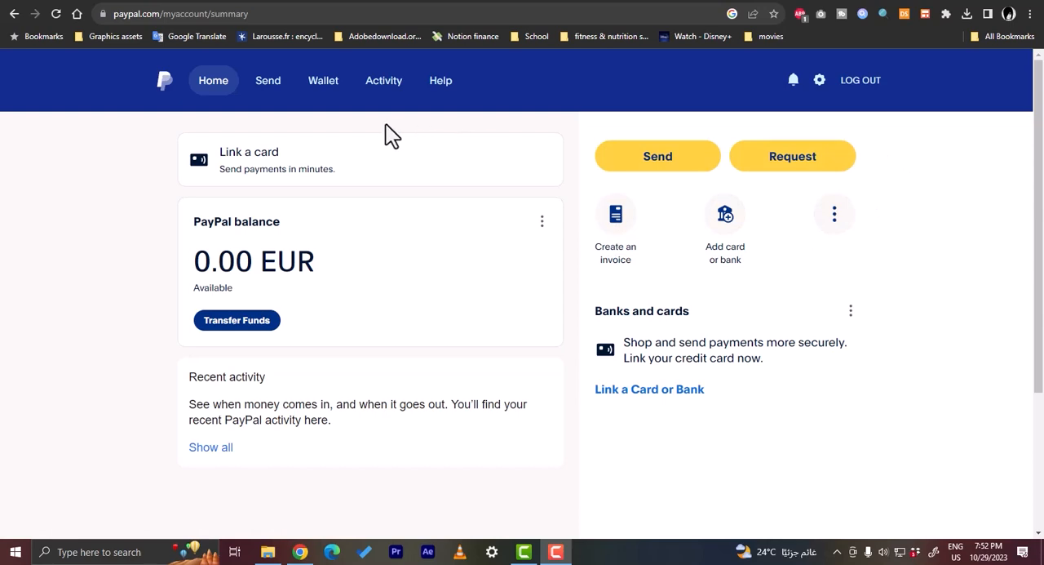
mouse_move(614, 129)
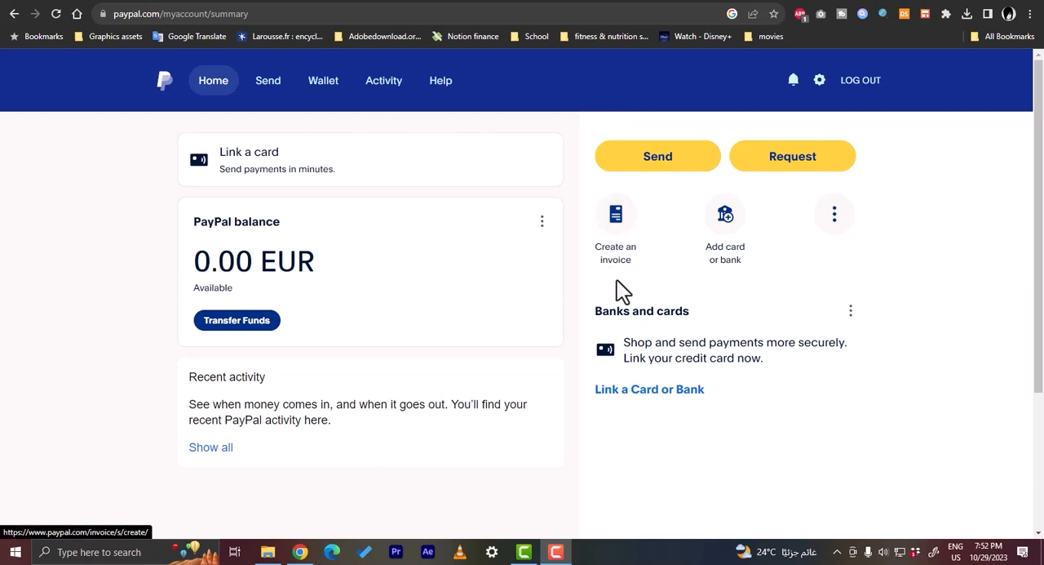
mouse_move(618, 289)
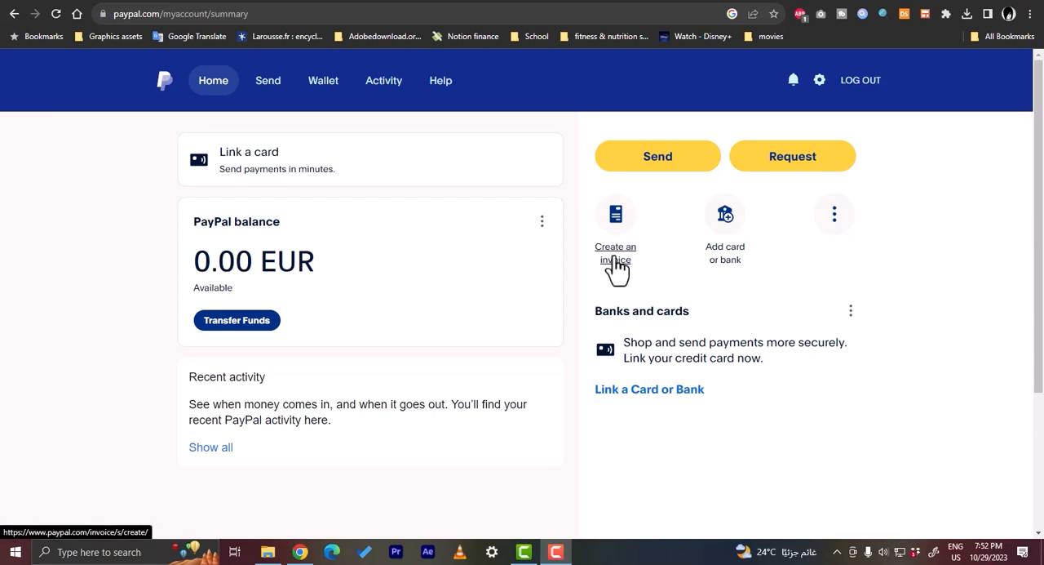
Step: Start a new invoice from 'Create an invoice' on the account summary
left_click(615, 253)
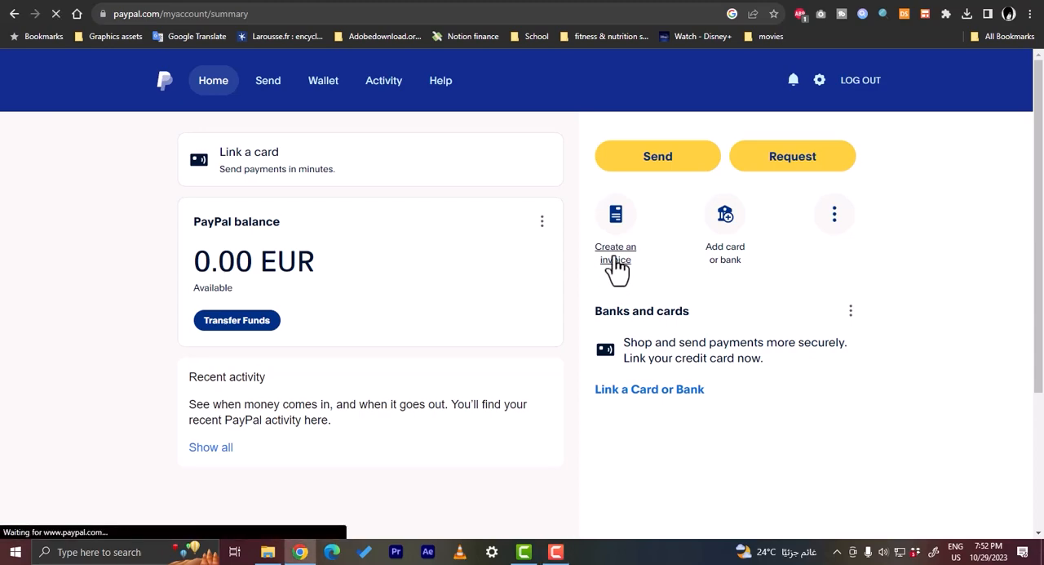
left_click(615, 253)
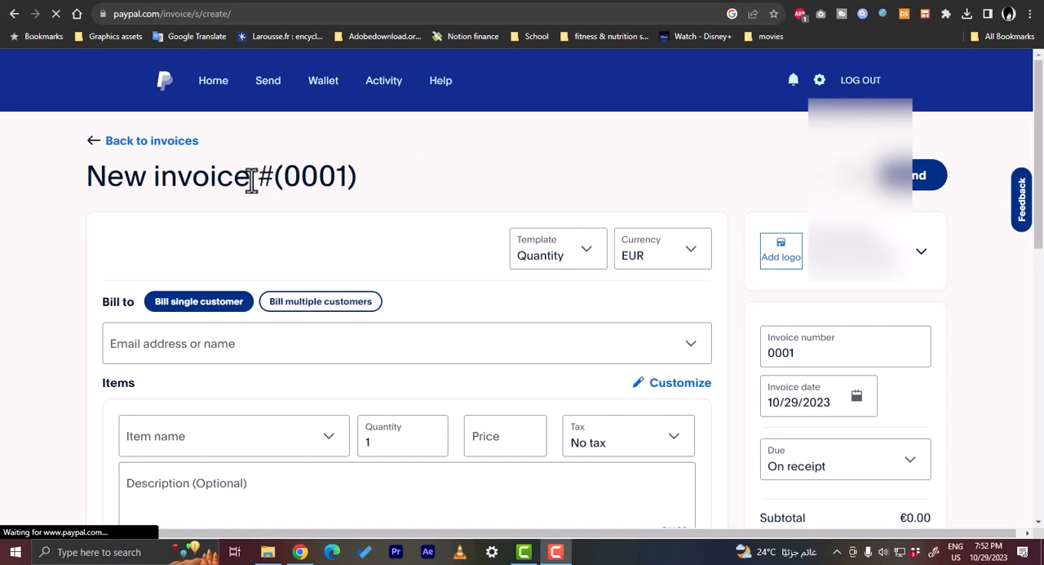
mouse_move(190, 237)
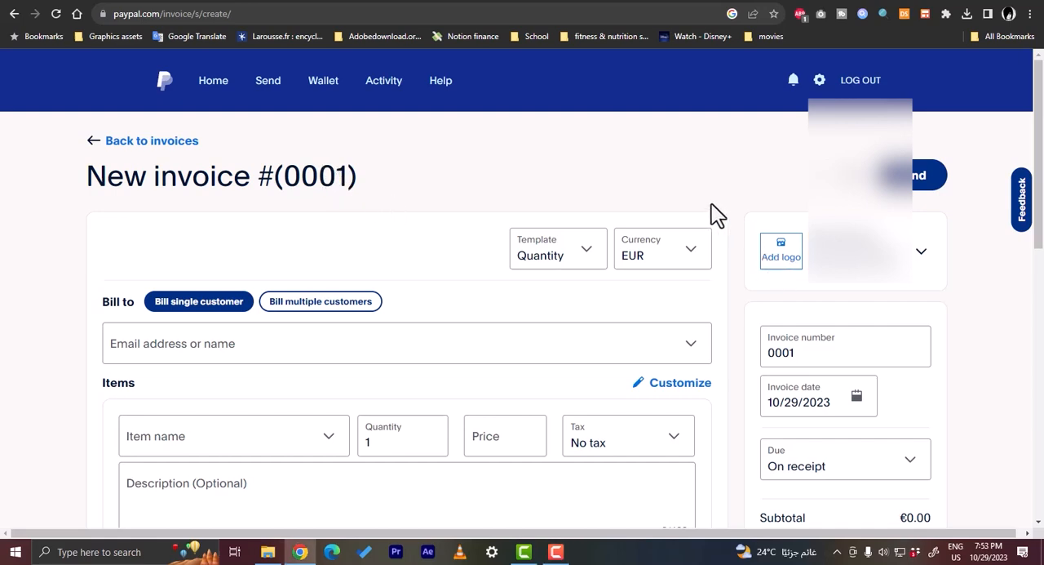
mouse_move(780, 265)
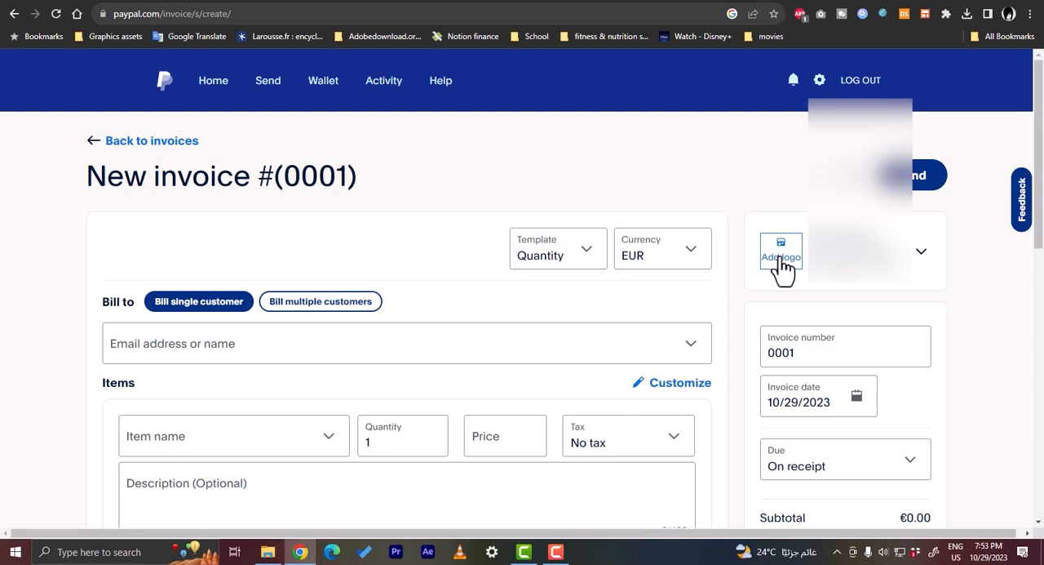
mouse_move(943, 264)
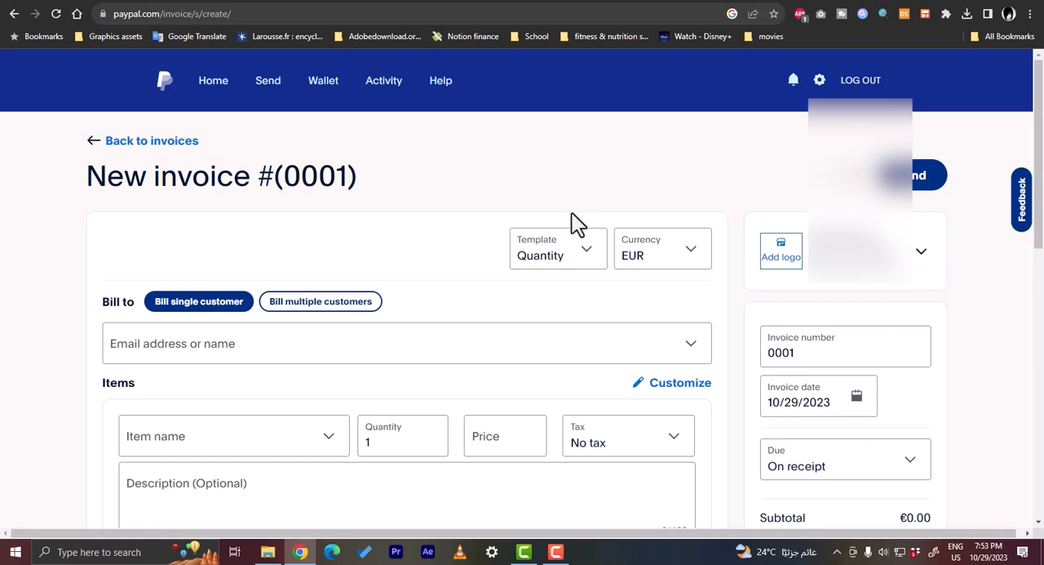
left_click(558, 248)
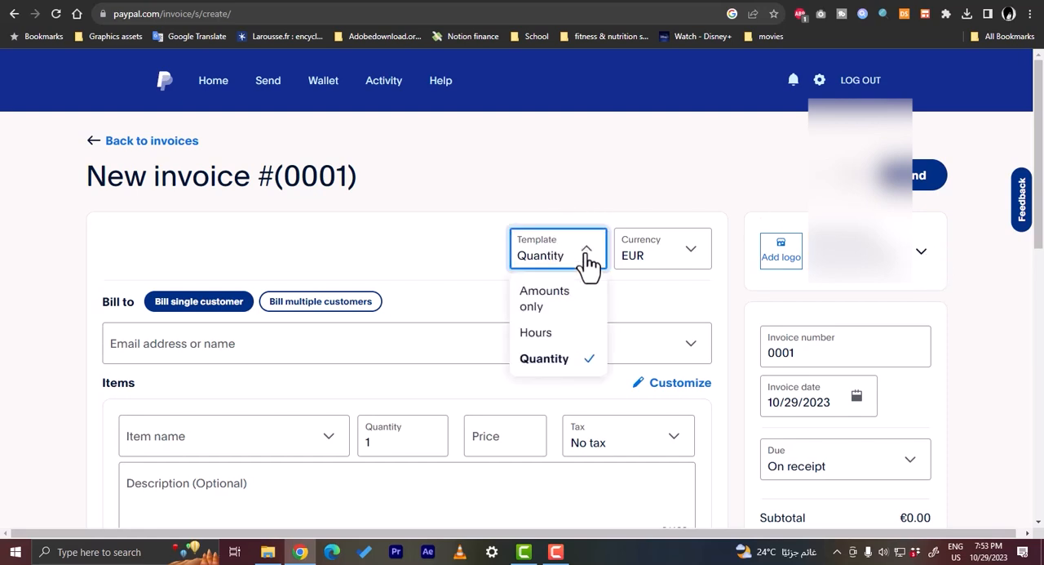
mouse_move(555, 307)
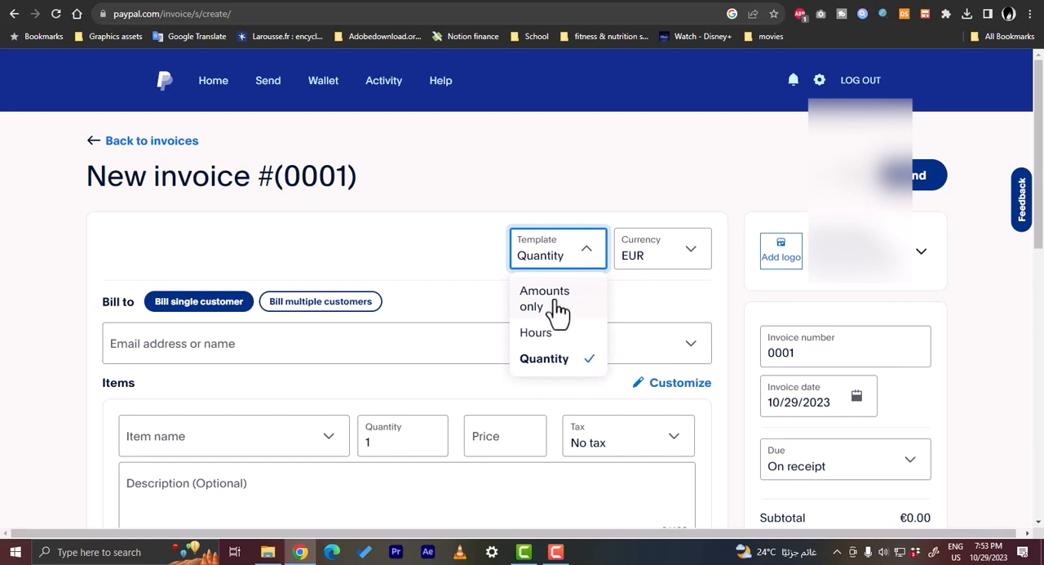
mouse_move(554, 339)
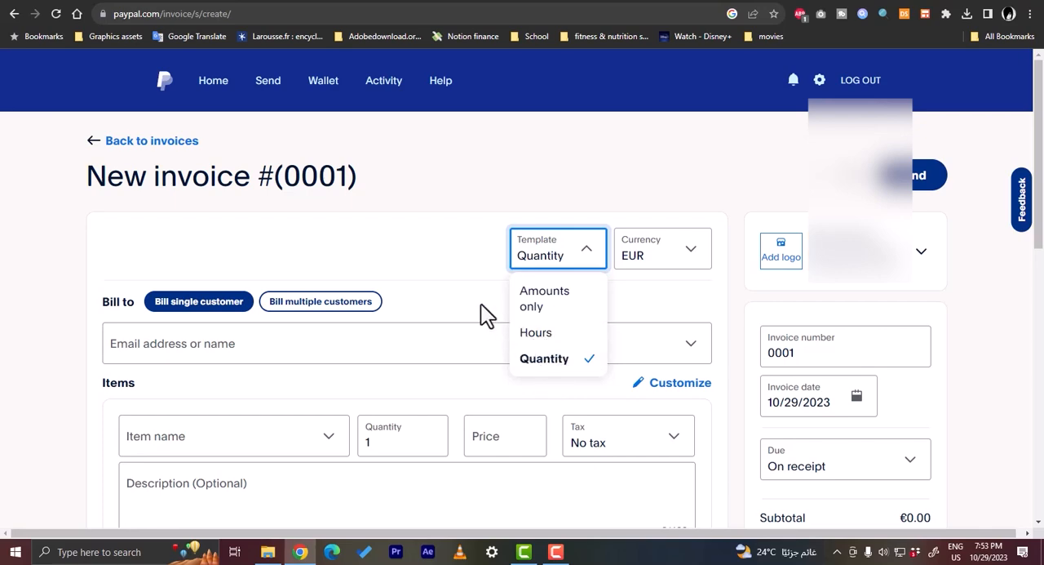
mouse_move(471, 267)
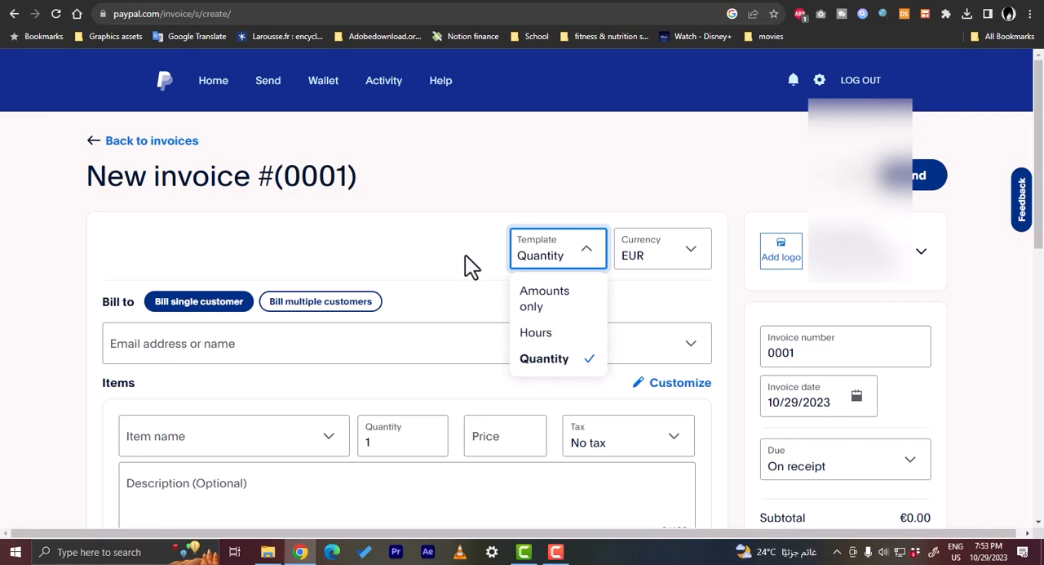
left_click(662, 248)
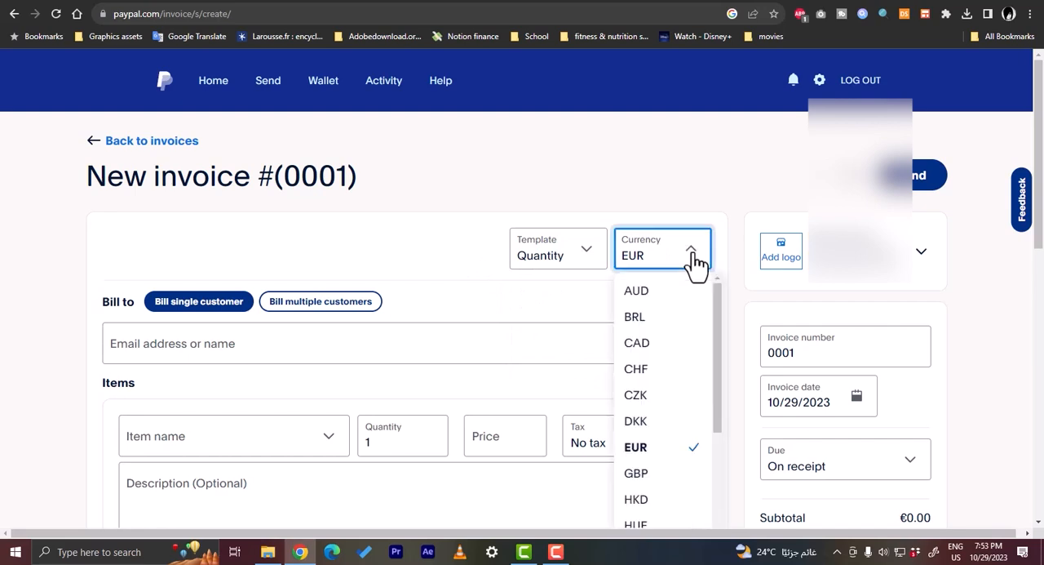
mouse_move(643, 277)
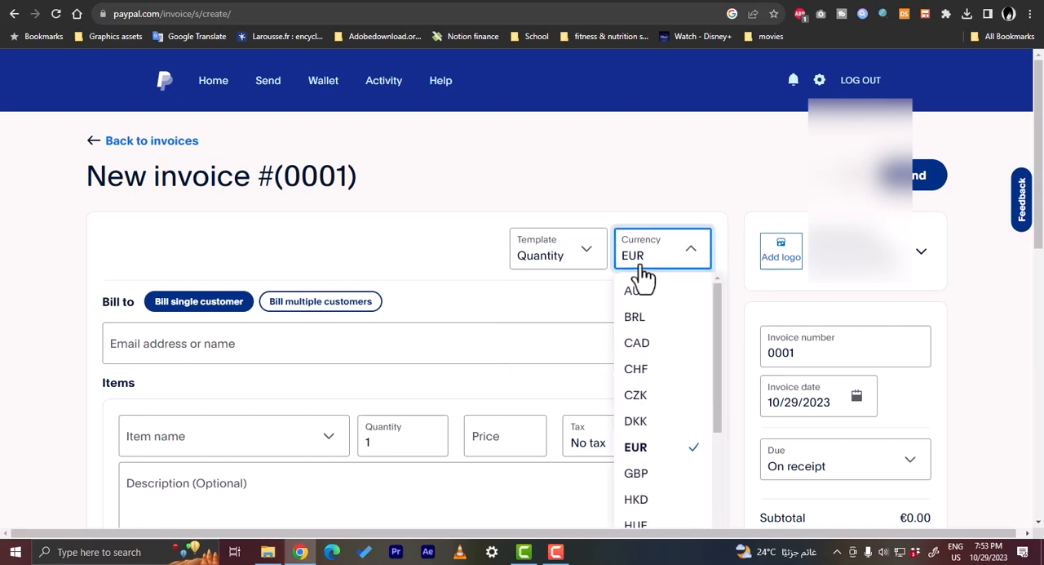
scroll("down", 3)
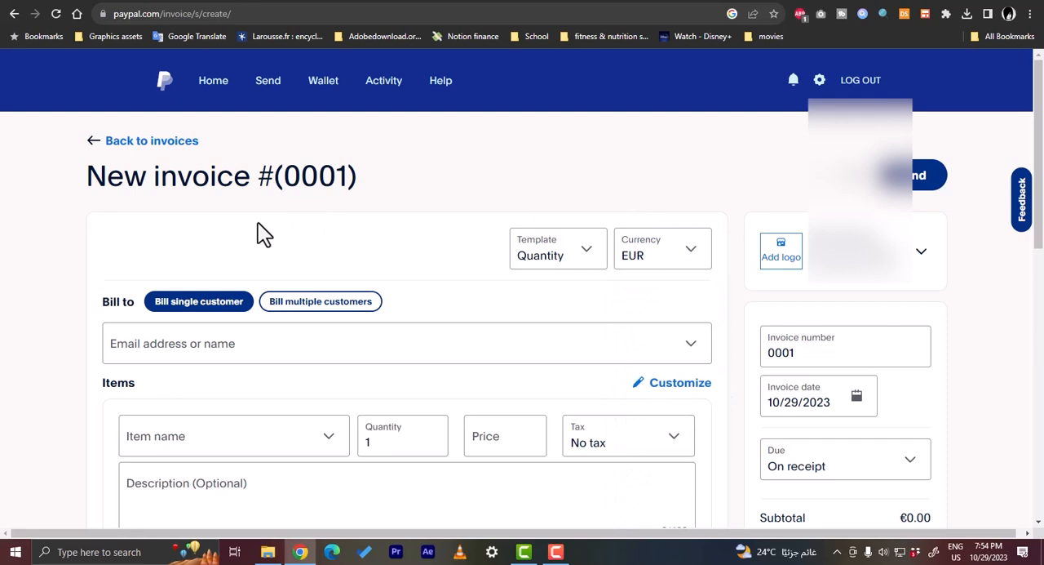
mouse_move(320, 300)
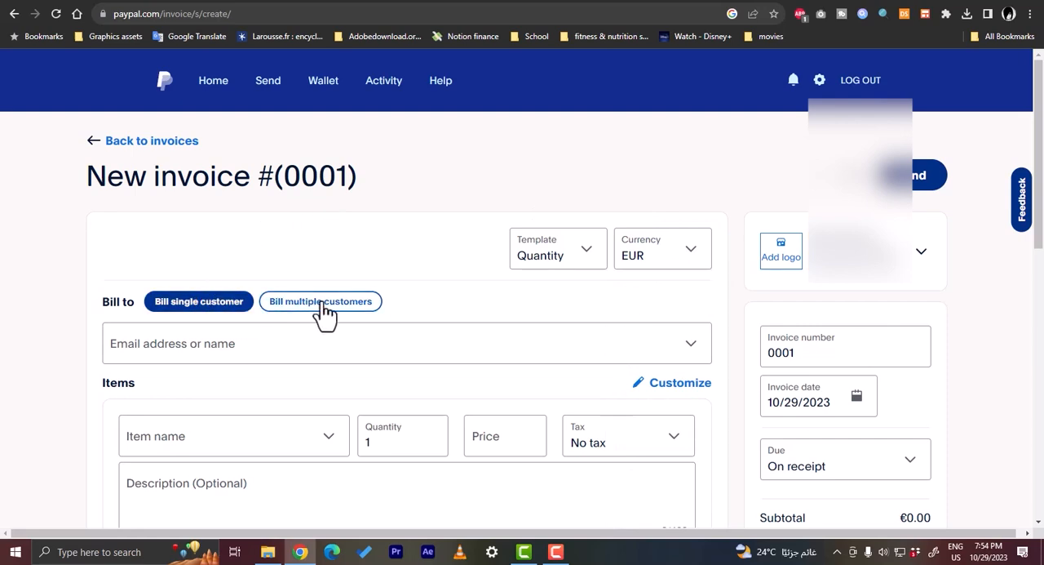
left_click(320, 300)
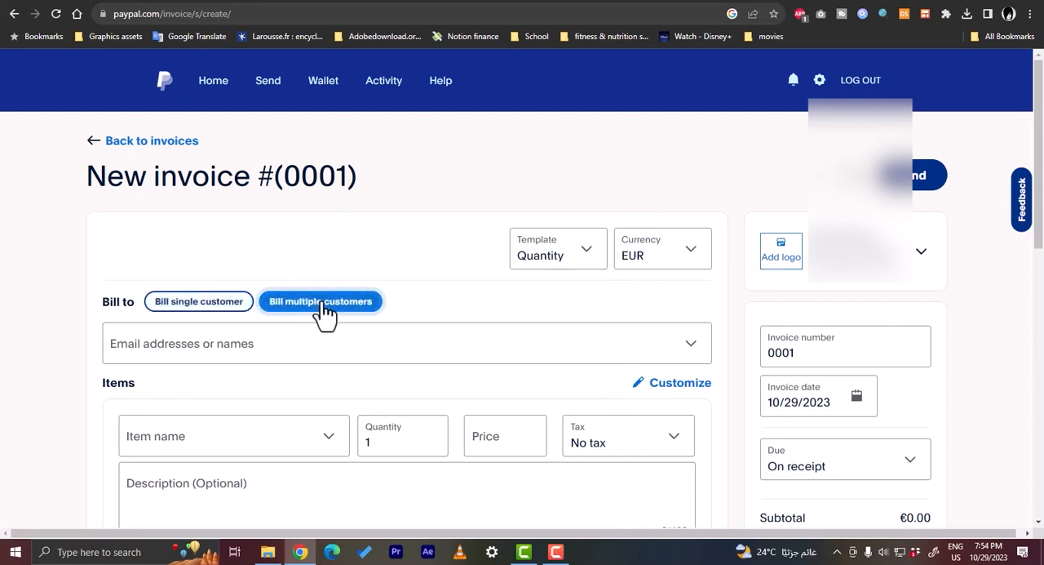
left_click(198, 300)
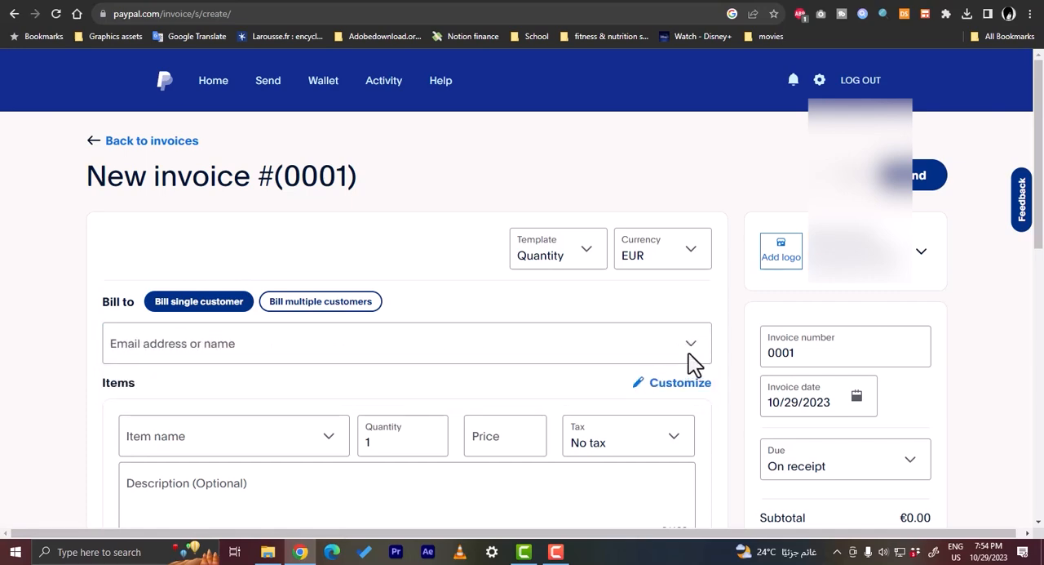
left_click(406, 343)
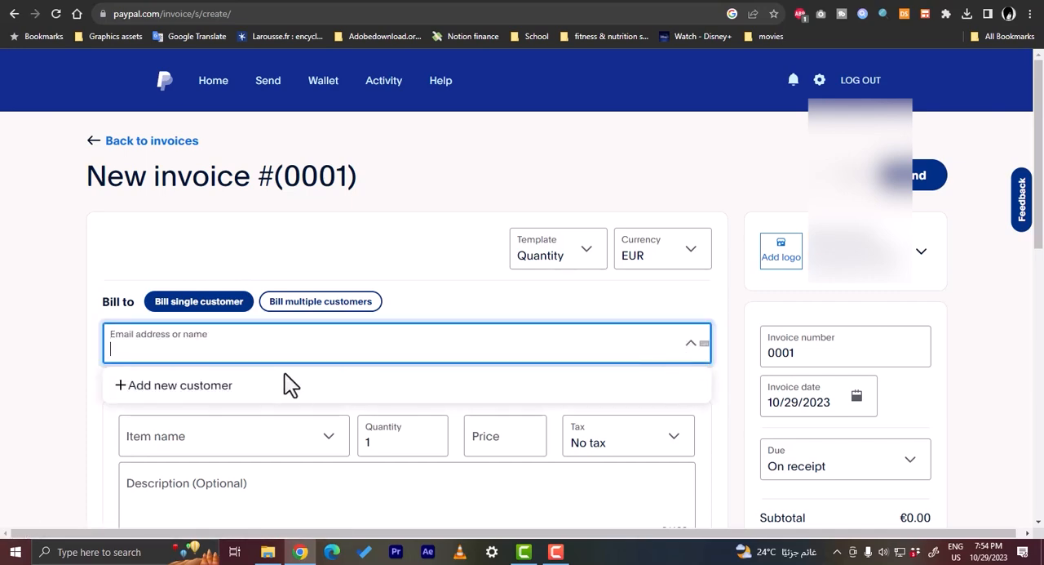
mouse_move(467, 395)
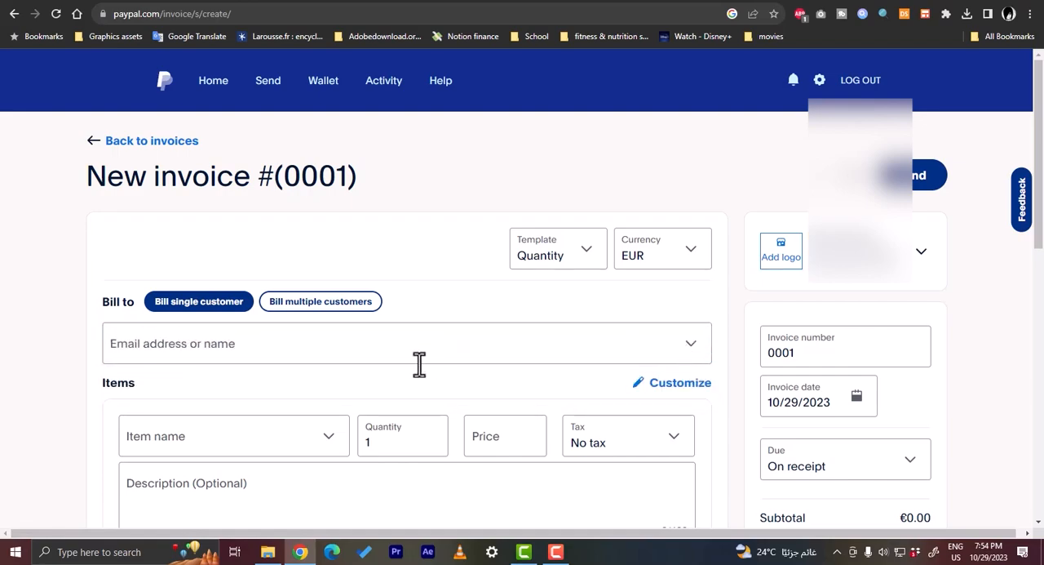
Step: Enable the Discount item field via Customize and save the chosen item fields
scroll("down", 3)
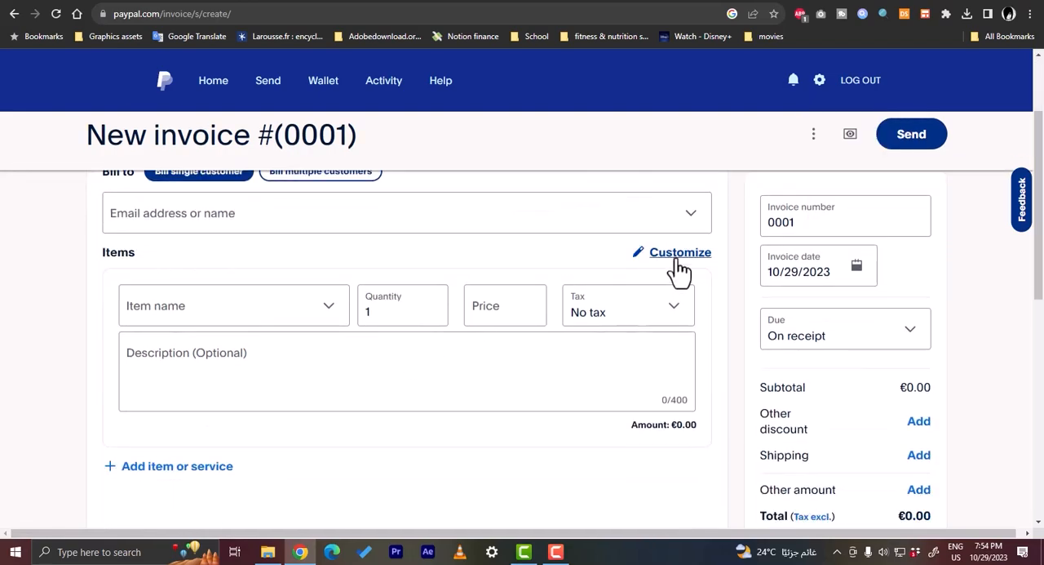
left_click(680, 252)
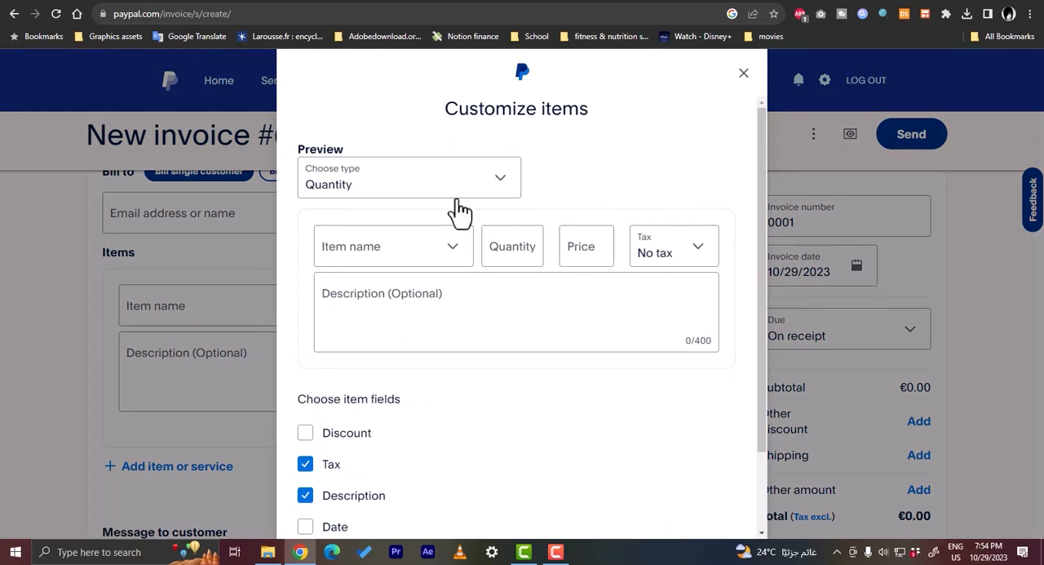
mouse_move(506, 199)
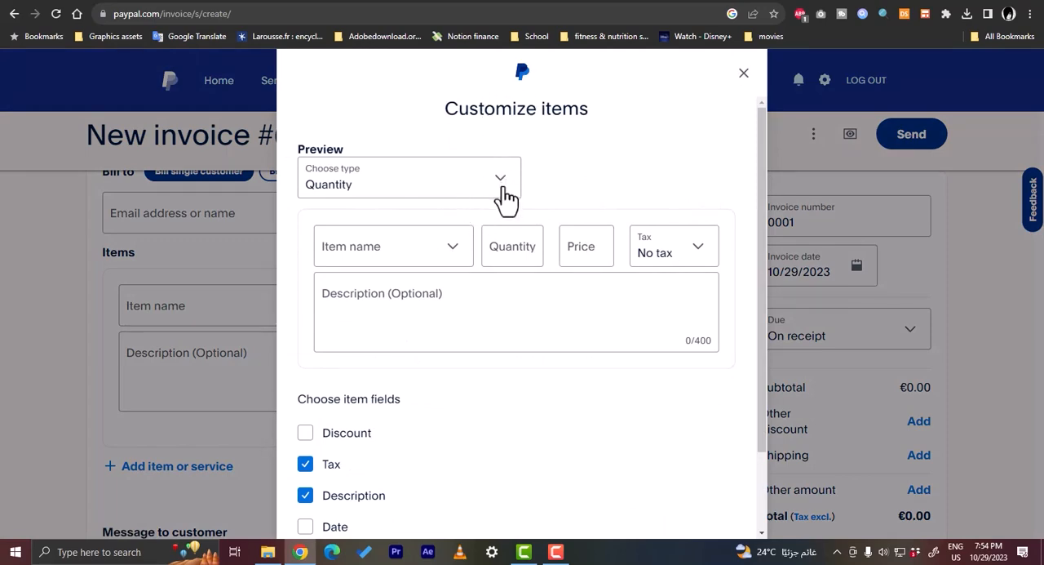
left_click(408, 177)
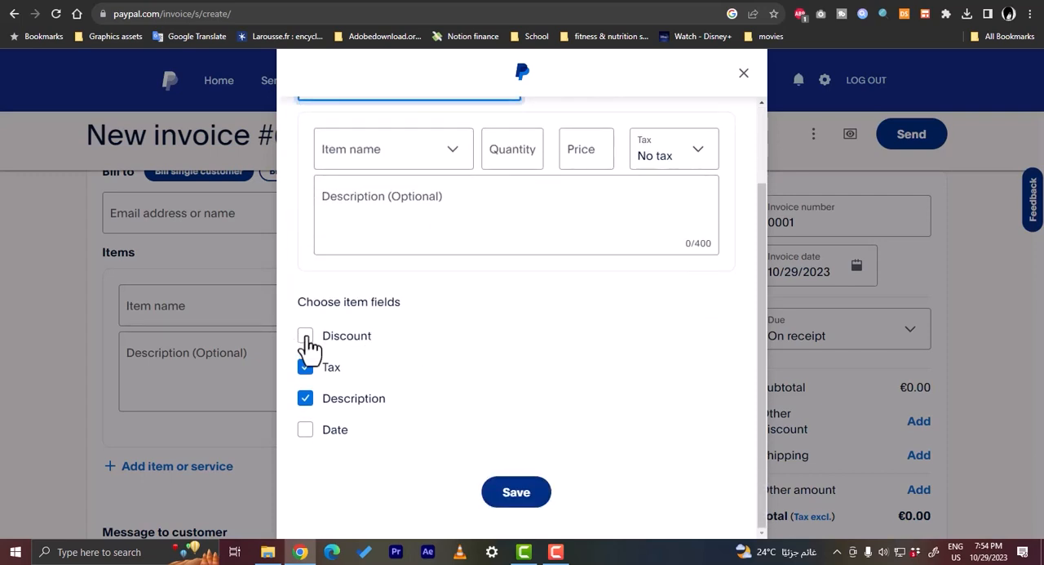
left_click(305, 336)
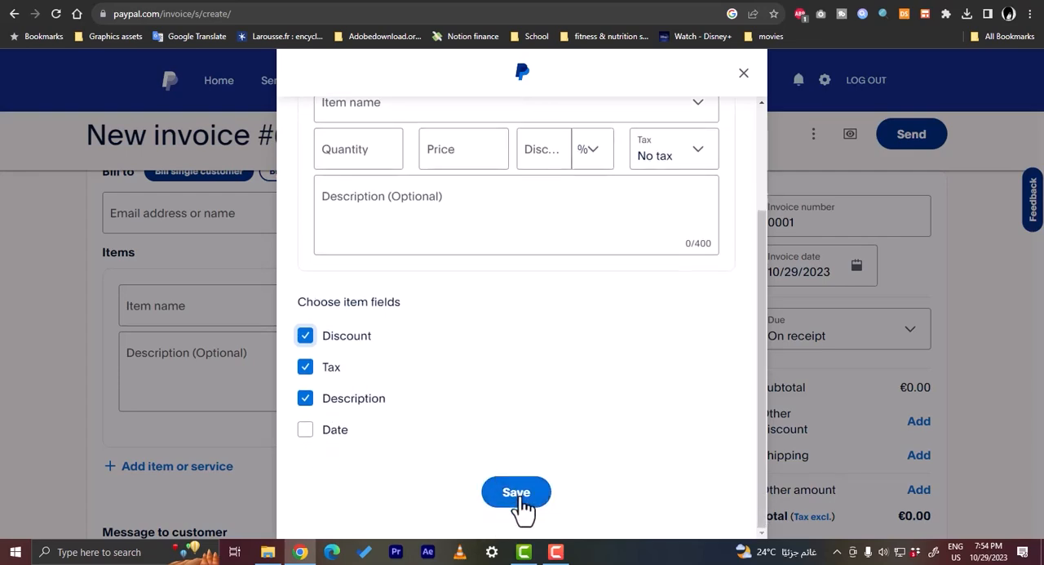
left_click(516, 491)
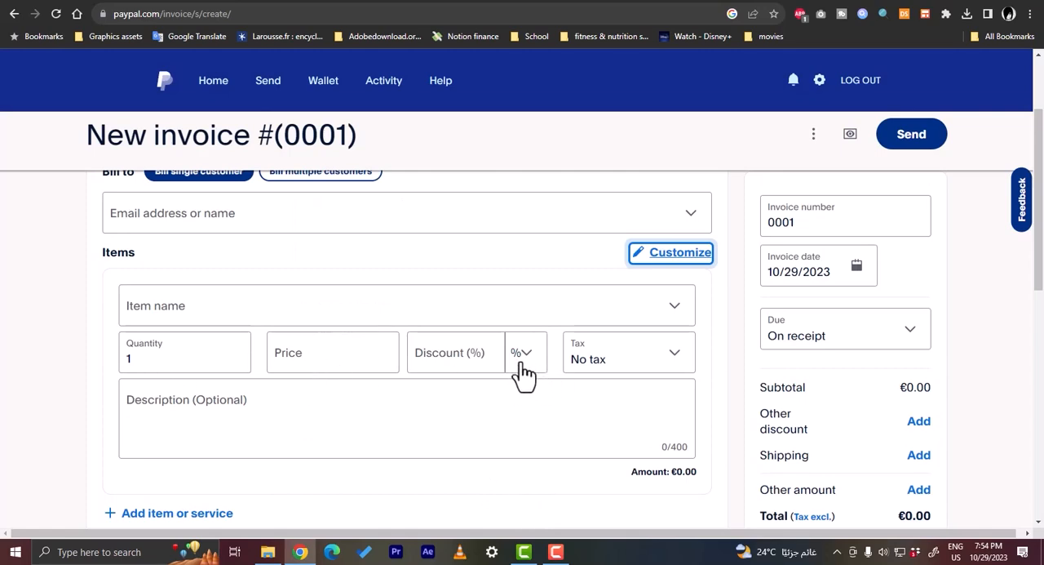
Step: Enter item 'test service' at €20 and choose Add tax from the item's Tax dropdown
left_click(326, 303)
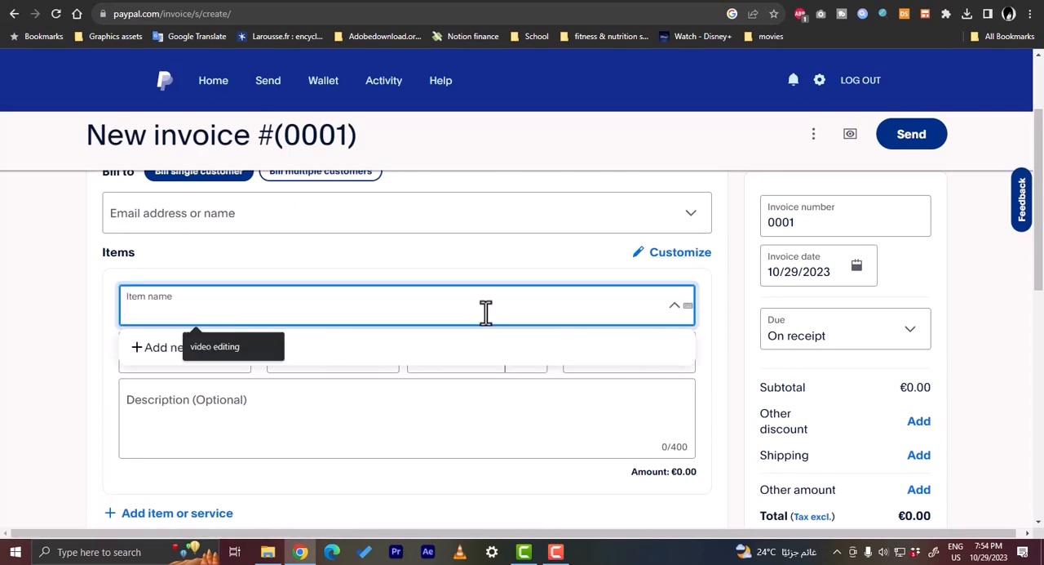
type("test service")
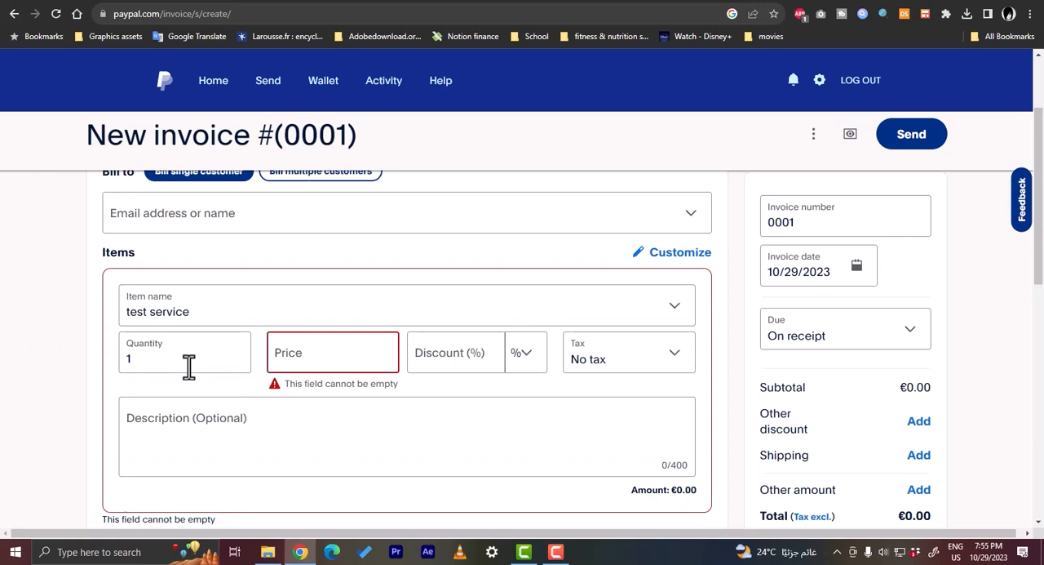
left_click(333, 359)
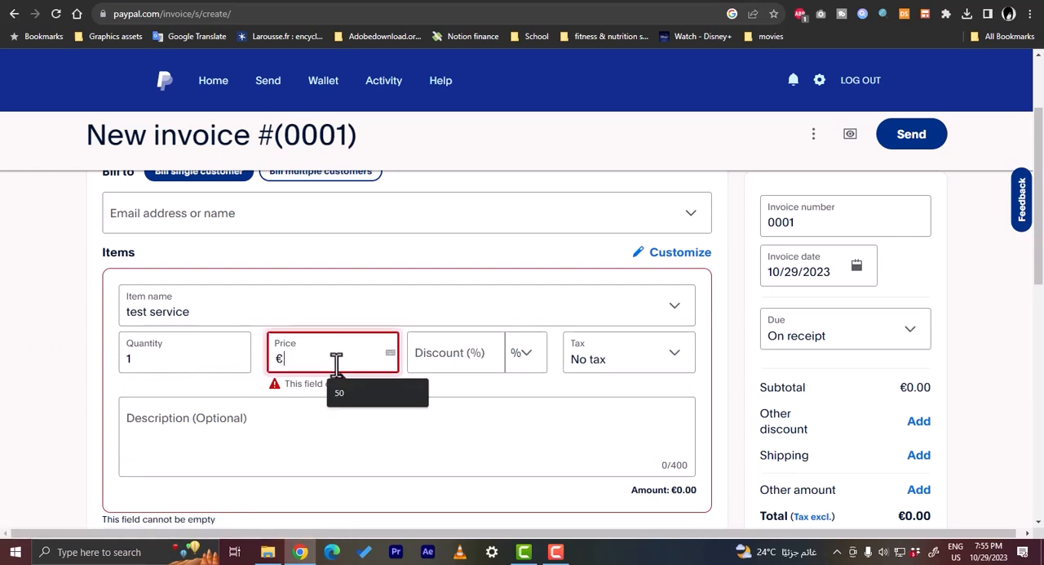
type("20")
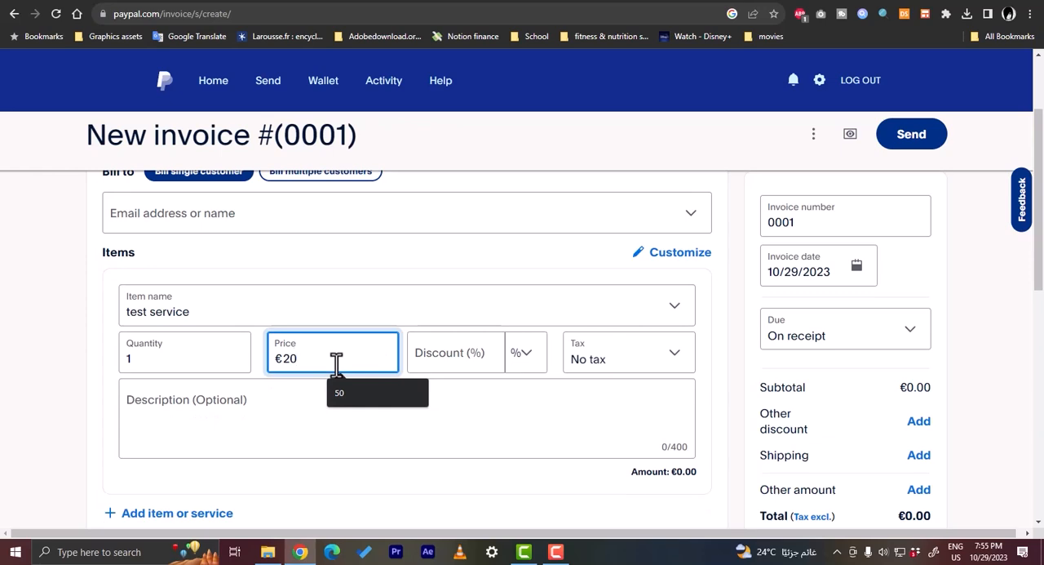
left_click(629, 351)
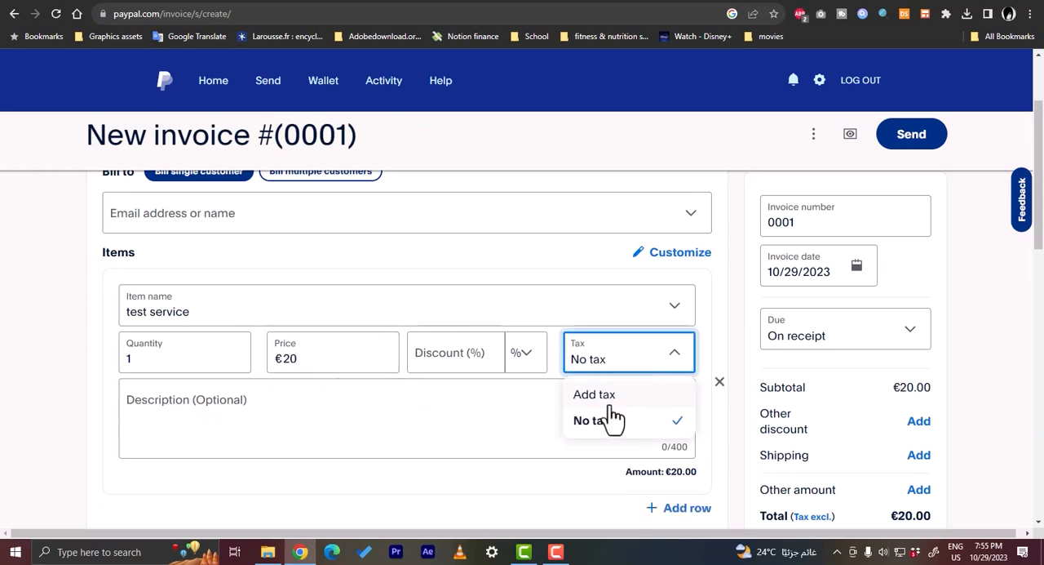
left_click(594, 395)
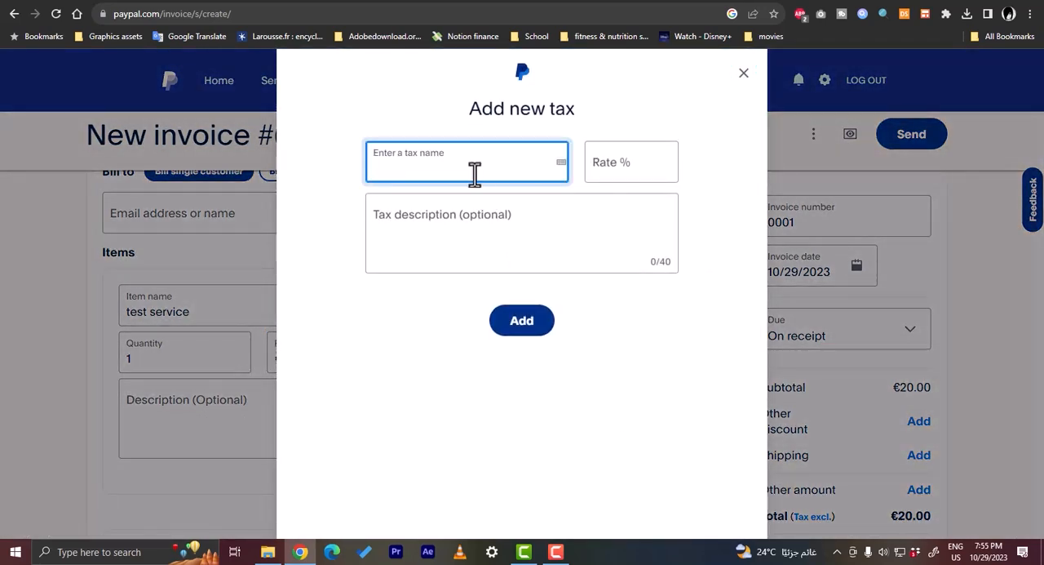
mouse_move(676, 129)
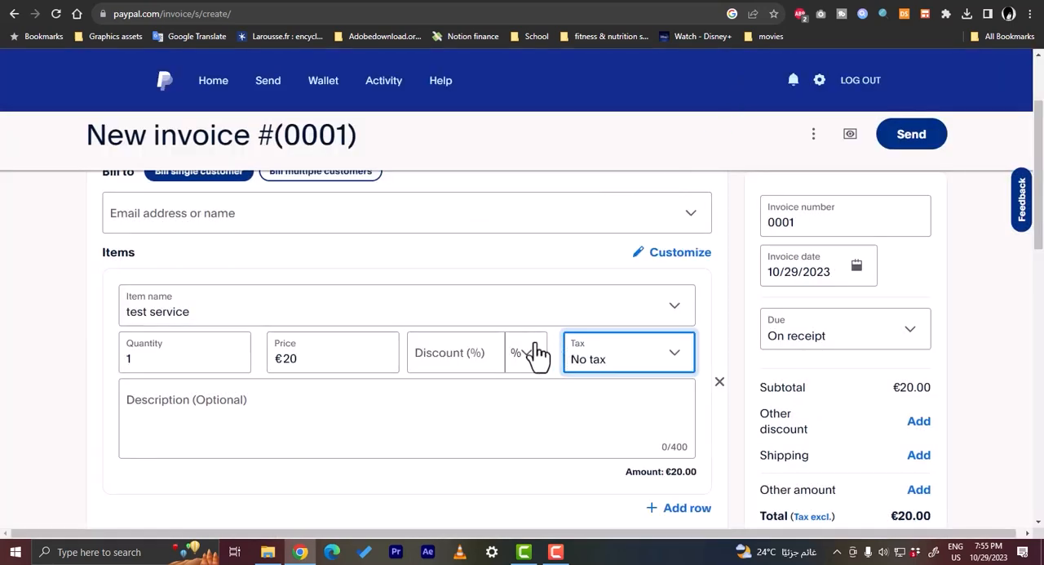
Step: Set the item discount to 10, keeping the unit as % for a −€2.00 discount
left_click(455, 351)
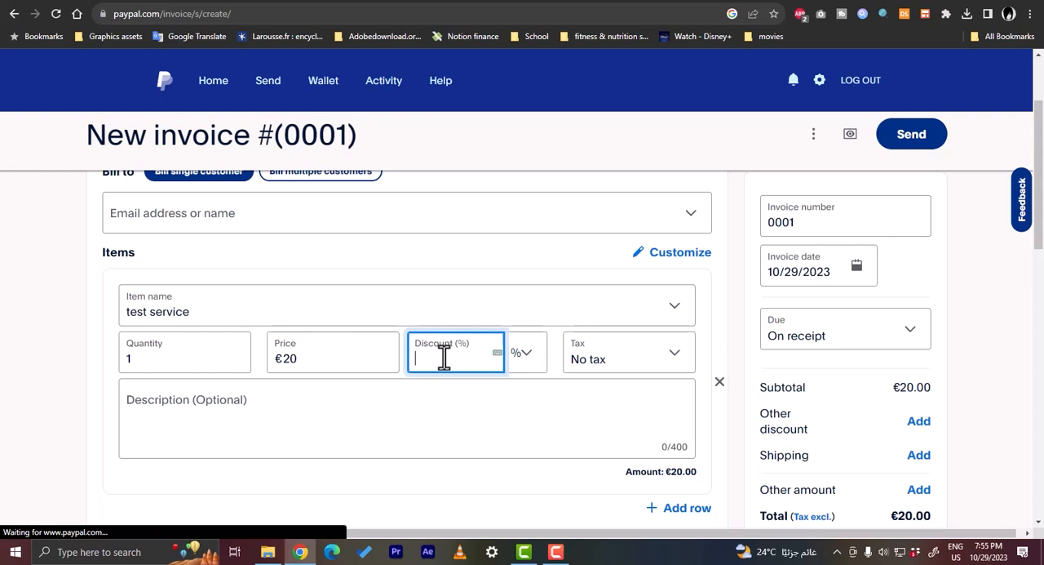
type("10")
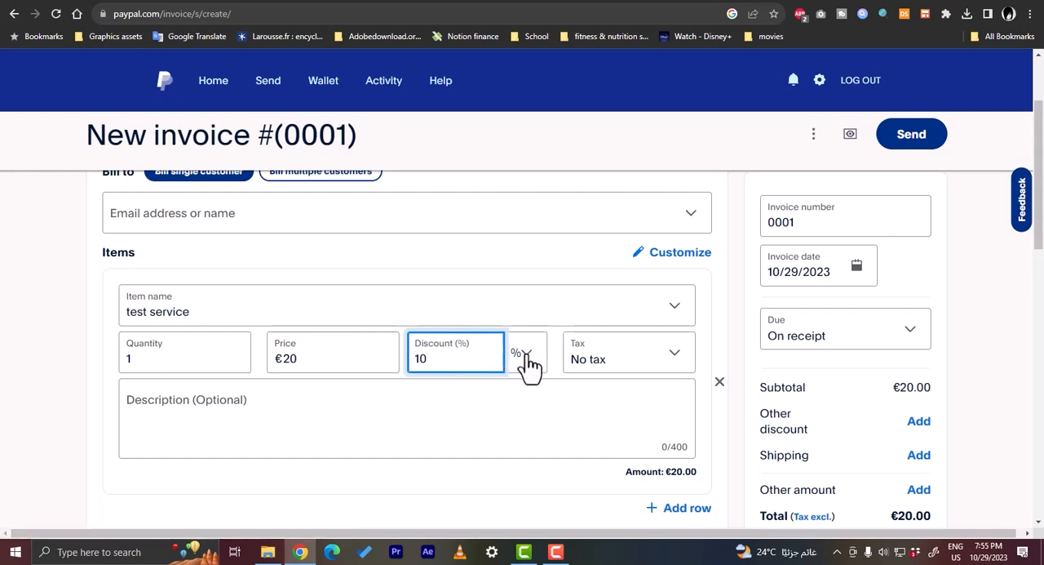
left_click(526, 351)
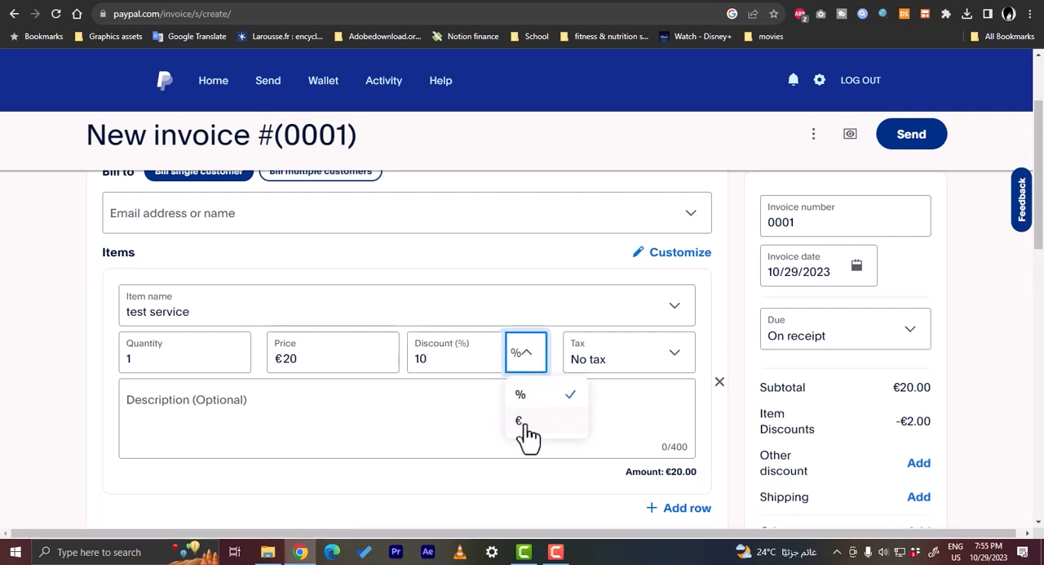
mouse_move(538, 438)
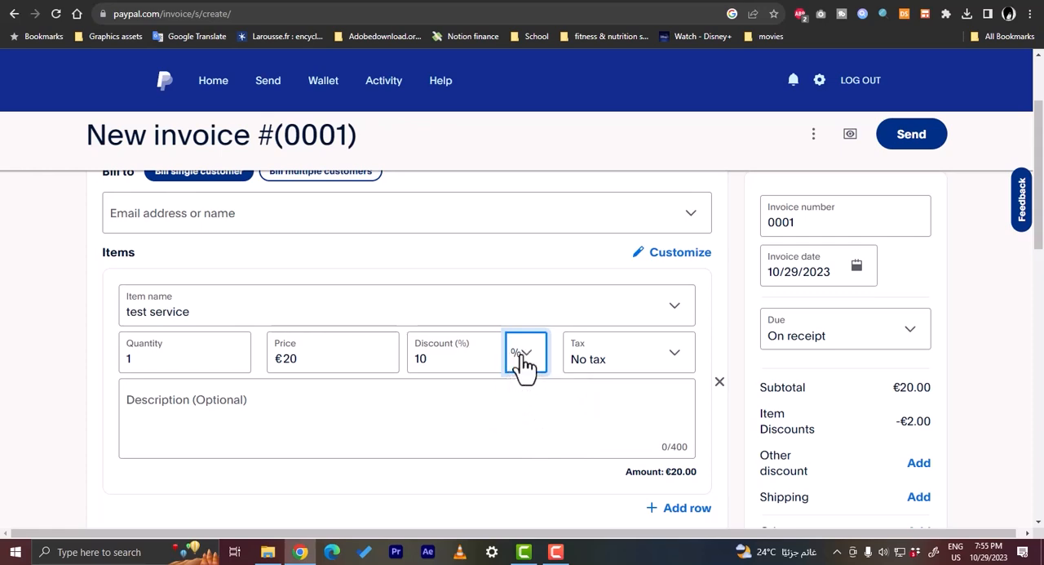
left_click(455, 351)
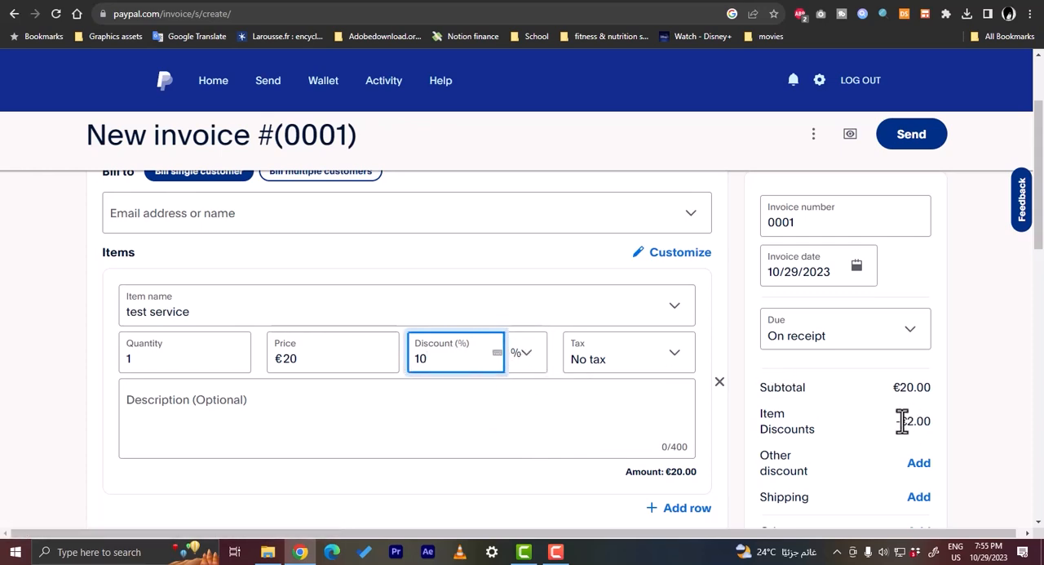
left_click(455, 358)
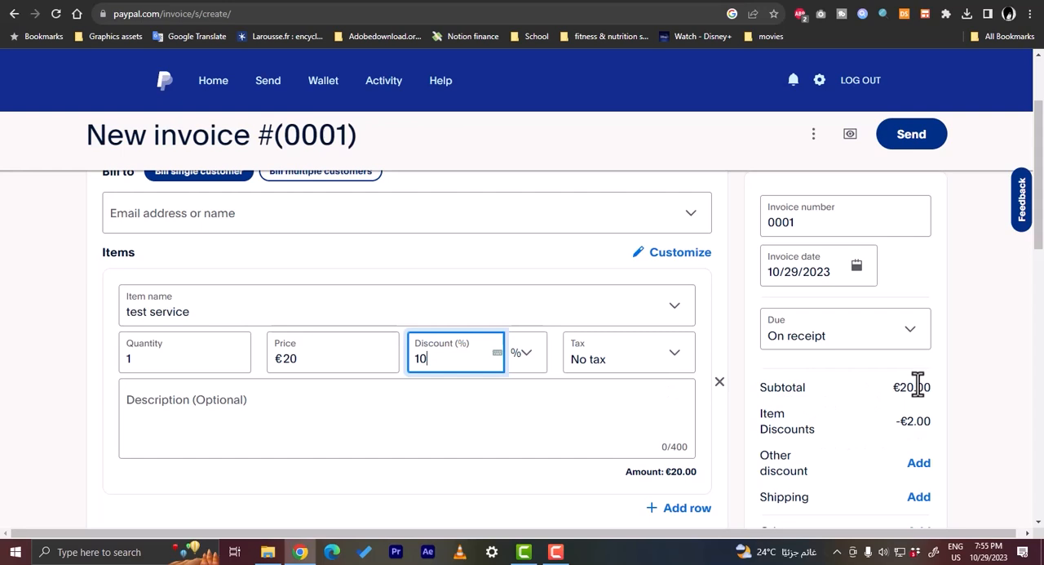
mouse_move(868, 317)
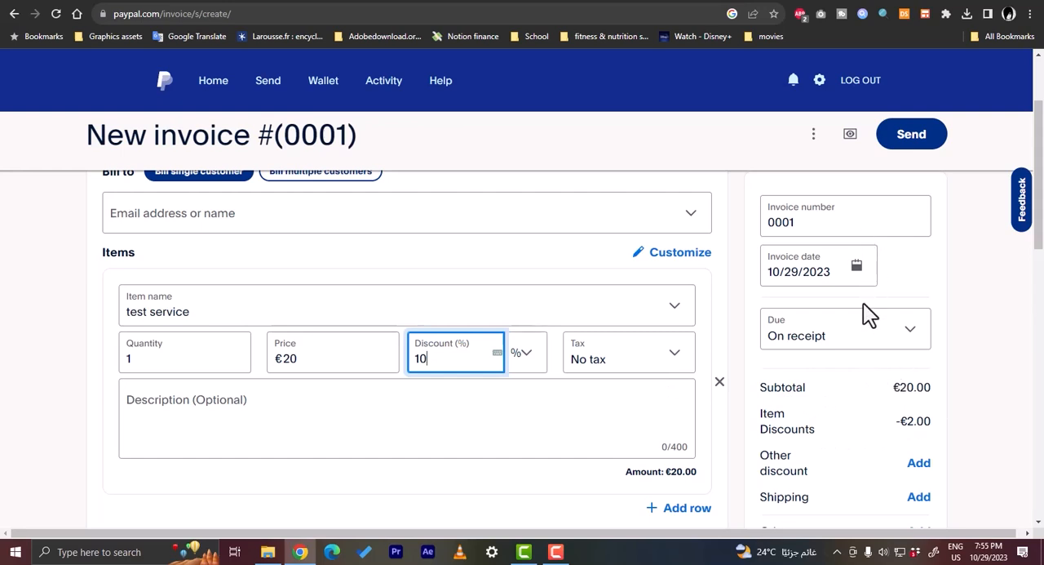
mouse_move(834, 235)
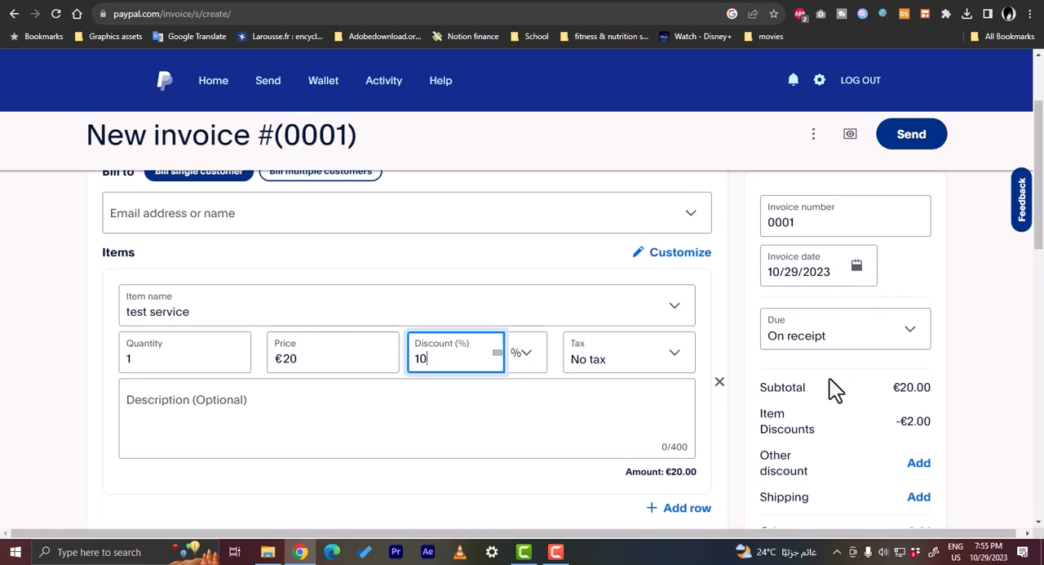
mouse_move(840, 395)
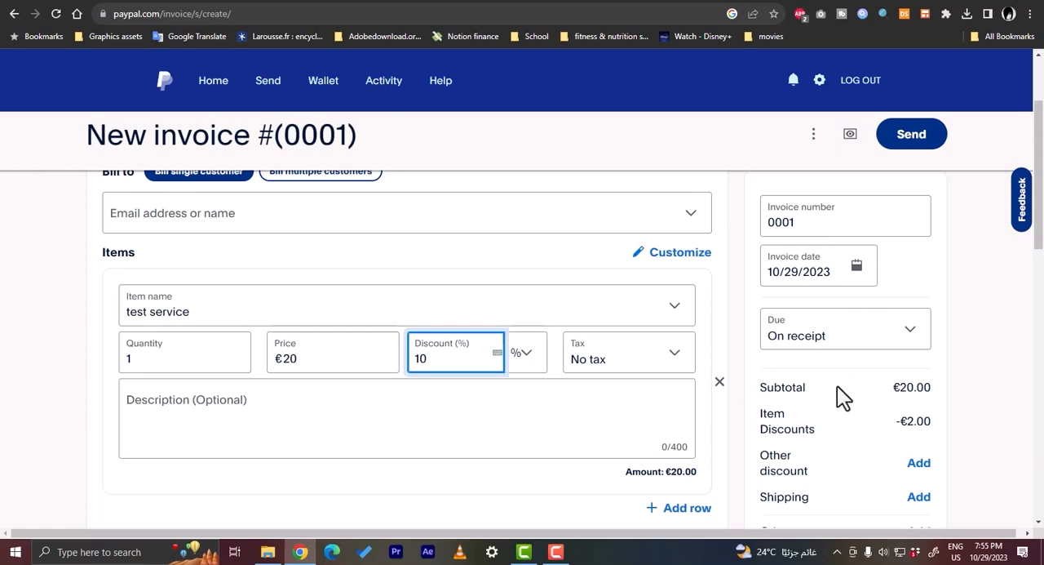
Step: Write the item description 'this is for the digital editing service' and drop the empty item row
scroll("down", 3)
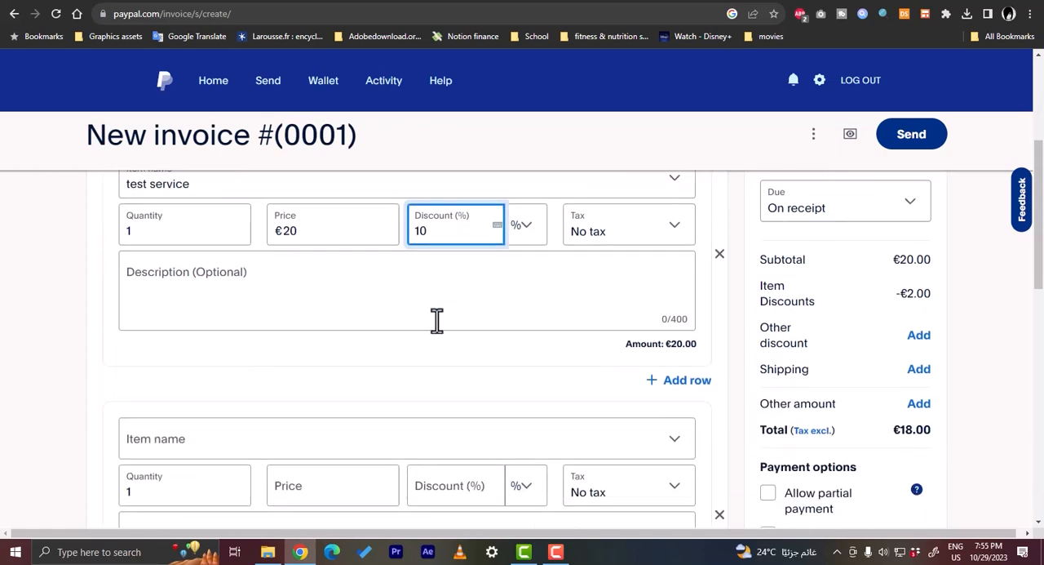
left_click(367, 294)
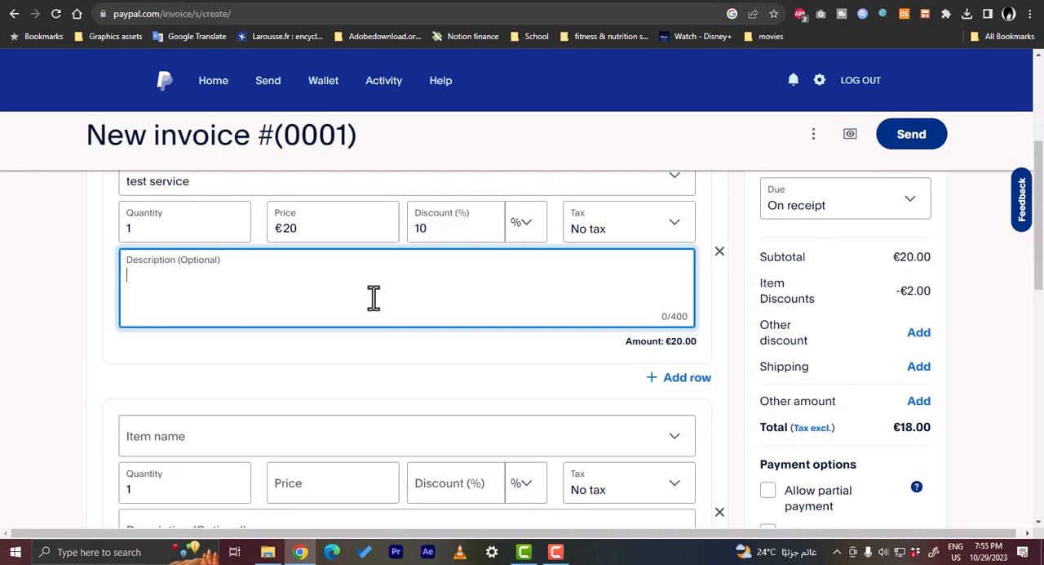
type("this is for the digit")
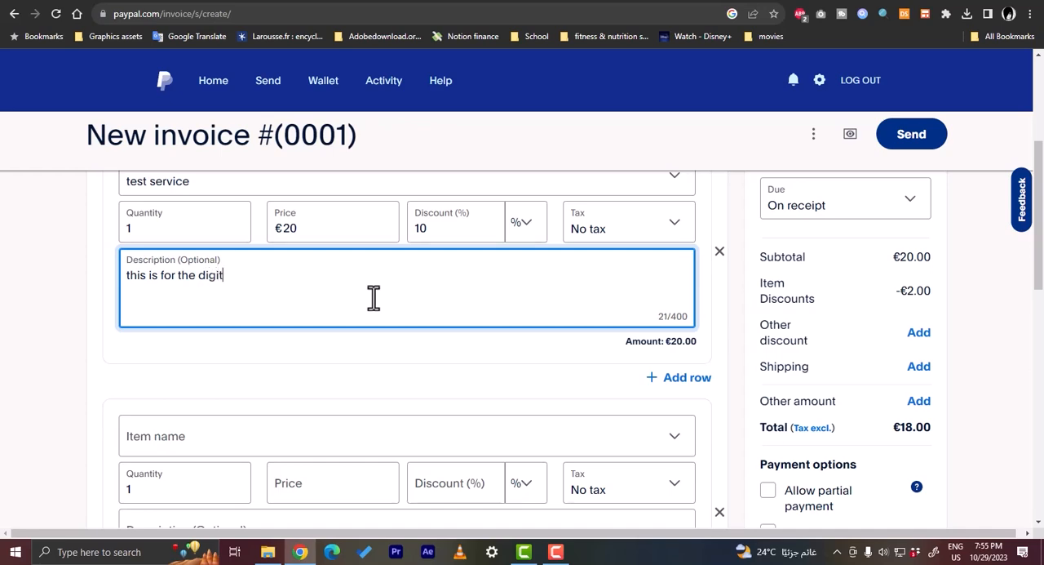
type("al editing")
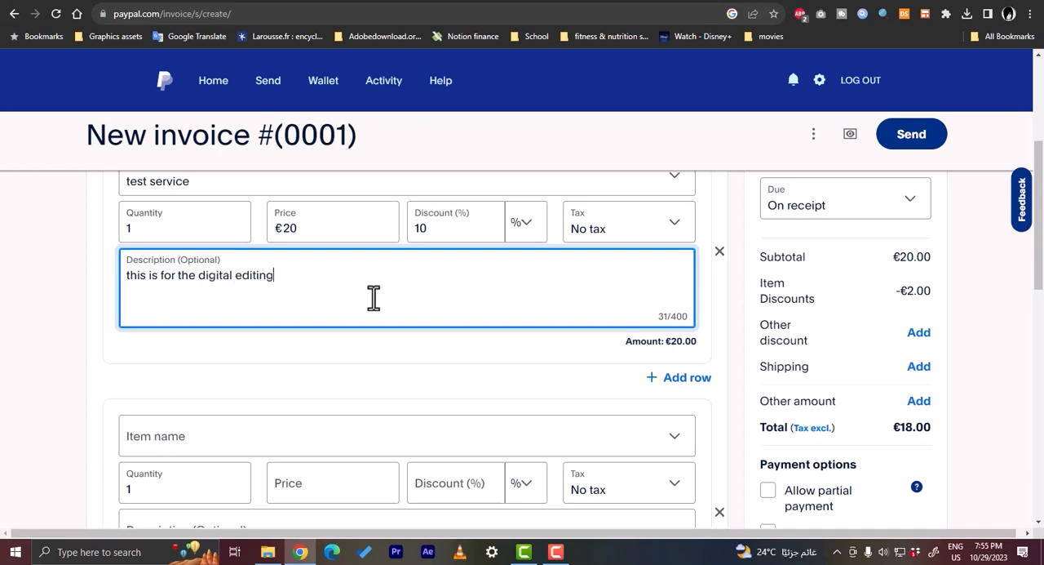
type("service")
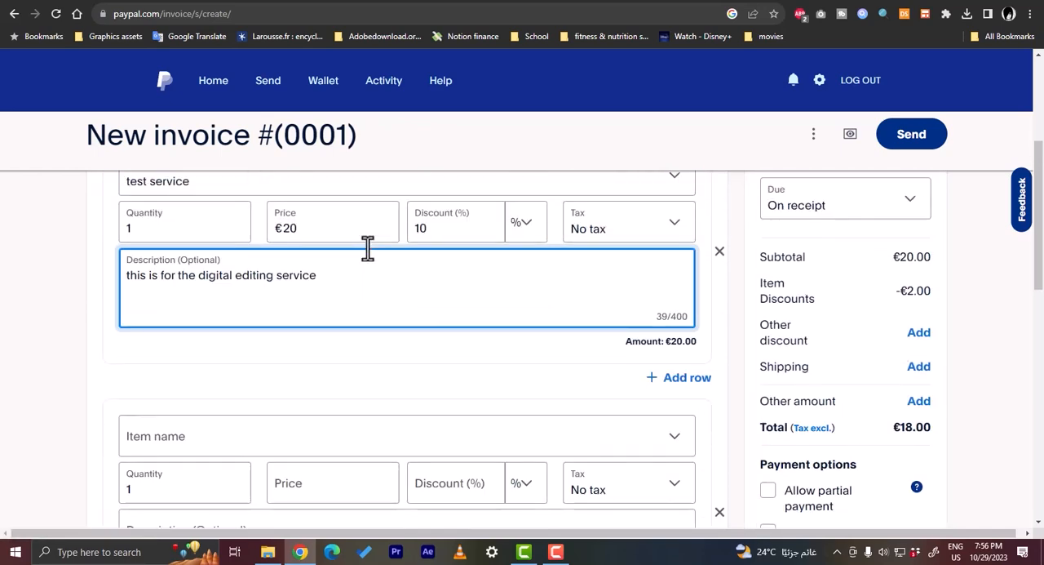
scroll("down", 3)
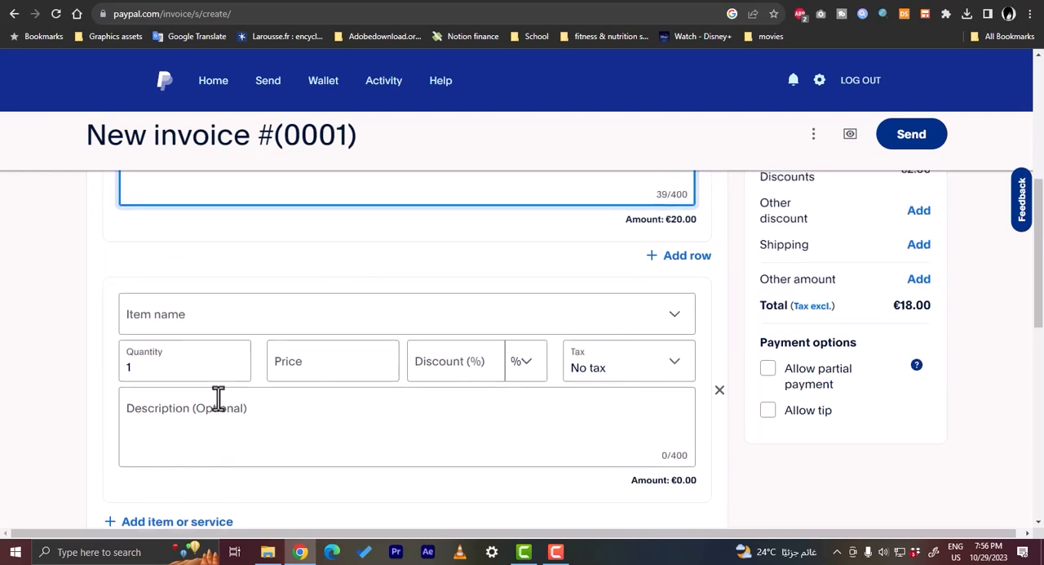
scroll("down", 3)
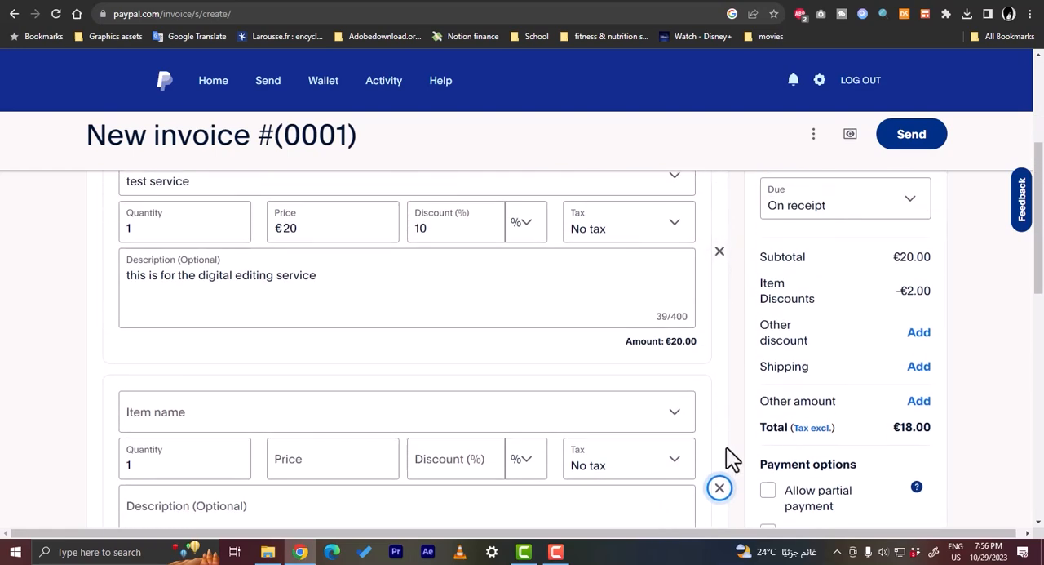
scroll("up", 3)
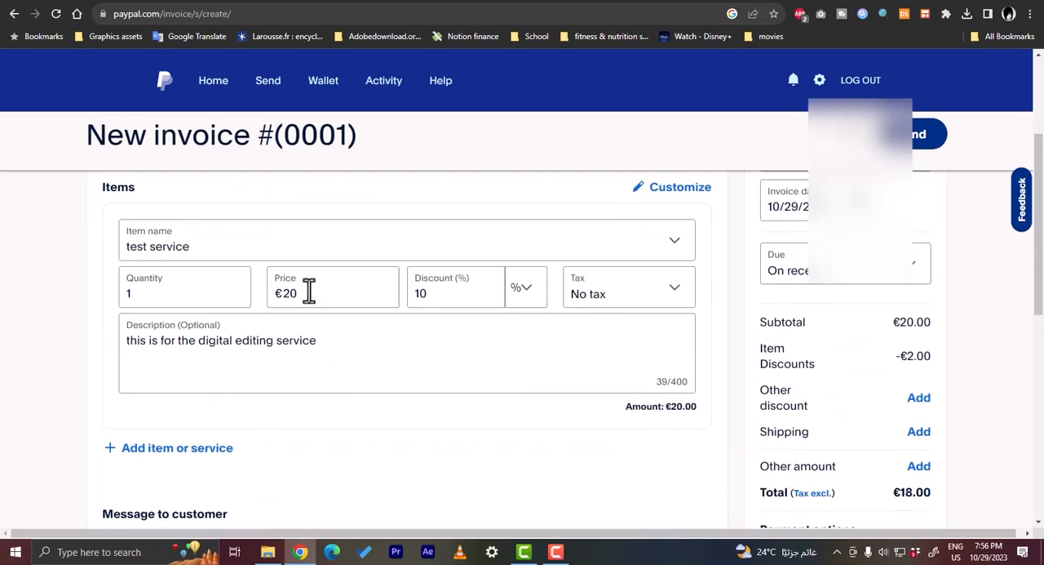
Step: Type the message 'thank you for doing business with me' and expand More options
scroll("down", 3)
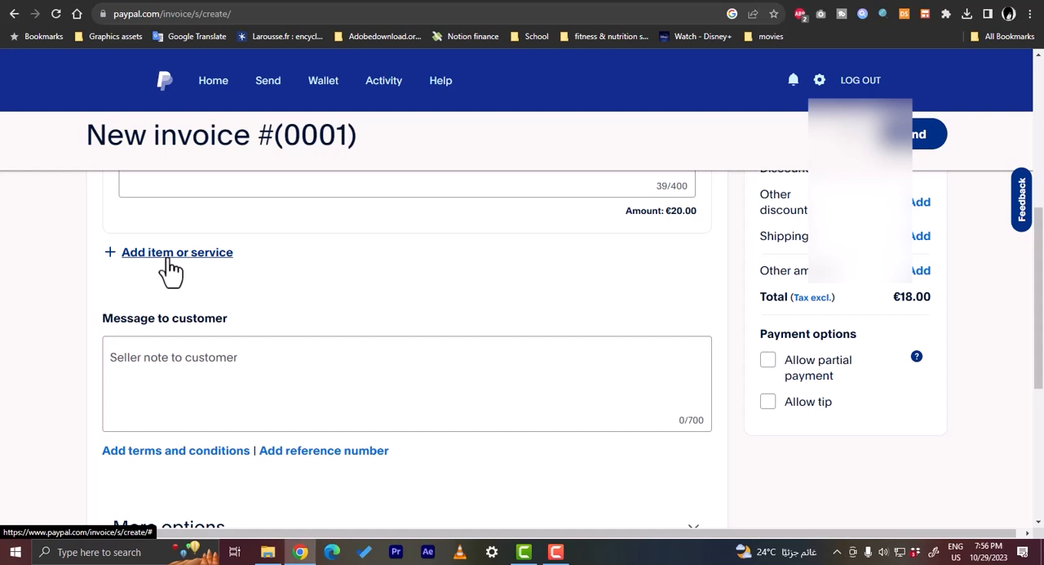
mouse_move(270, 357)
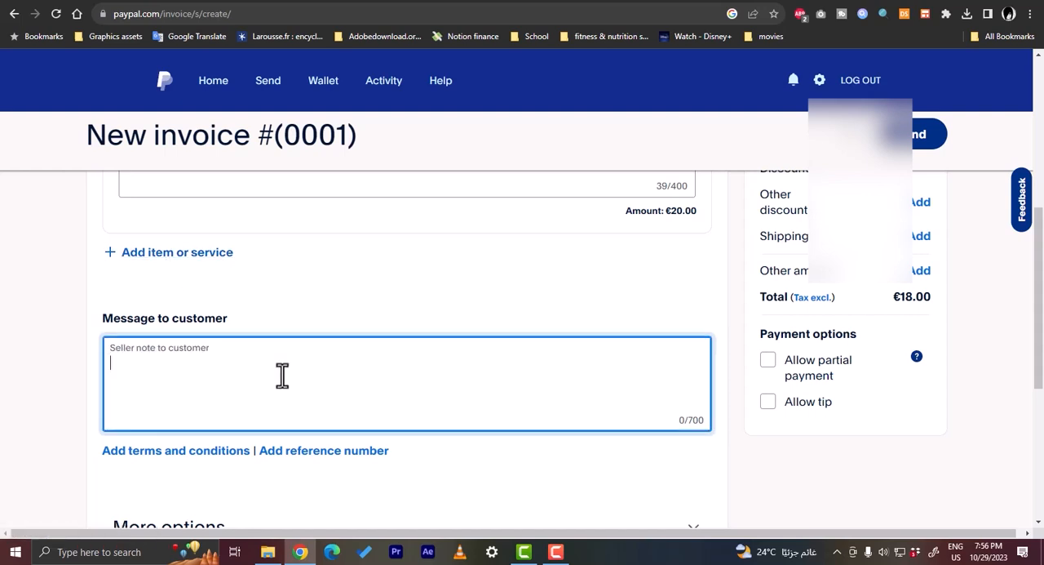
type("thank you for doi")
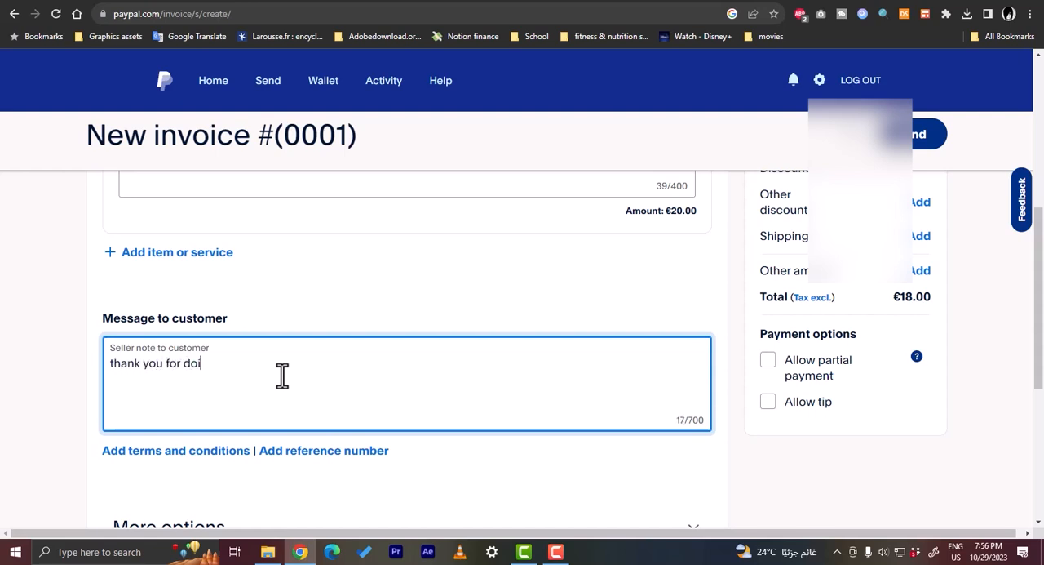
type("ng business with me")
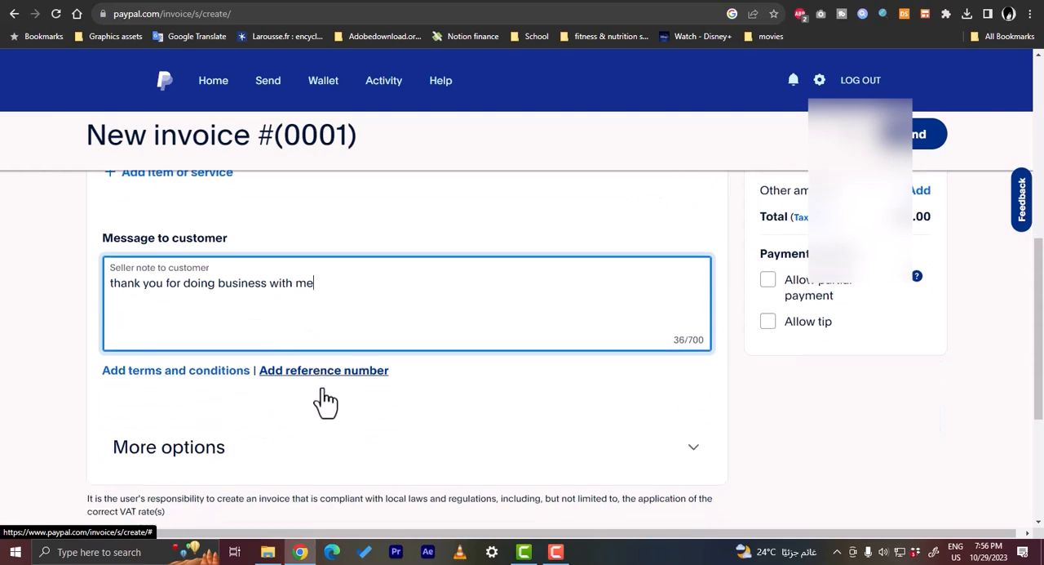
left_click(170, 447)
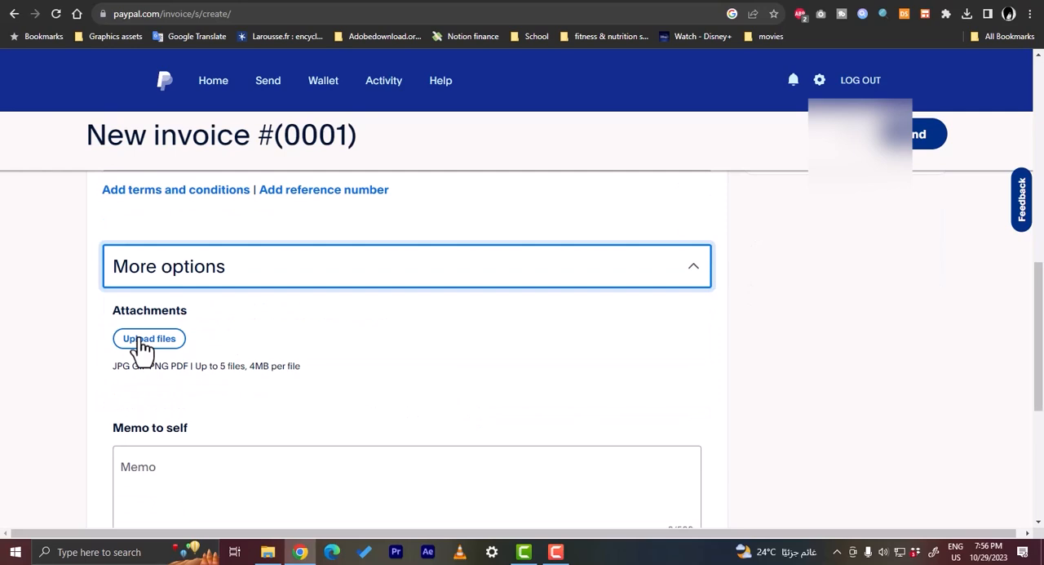
scroll("down", 3)
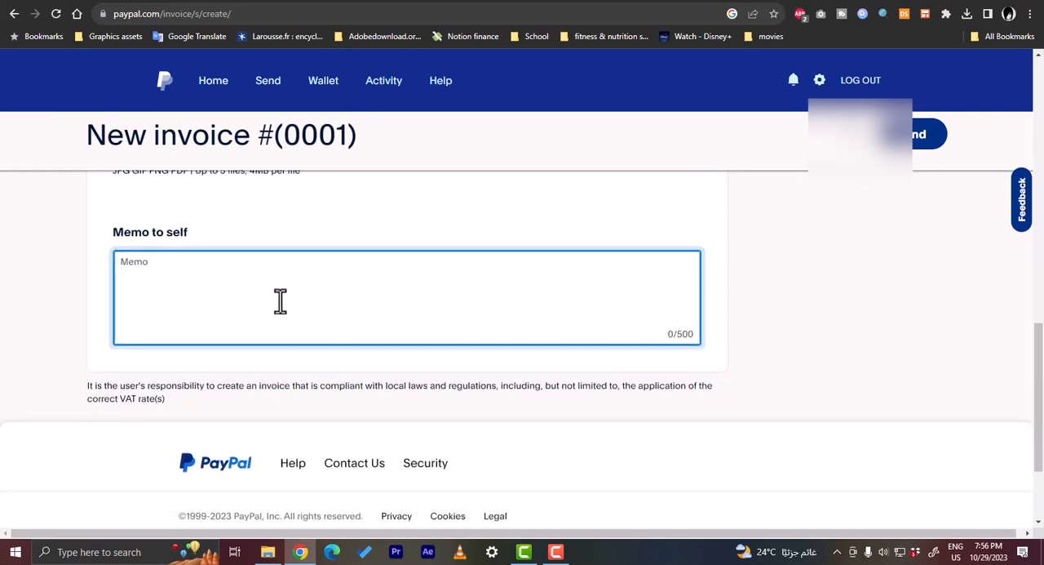
scroll("up", 3)
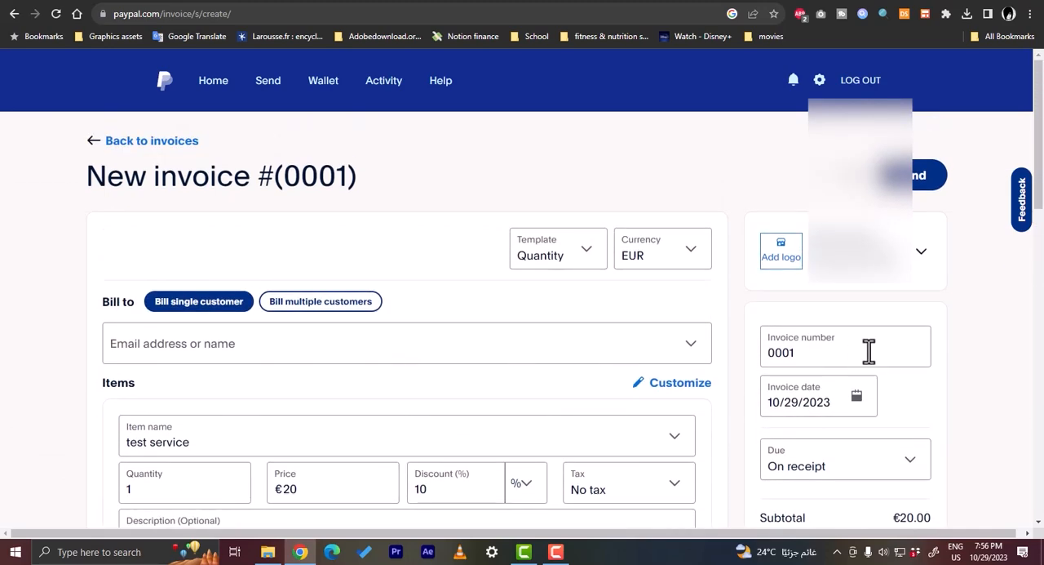
mouse_move(808, 355)
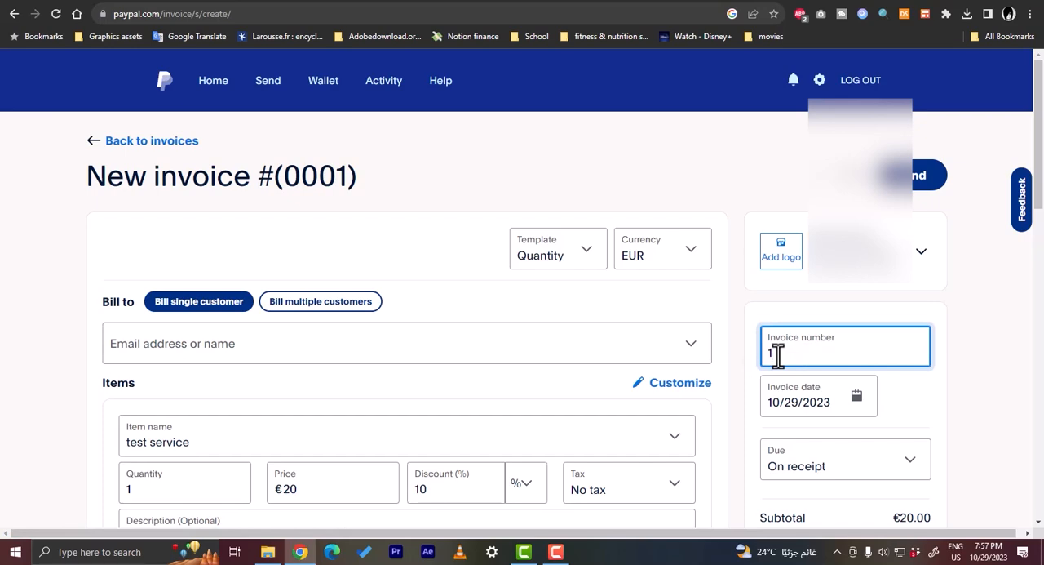
Step: Set the invoice number to 1 and pick October 30, 2023 as the invoice date
type("1")
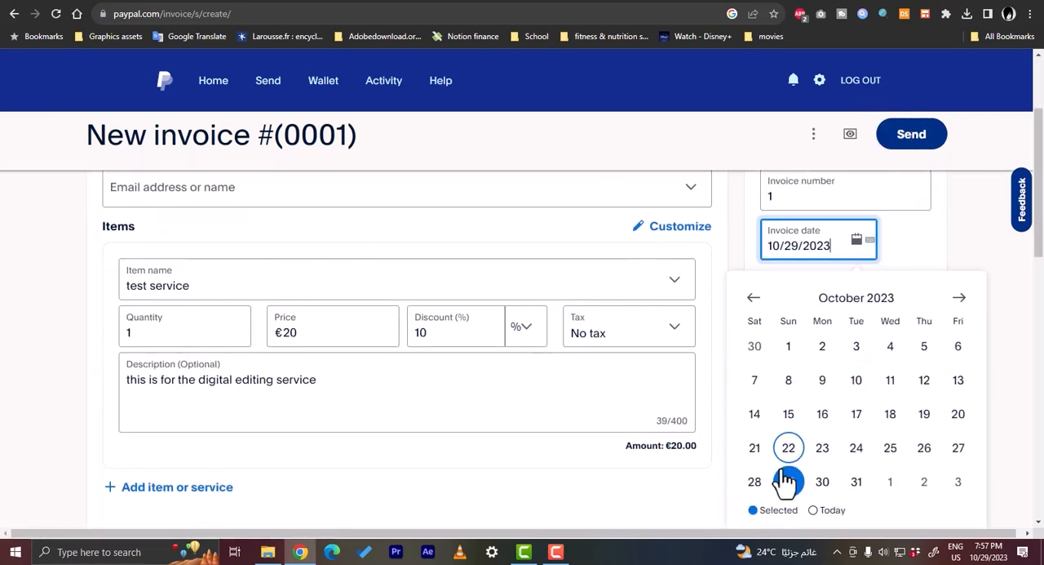
left_click(788, 480)
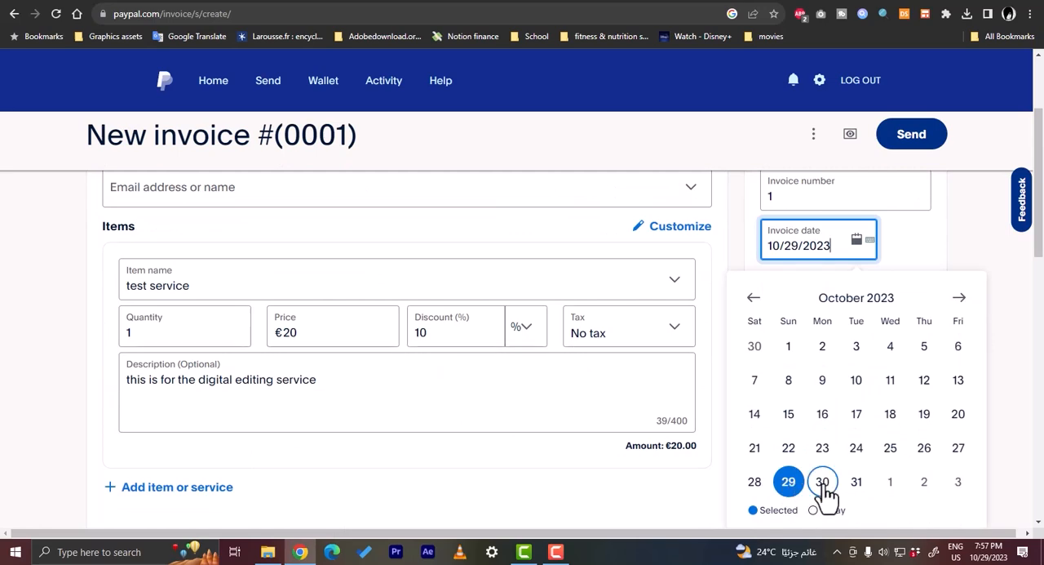
left_click(823, 480)
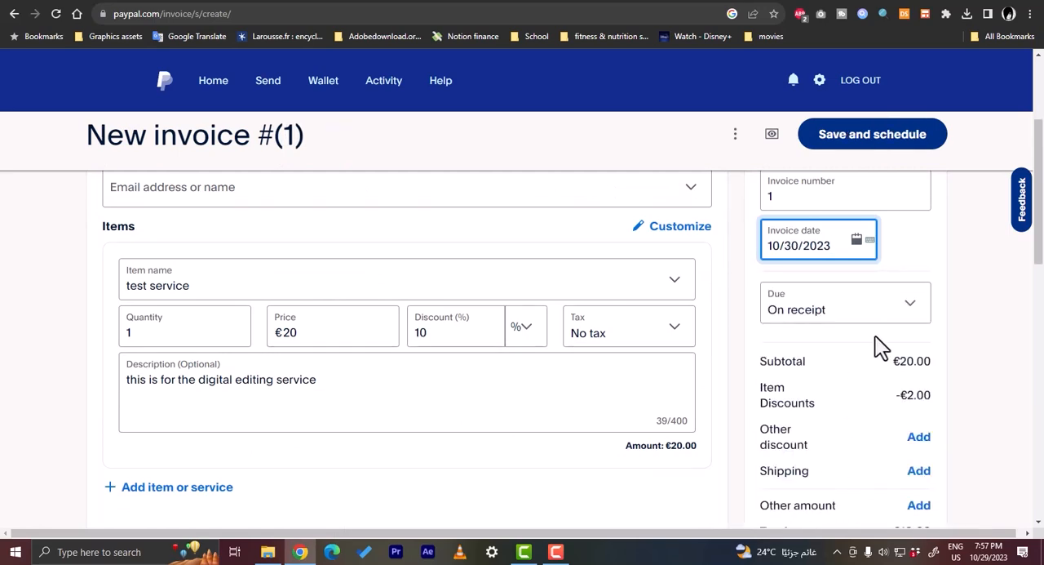
Step: Set the Due term, trying On specific date before settling on In 30 days
left_click(845, 302)
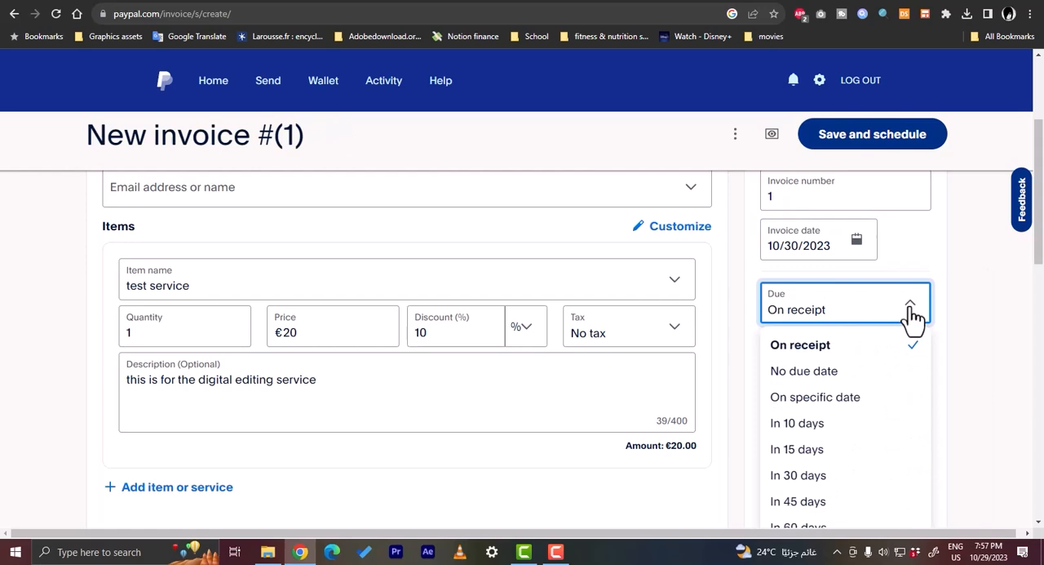
mouse_move(835, 383)
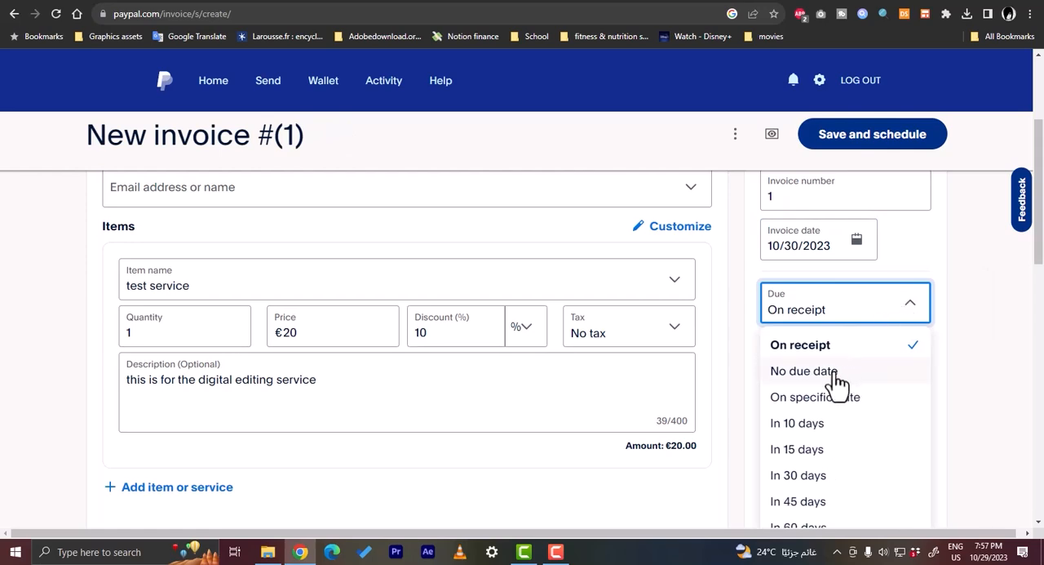
mouse_move(835, 383)
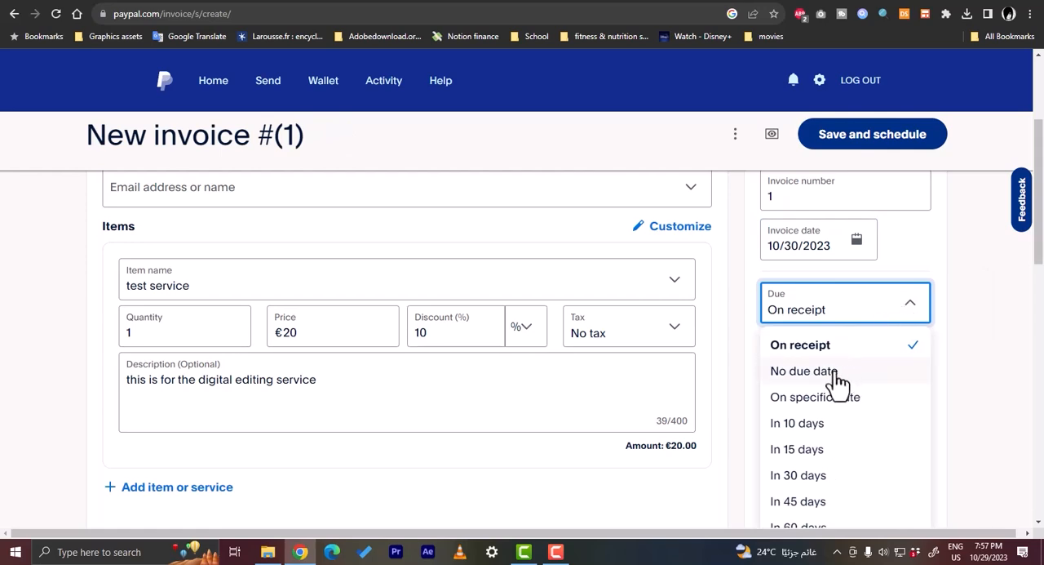
scroll("down", 3)
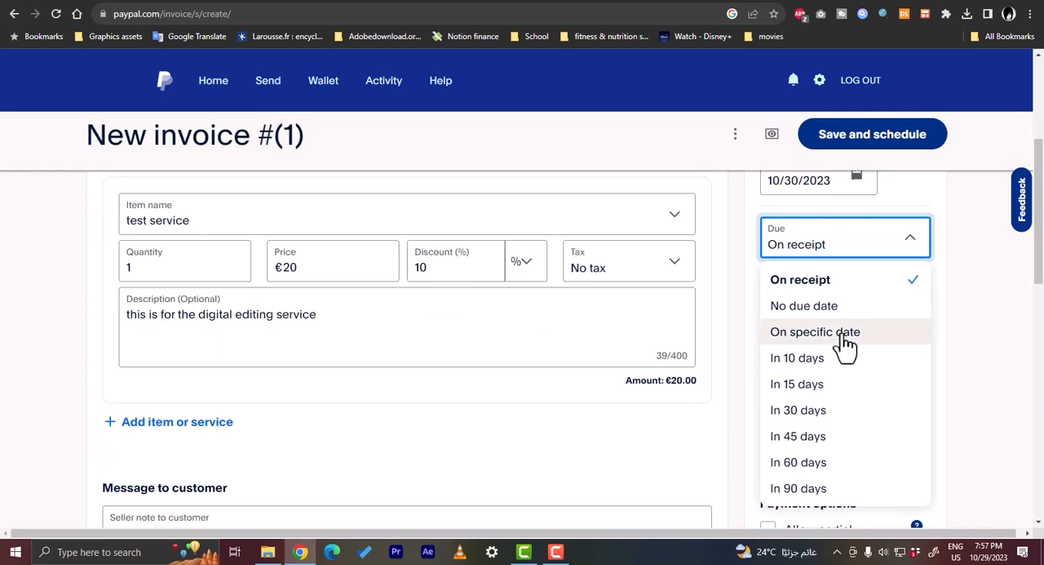
left_click(815, 332)
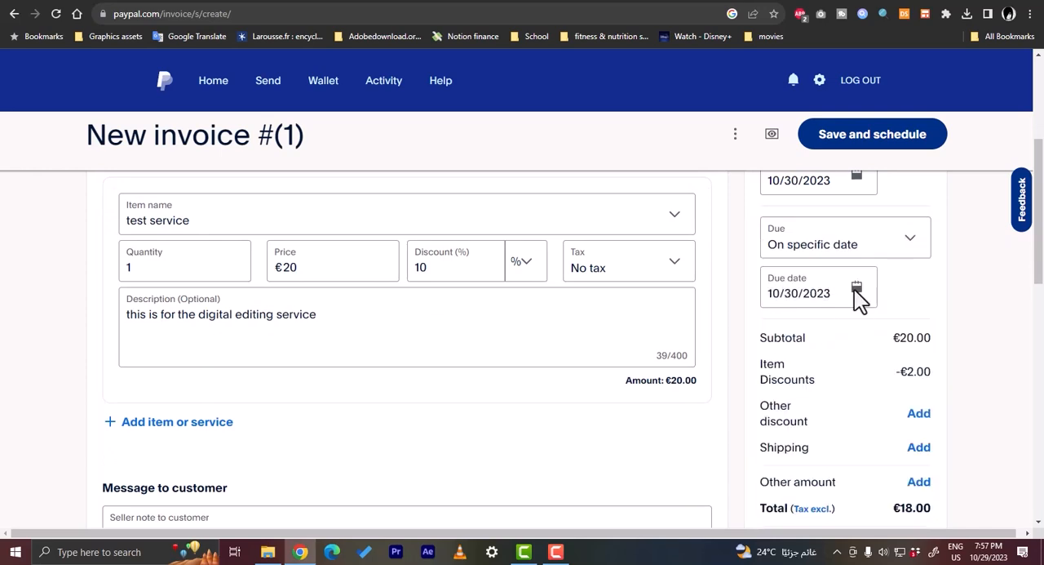
left_click(845, 236)
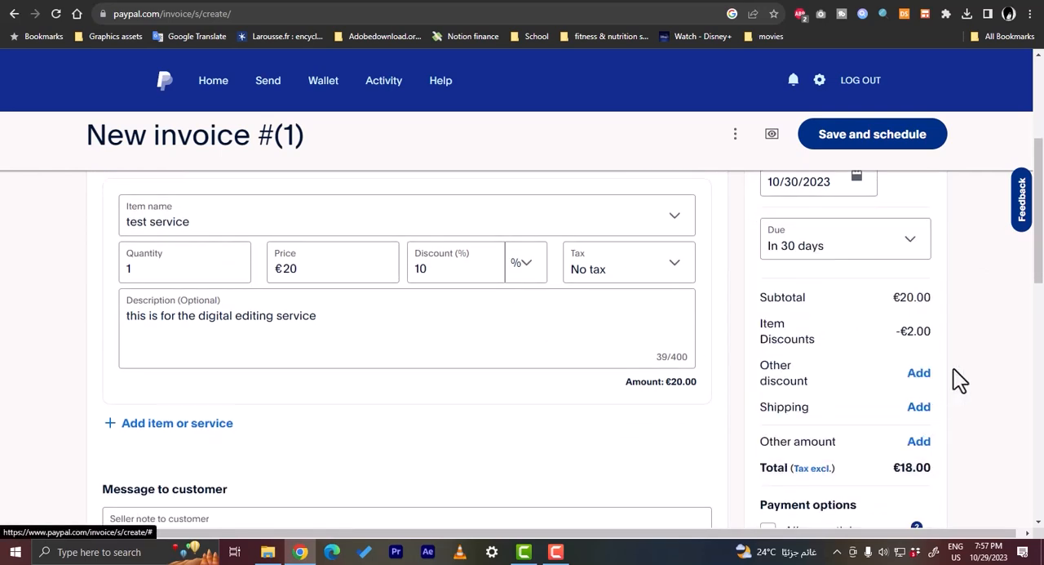
mouse_move(862, 261)
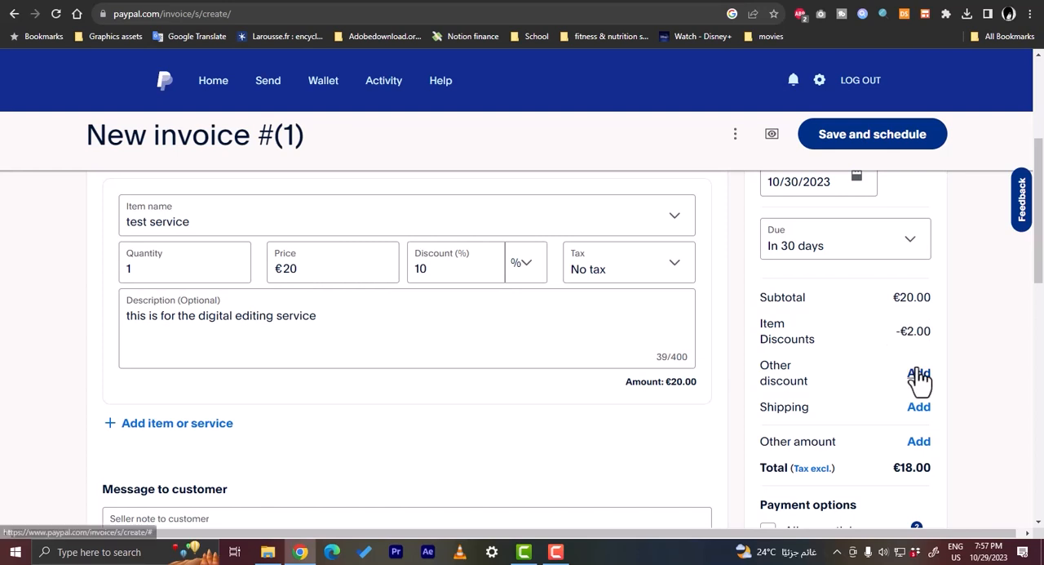
Step: Add an Other discount of €3 (unit switched from % to €), total €15.00
left_click(918, 384)
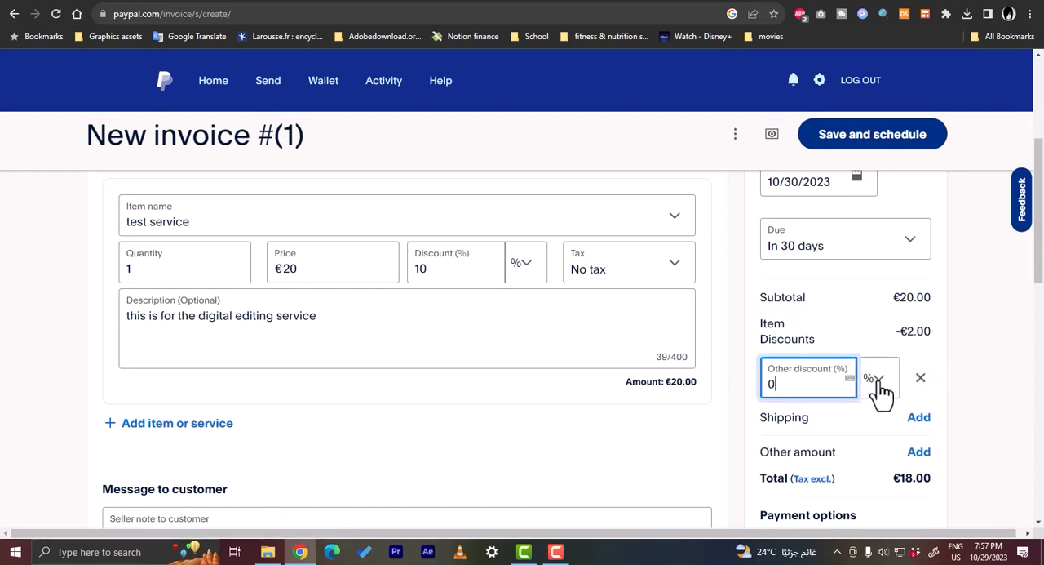
left_click(878, 377)
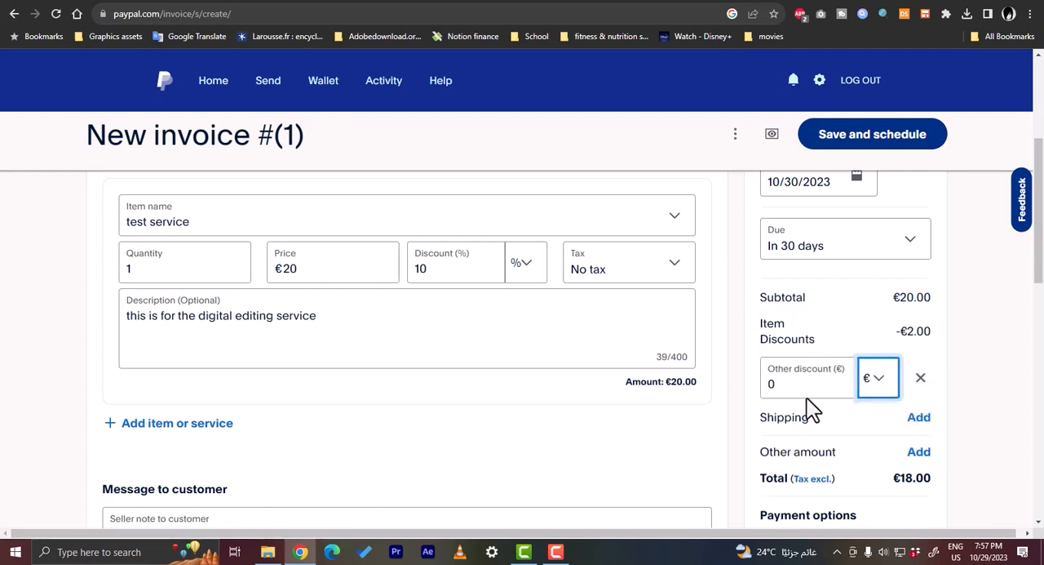
type("3")
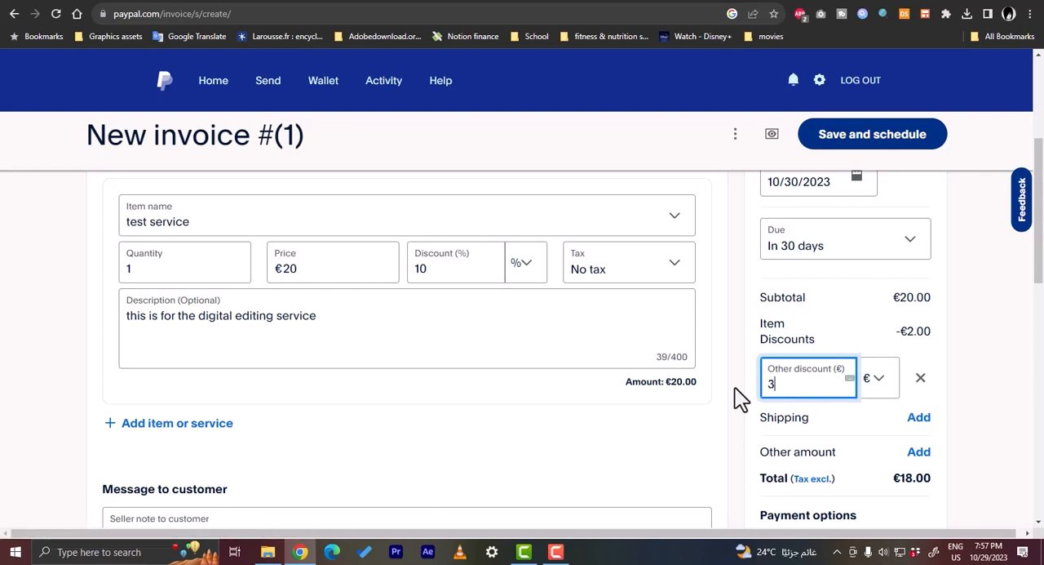
mouse_move(946, 376)
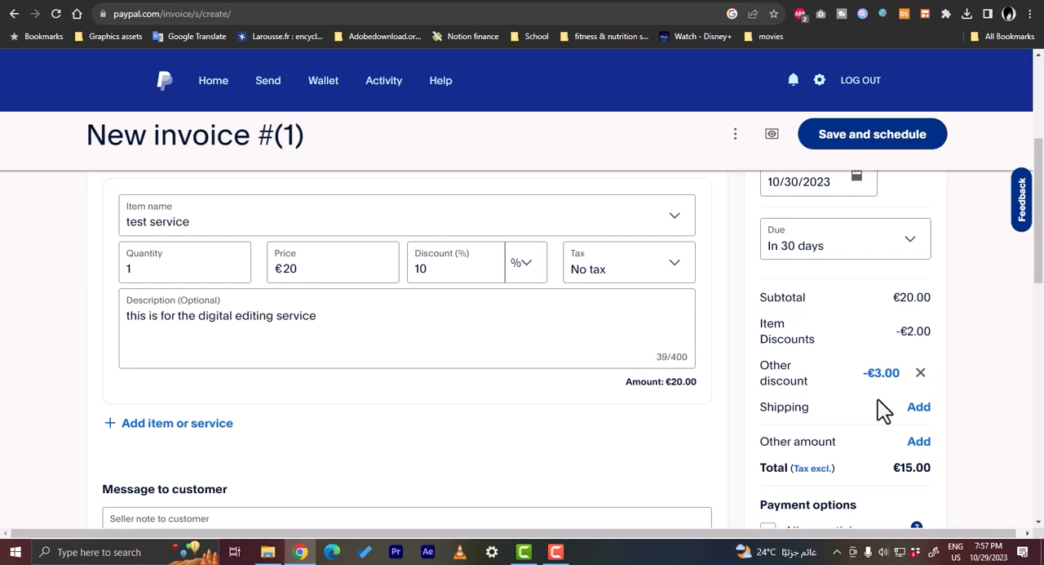
left_click(919, 407)
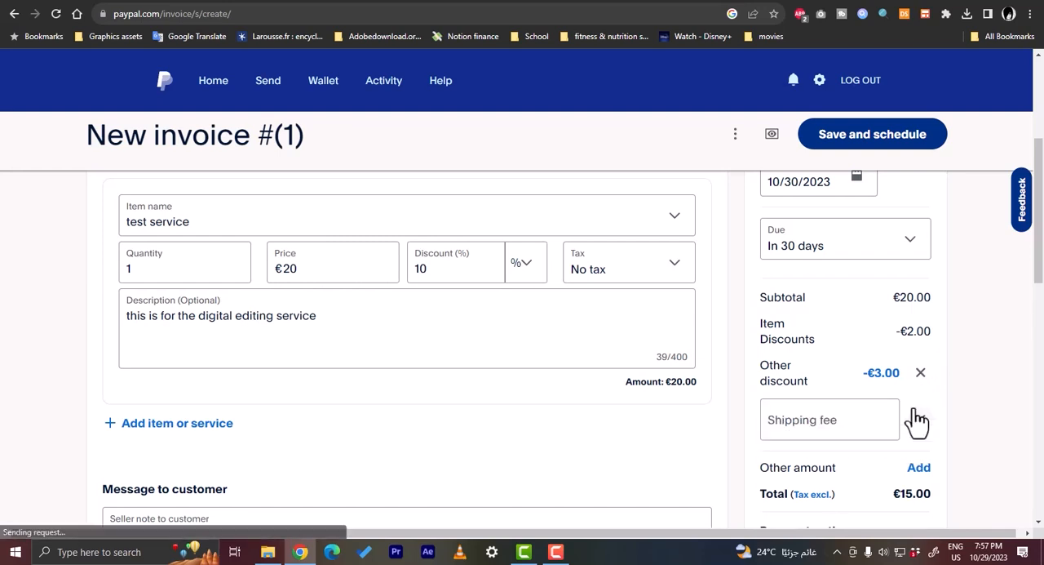
Step: Add €10 shipping with Shipping tax left on No tax, total €25.00
left_click(829, 419)
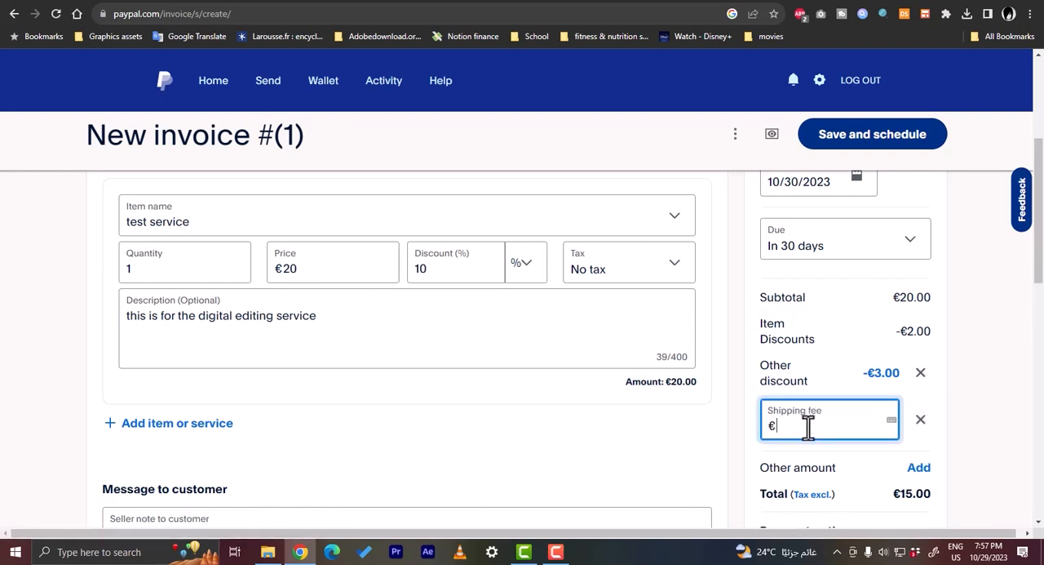
type("10.00")
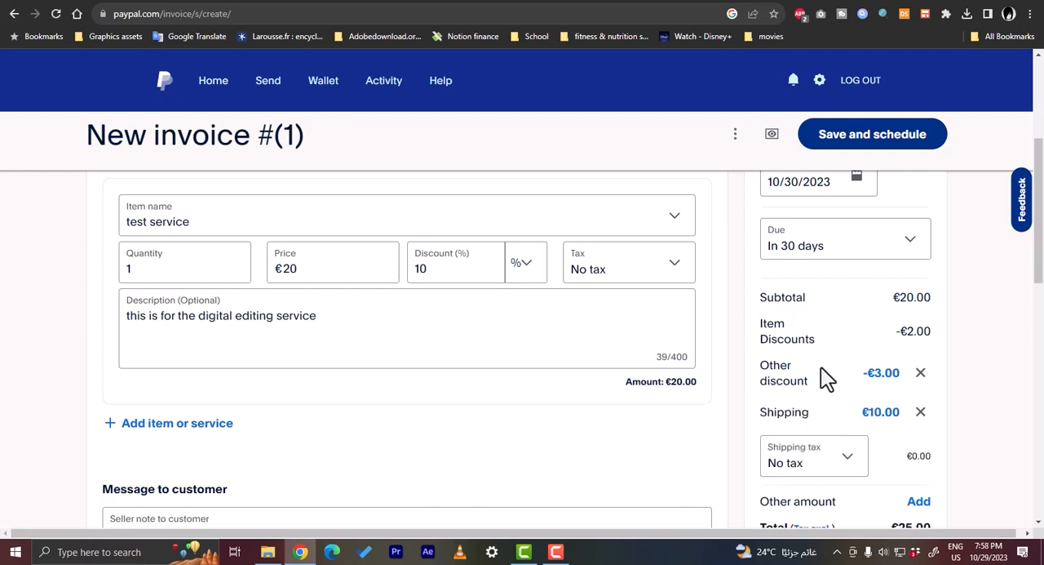
left_click(812, 455)
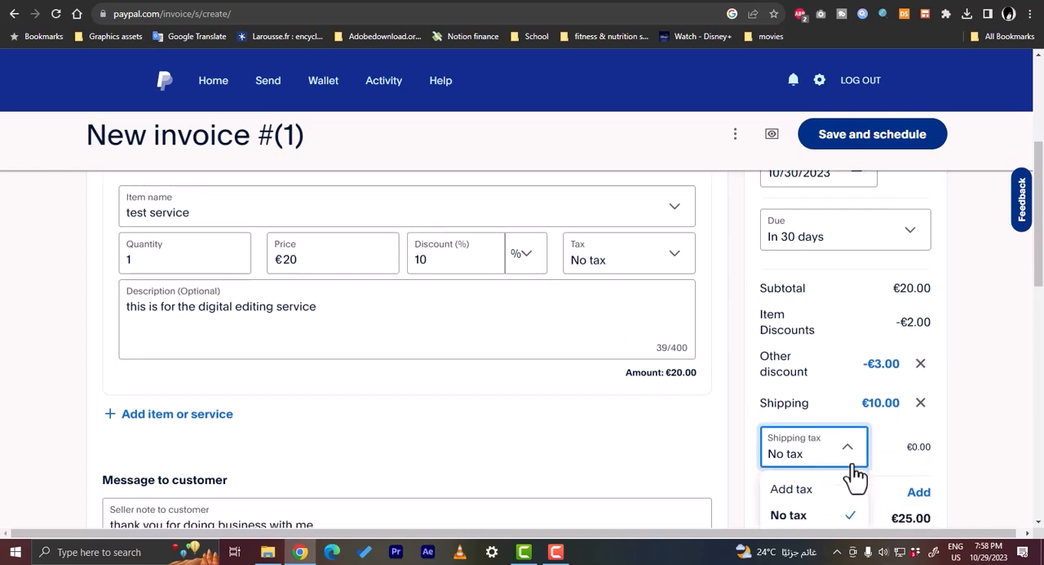
scroll("down", 3)
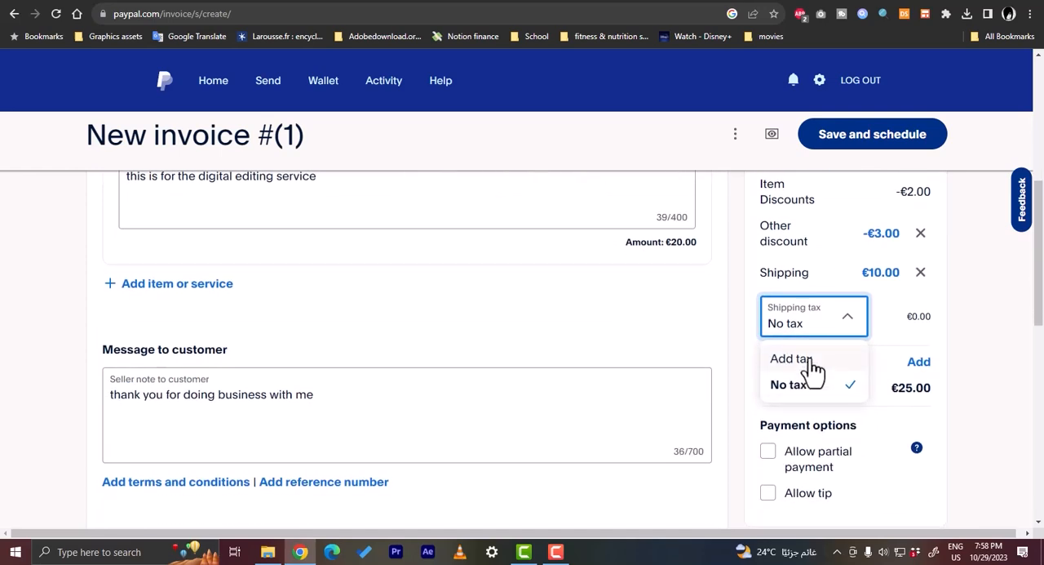
mouse_move(900, 318)
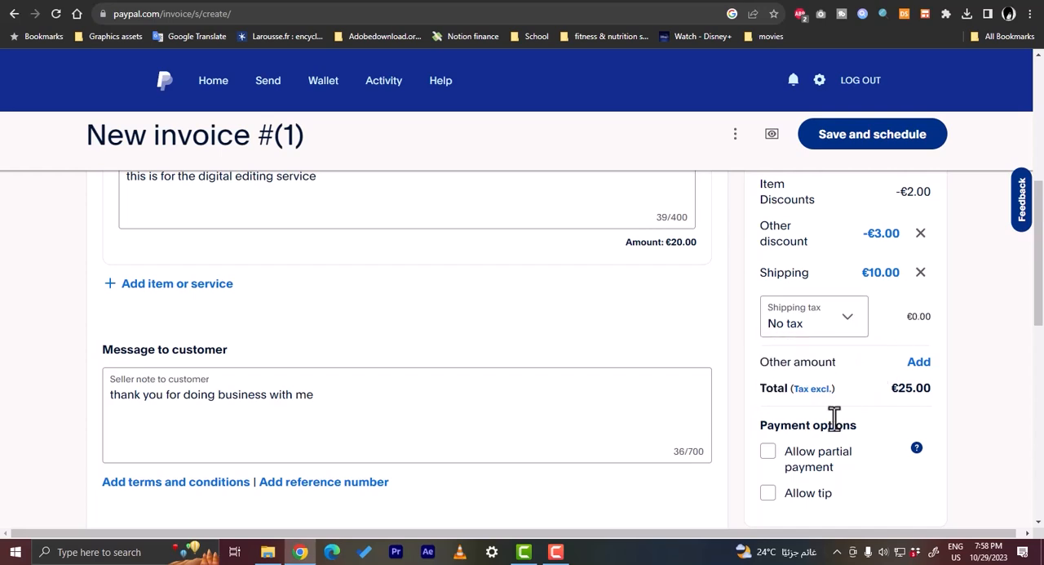
mouse_move(813, 389)
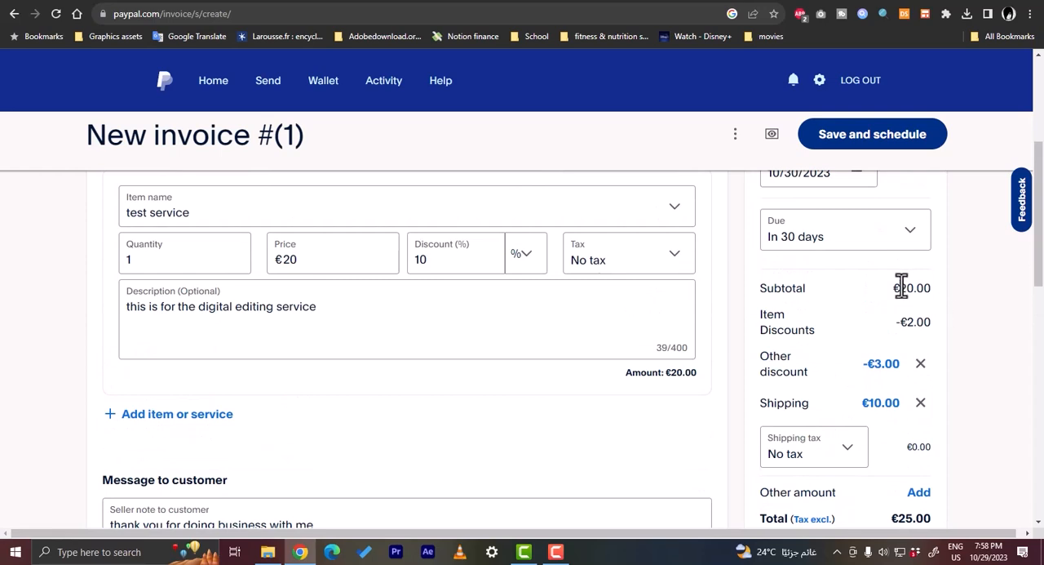
mouse_move(914, 320)
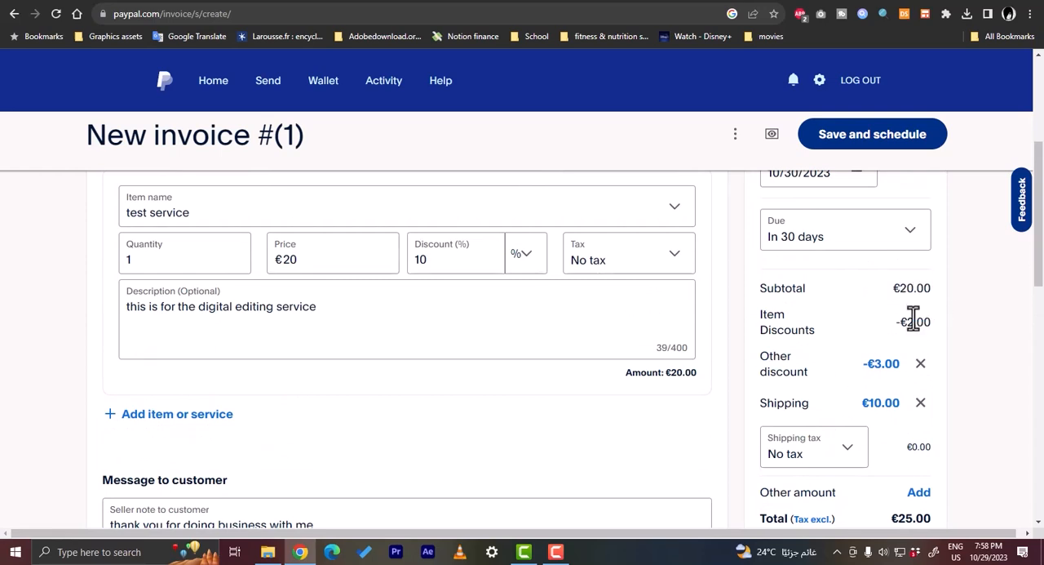
mouse_move(882, 362)
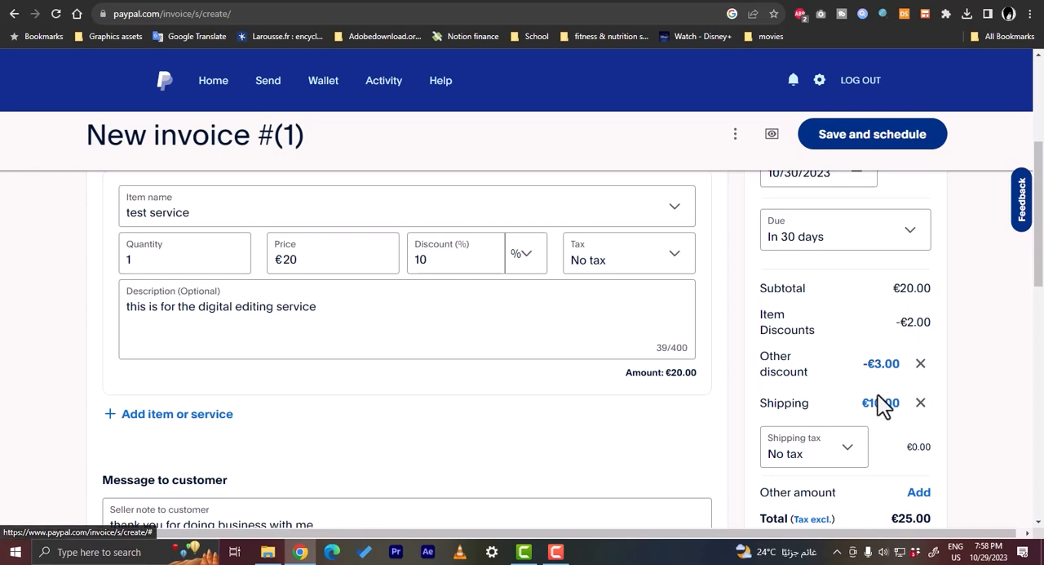
Step: Allow partial payment with a €15 minimum due and enable tipping on the invoice
scroll("down", 3)
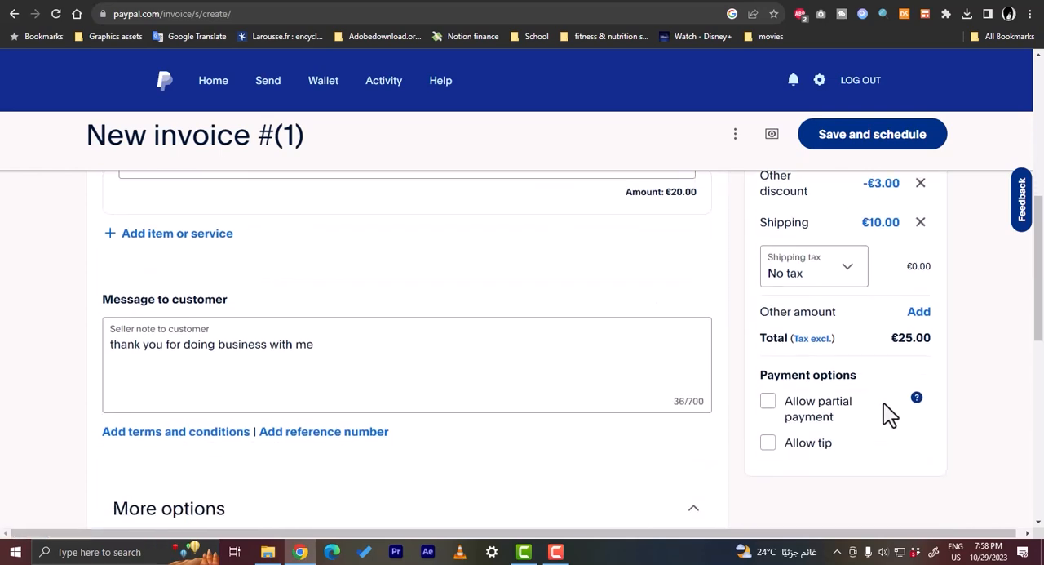
scroll("down", 3)
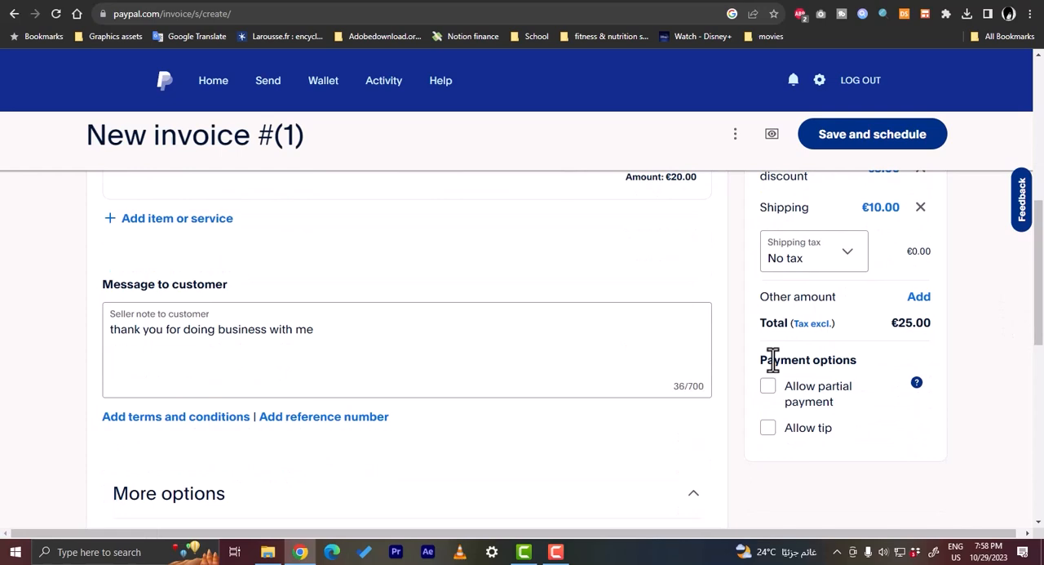
left_click(767, 385)
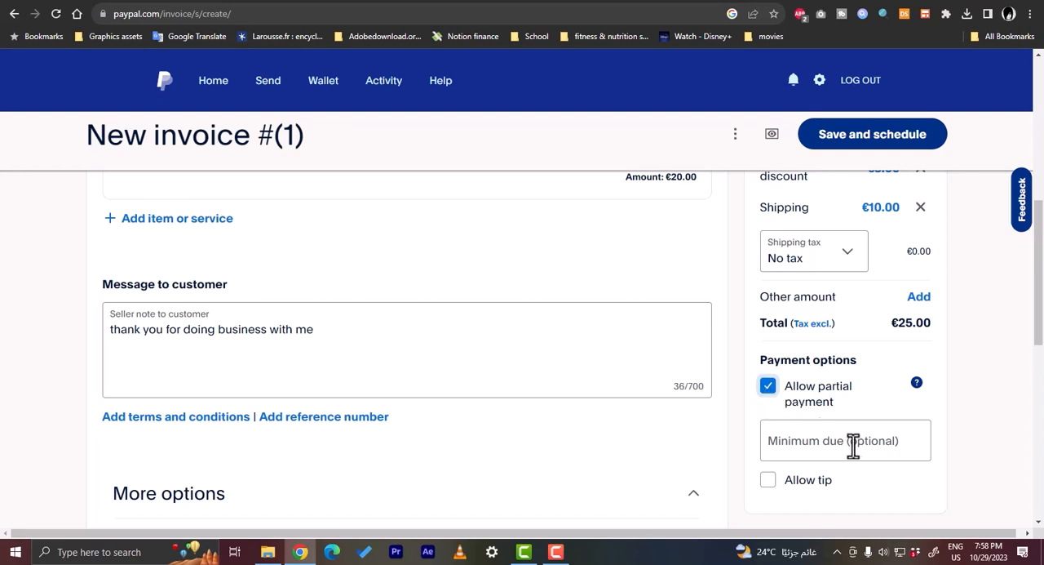
left_click(845, 440)
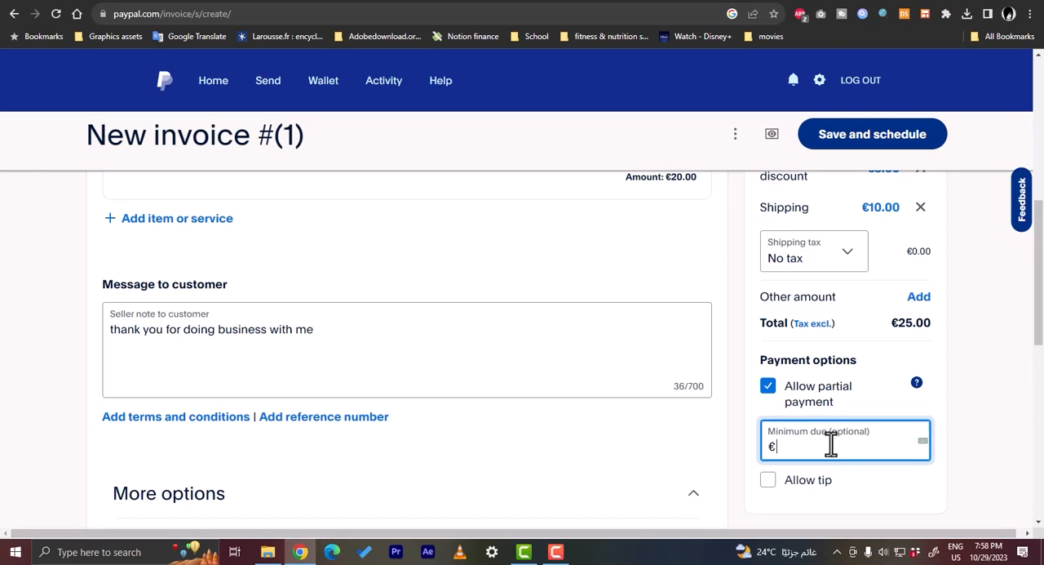
type("15")
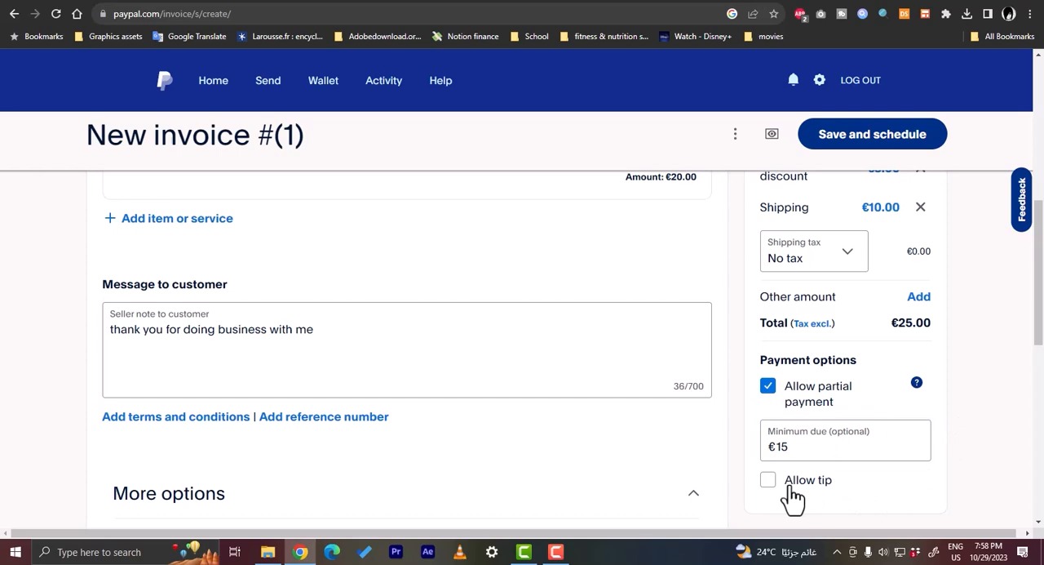
left_click(767, 480)
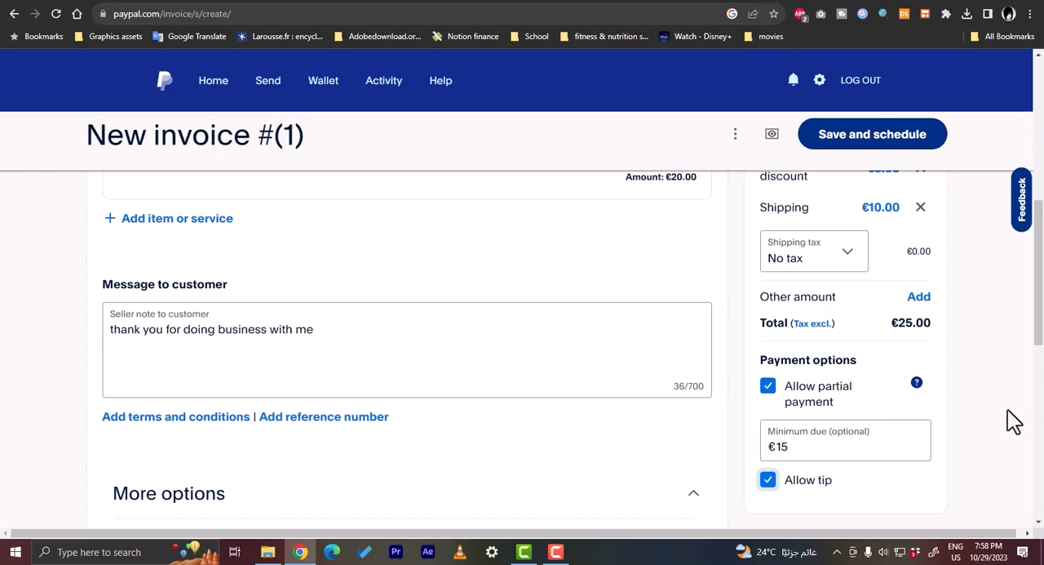
mouse_move(1036, 362)
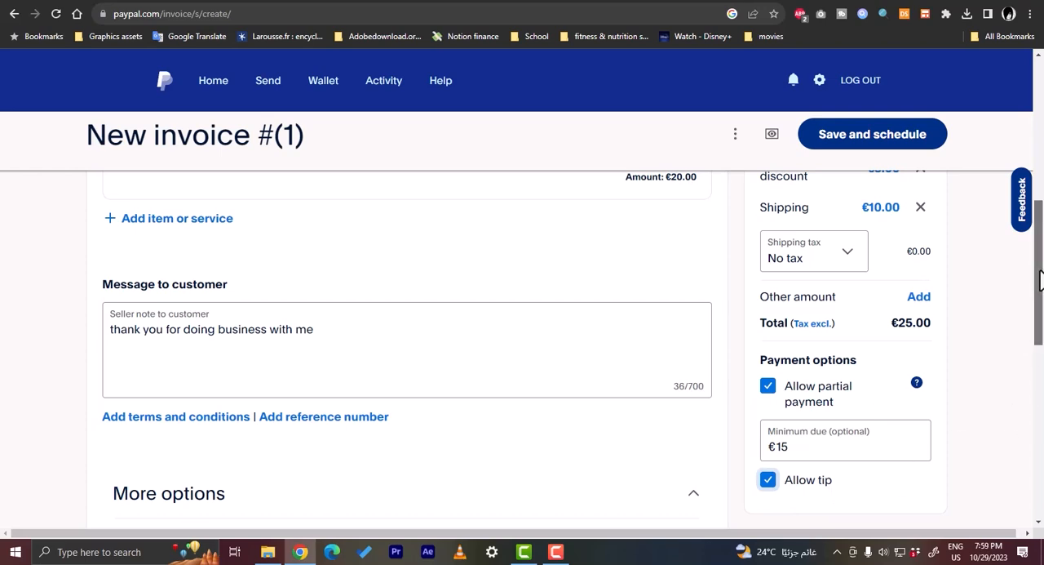
Step: Look over the save and sharing options, then load a preview of invoice #1
scroll("down", 3)
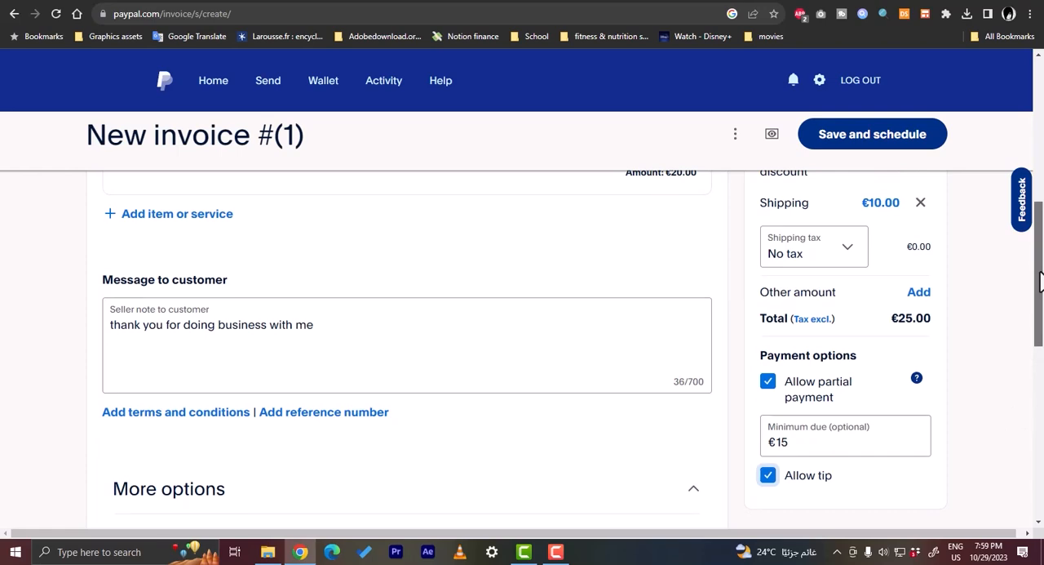
scroll("down", 3)
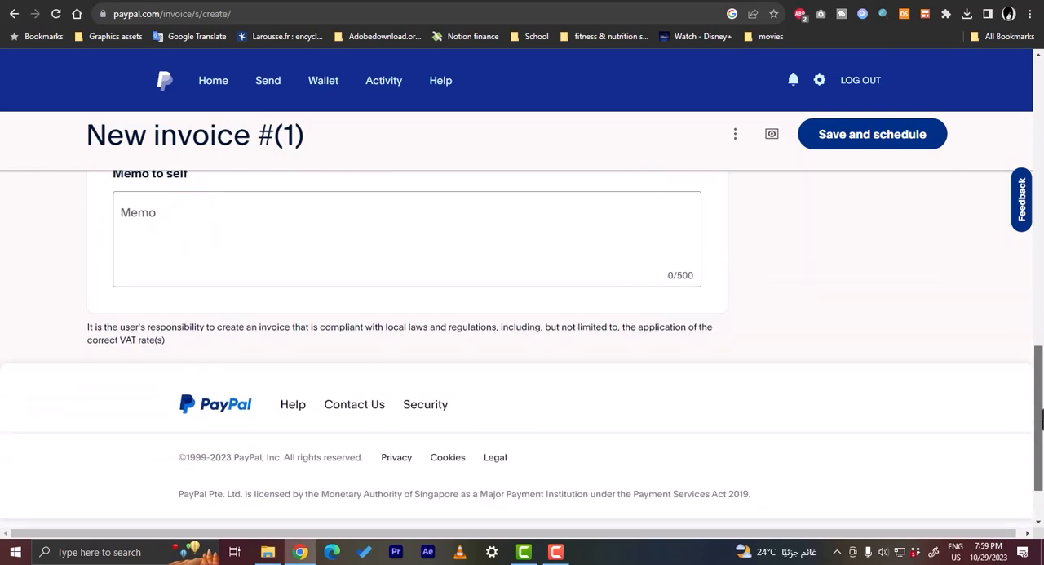
scroll("up", 3)
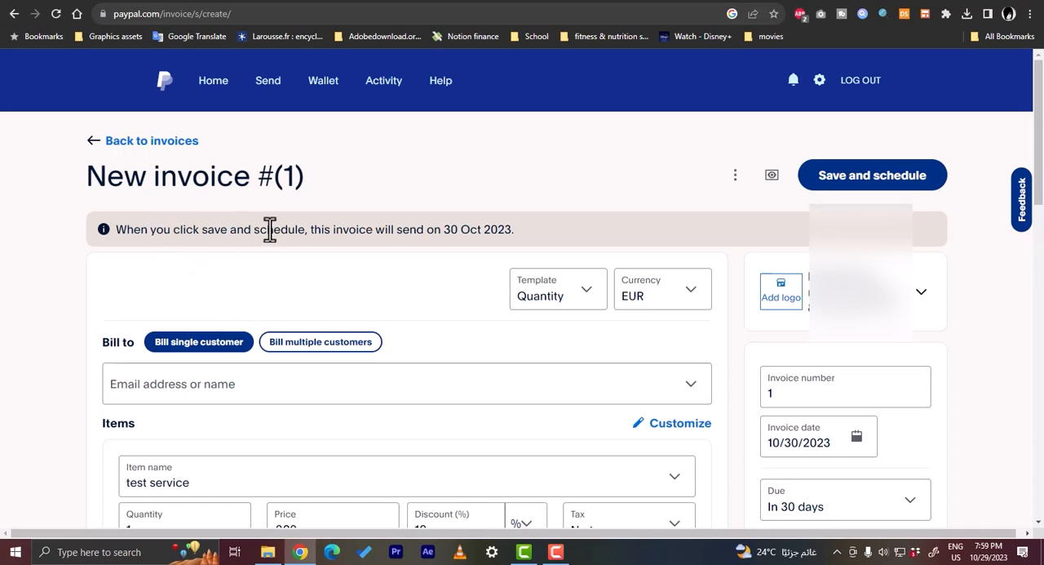
mouse_move(334, 232)
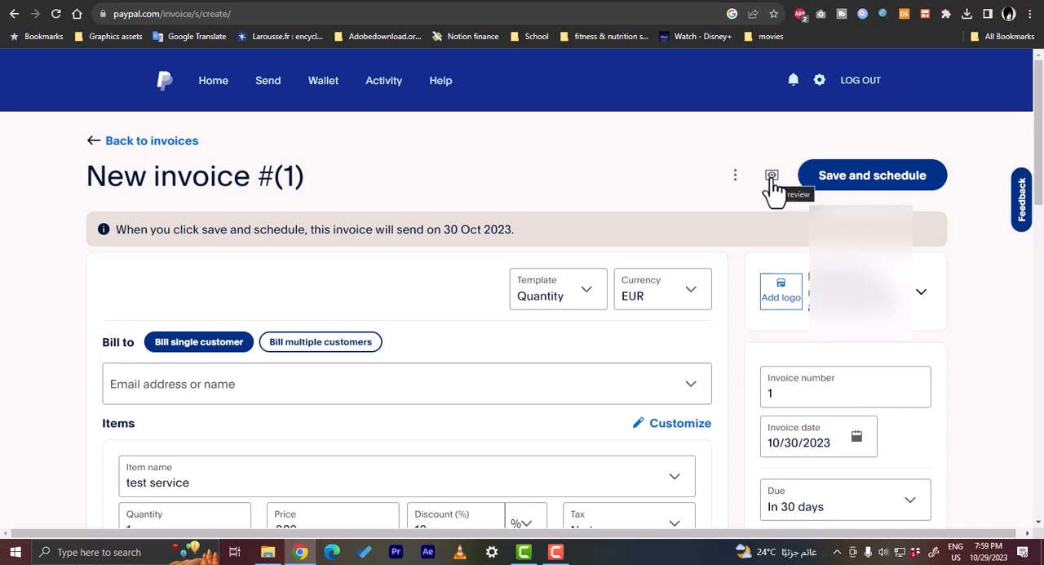
left_click(734, 175)
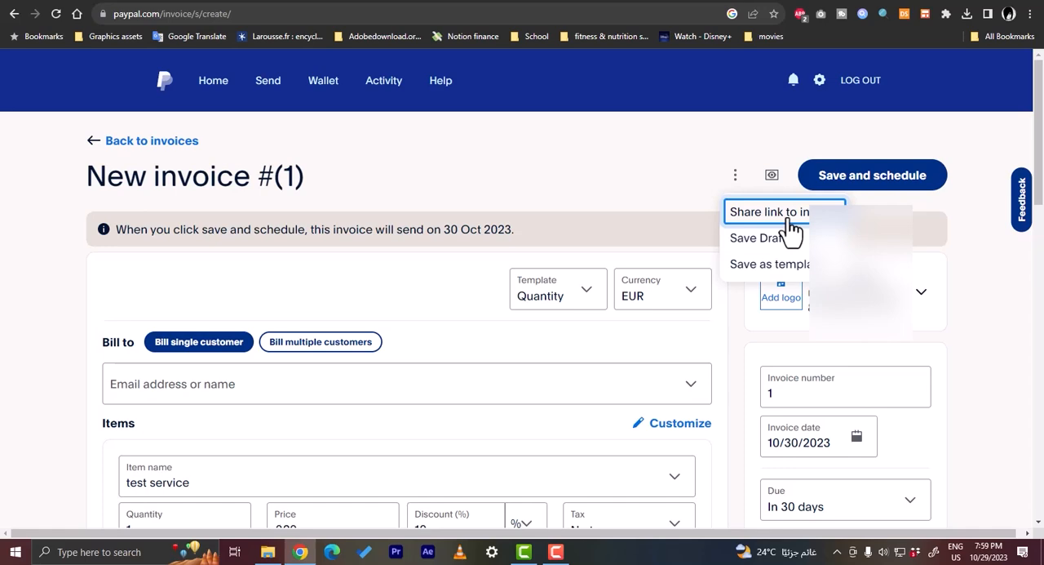
mouse_move(787, 241)
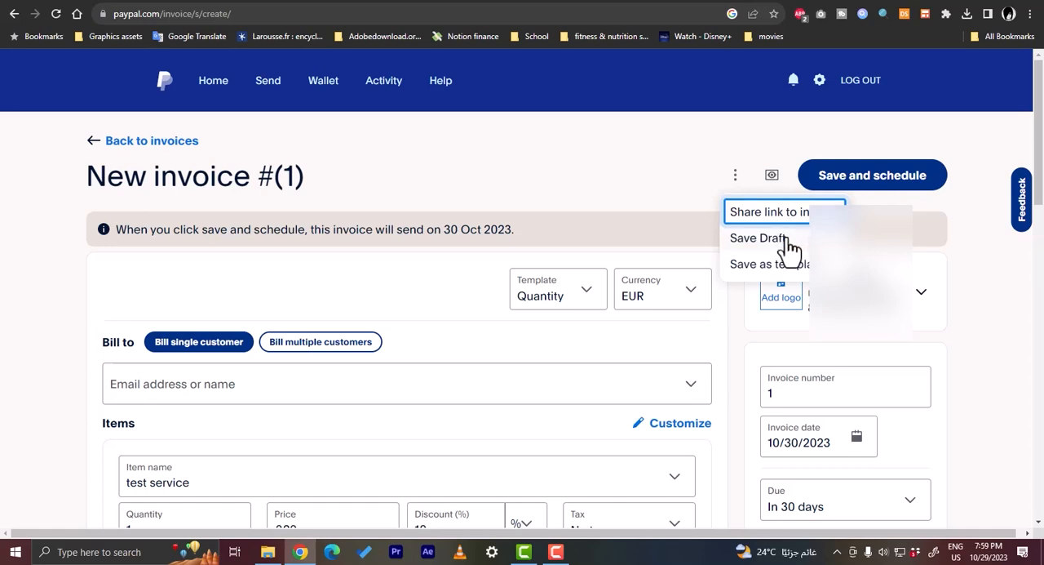
mouse_move(786, 281)
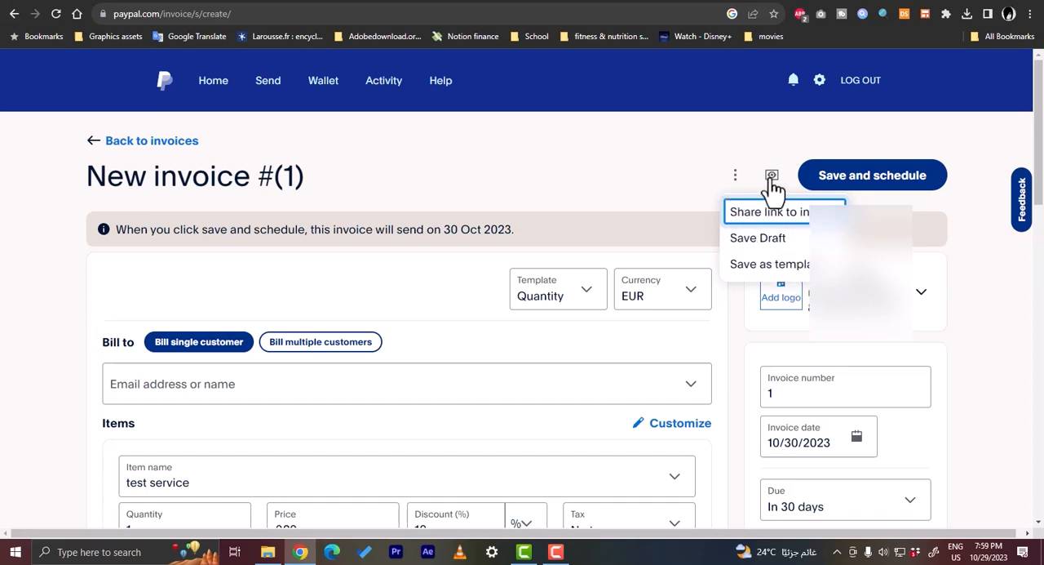
left_click(770, 174)
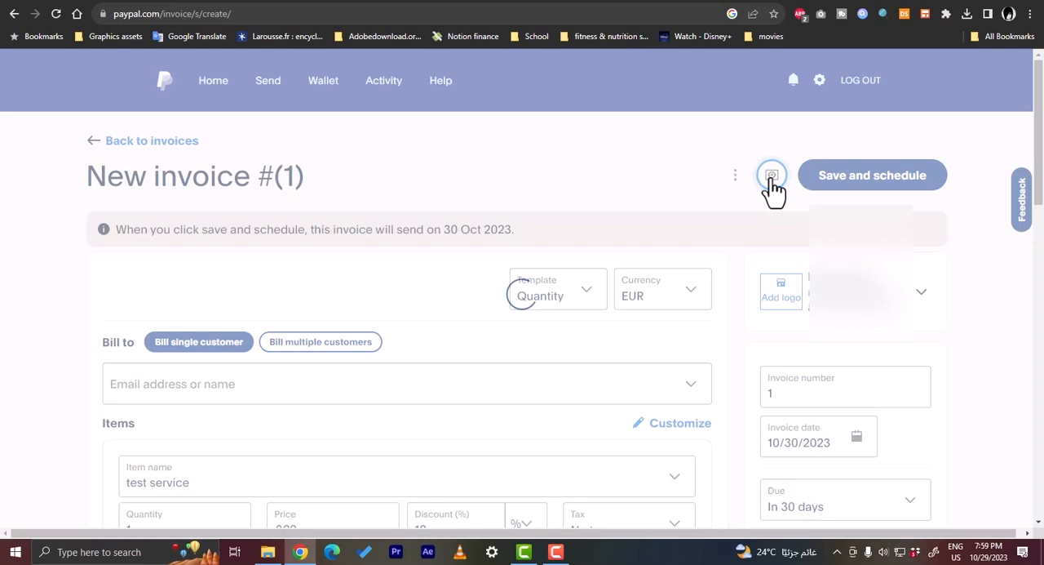
left_click(770, 175)
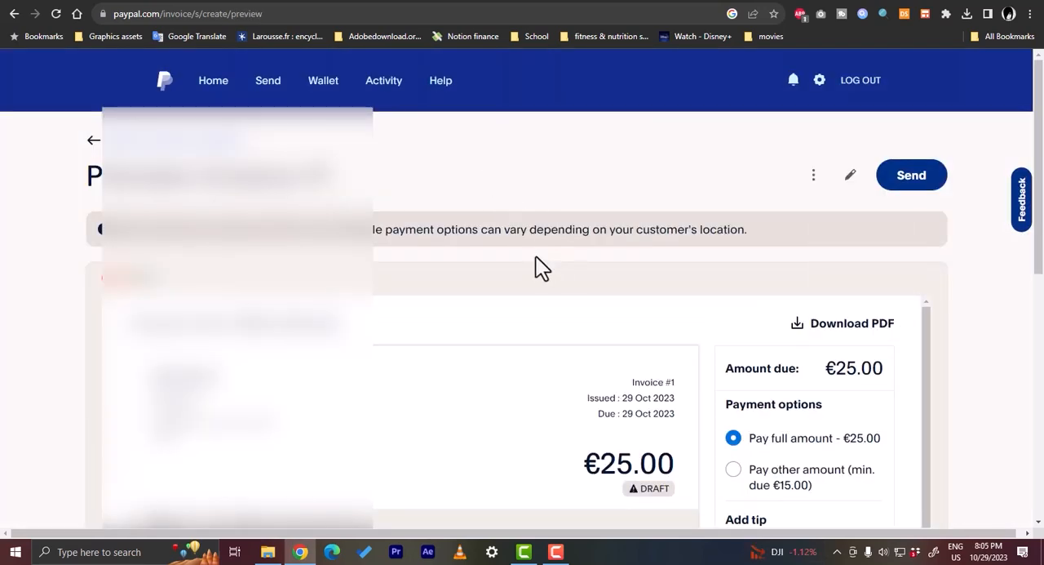
mouse_move(578, 304)
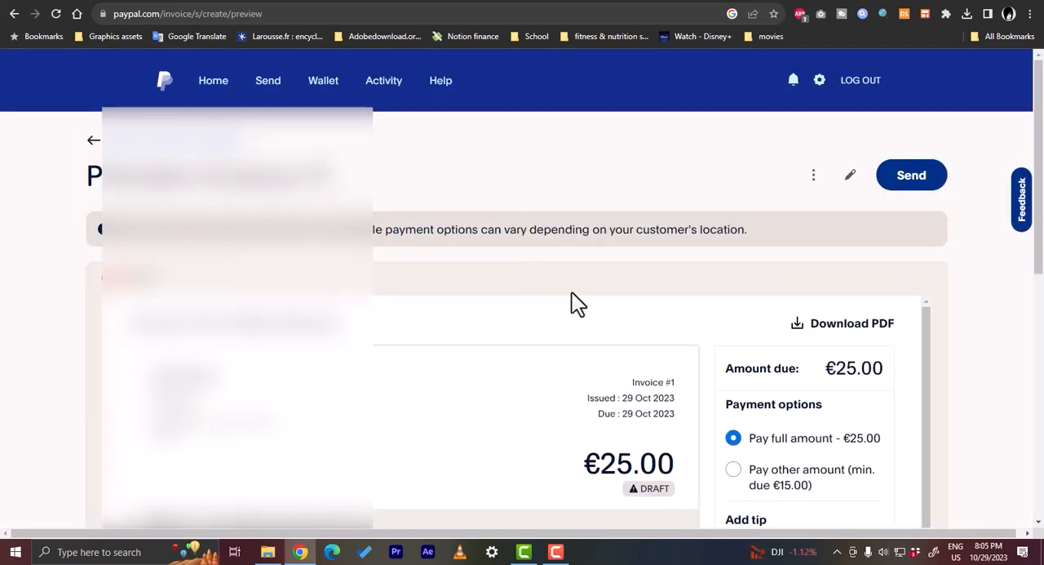
mouse_move(677, 317)
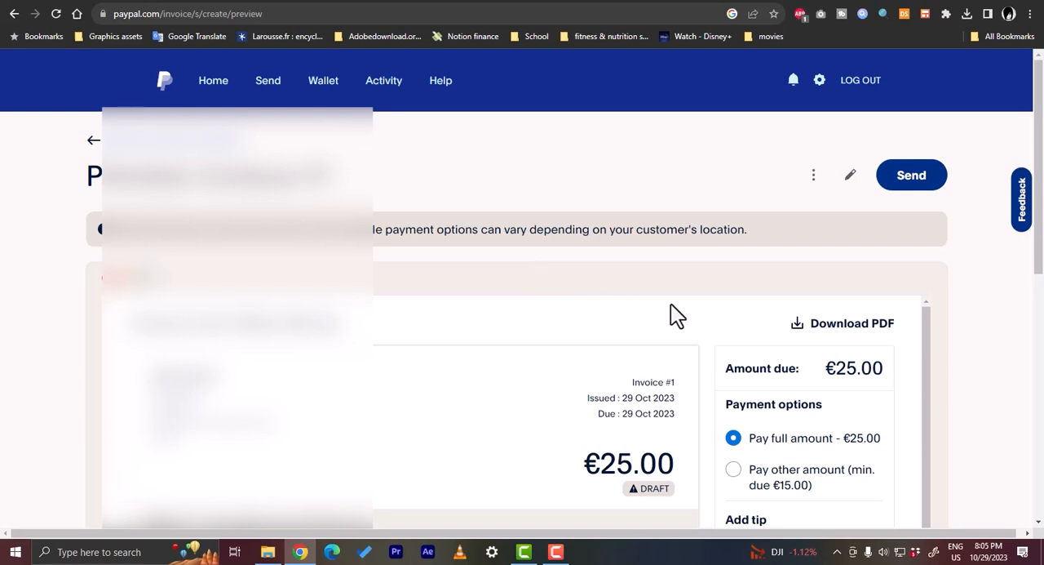
mouse_move(542, 325)
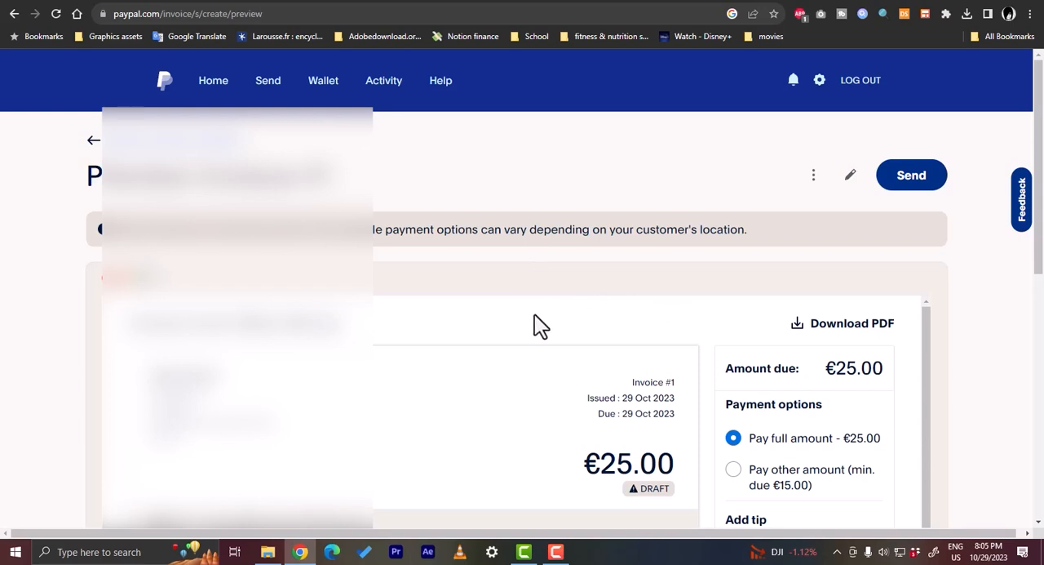
mouse_move(836, 369)
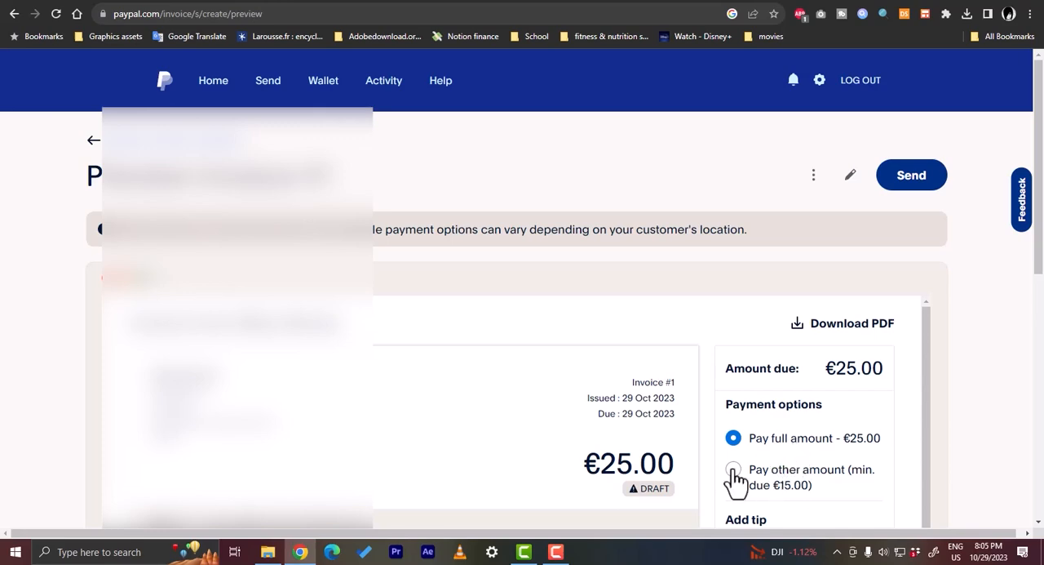
scroll("down", 3)
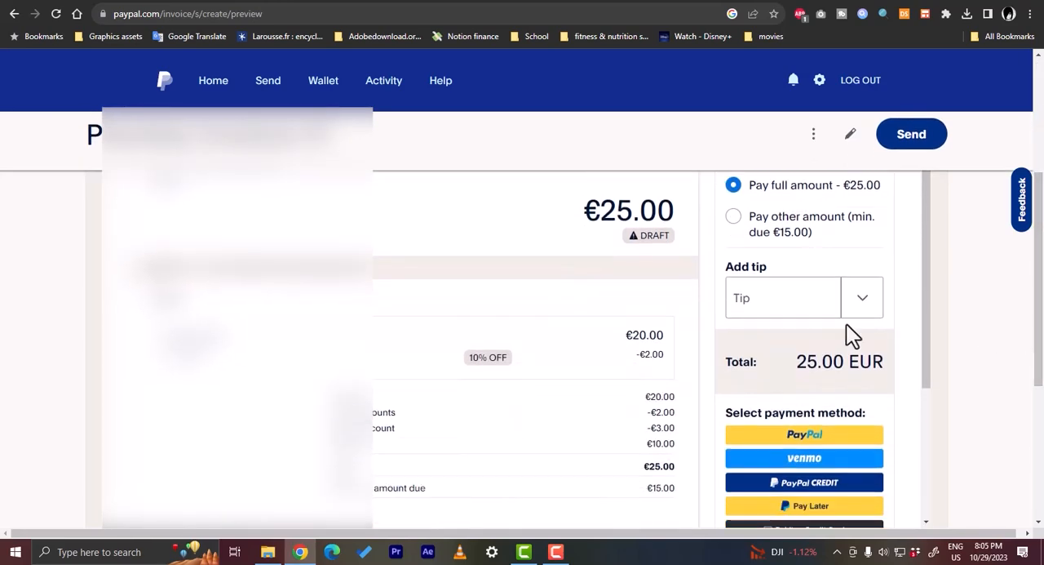
mouse_move(831, 441)
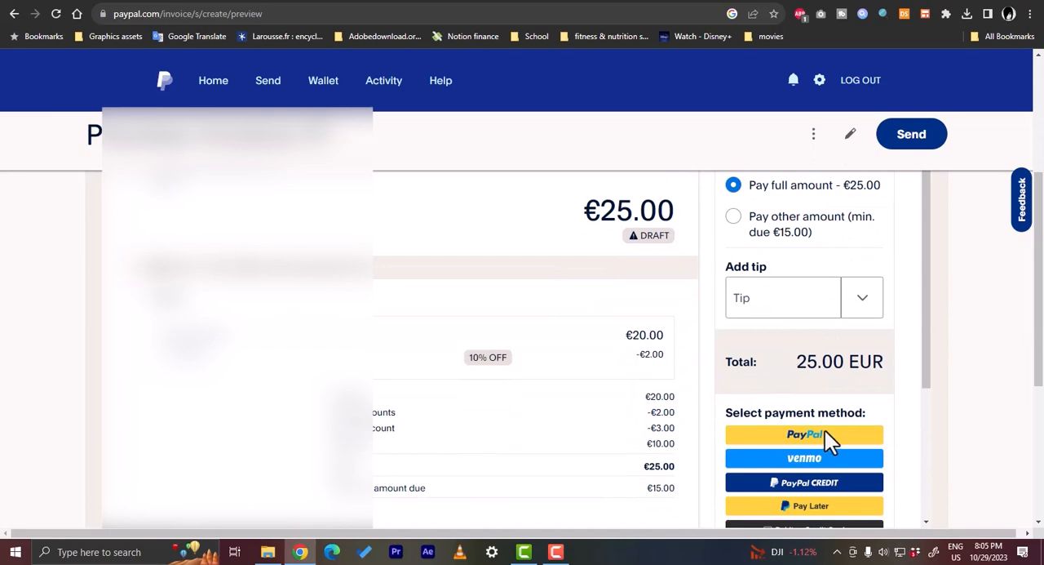
mouse_move(638, 434)
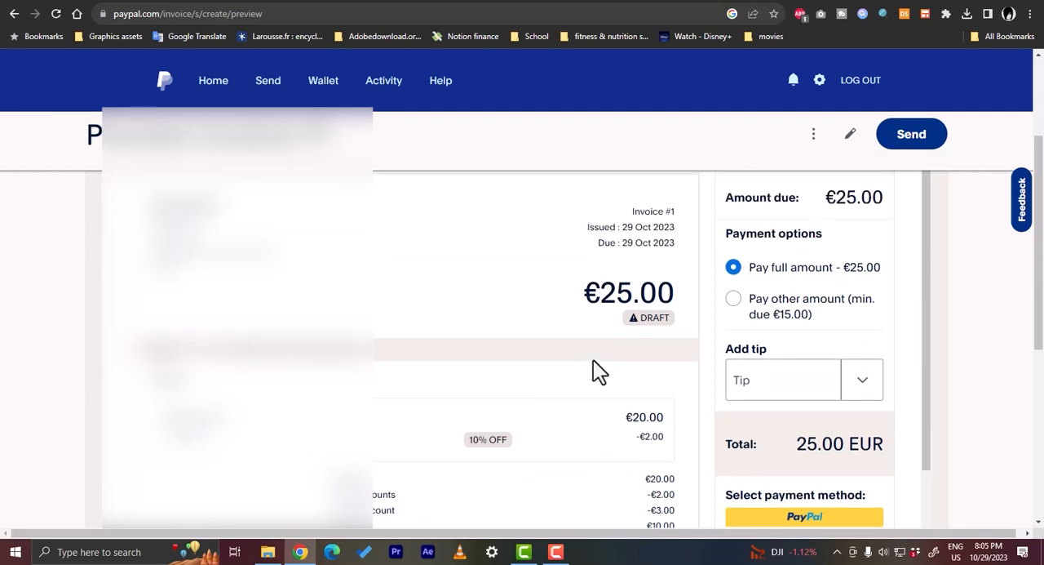
scroll("down", 3)
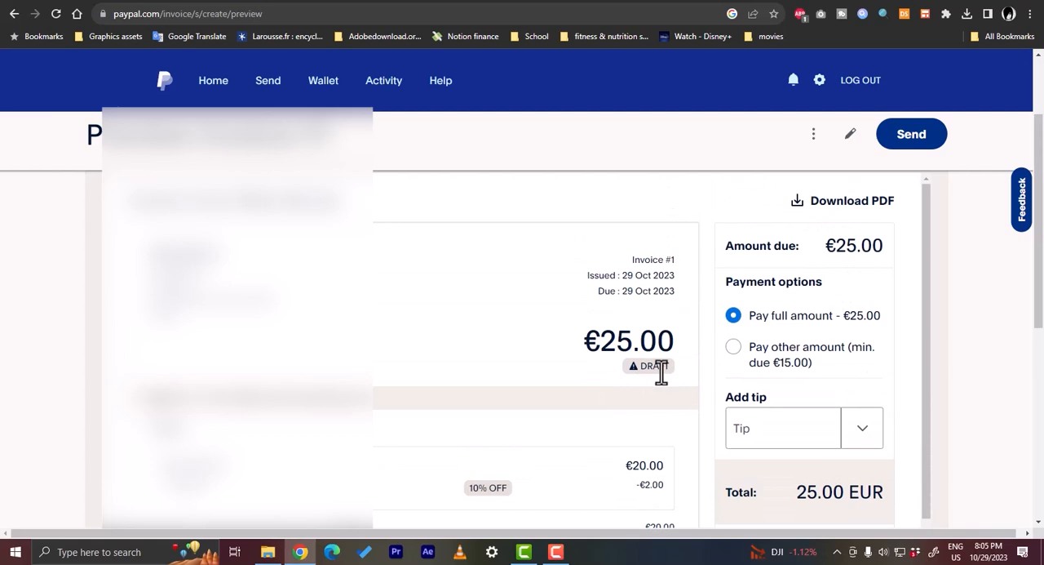
mouse_move(813, 147)
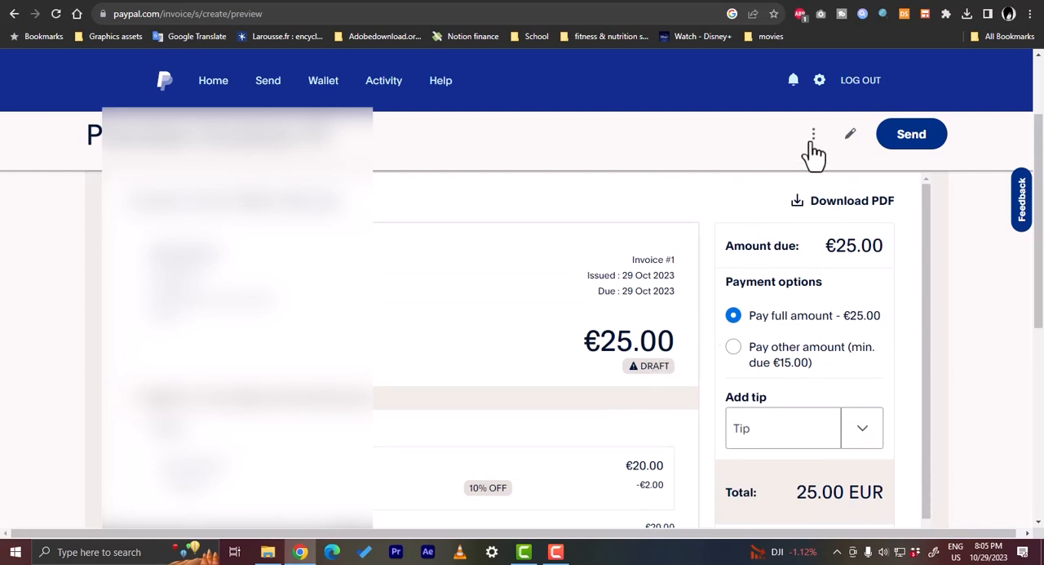
Step: Show the Save Draft, Share link, Download PDF and Print actions for the previewed invoice
left_click(813, 134)
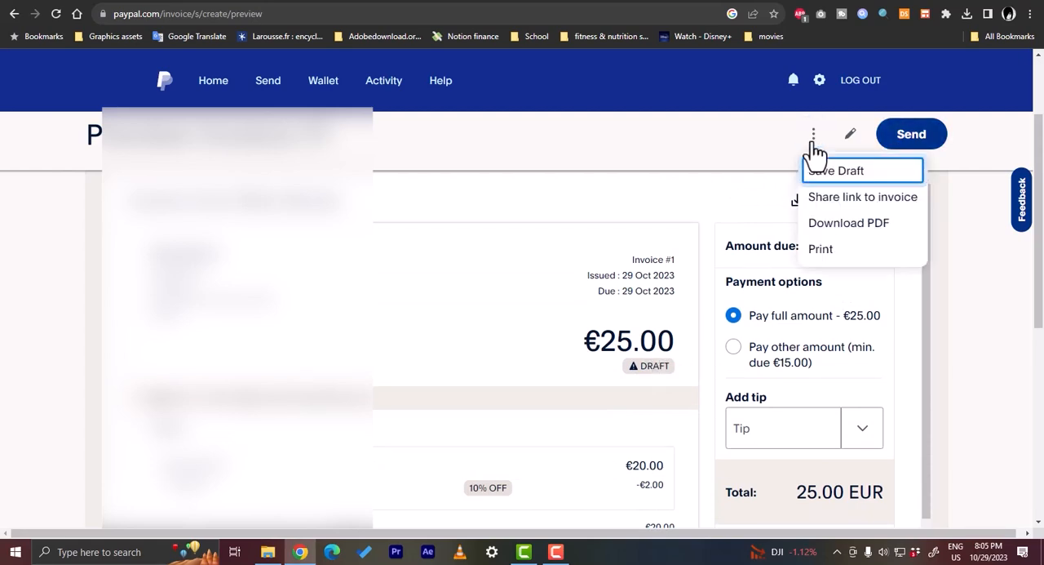
mouse_move(857, 235)
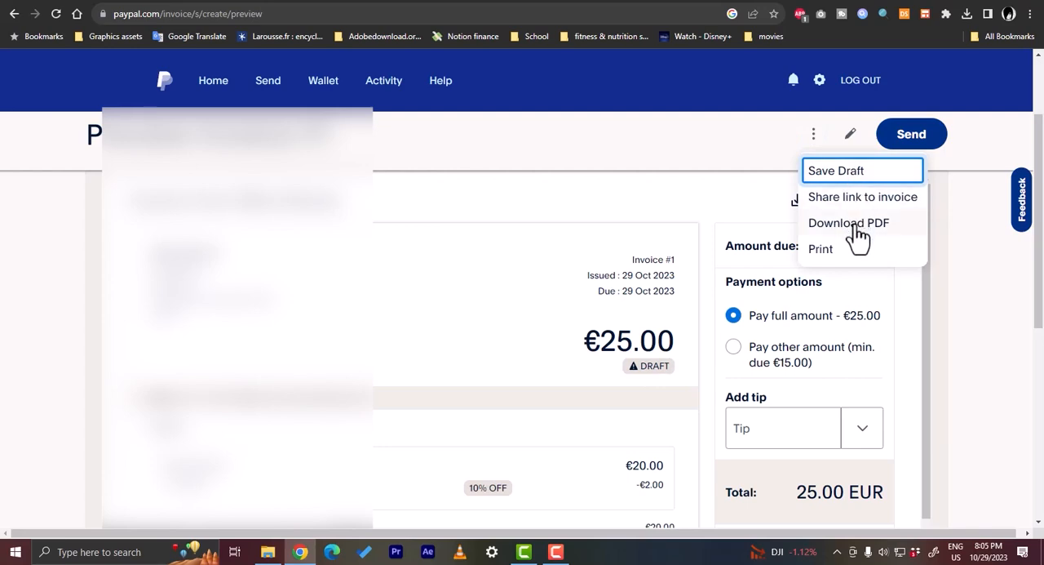
mouse_move(857, 209)
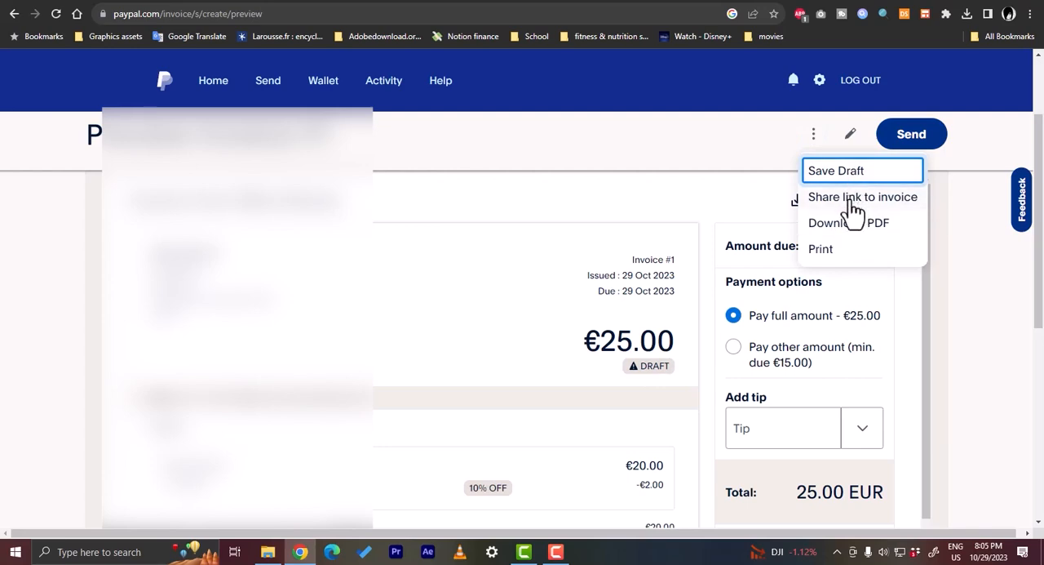